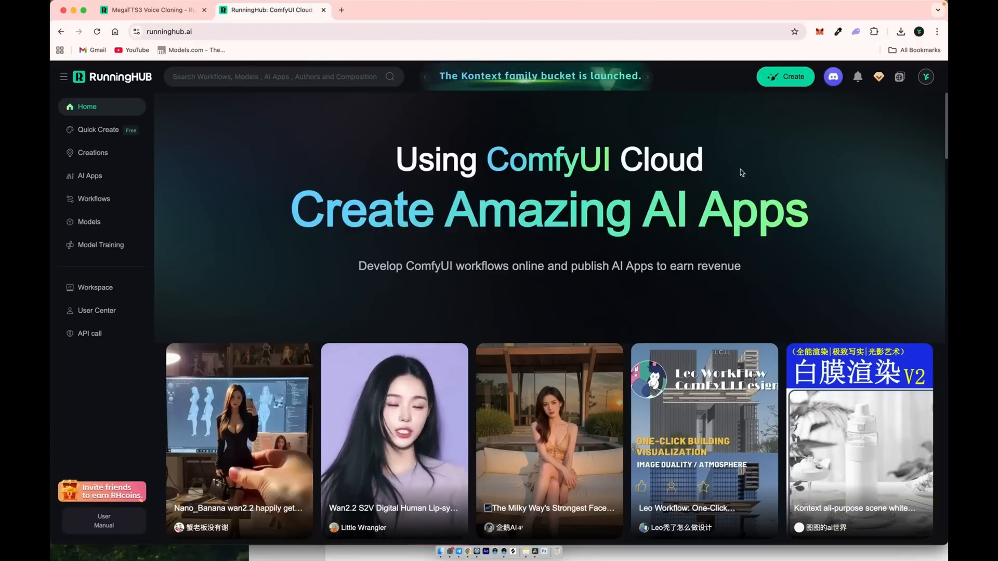
From the personal workspace, search 'video' and open the VACE Video Extend Canvas app
click(94, 287)
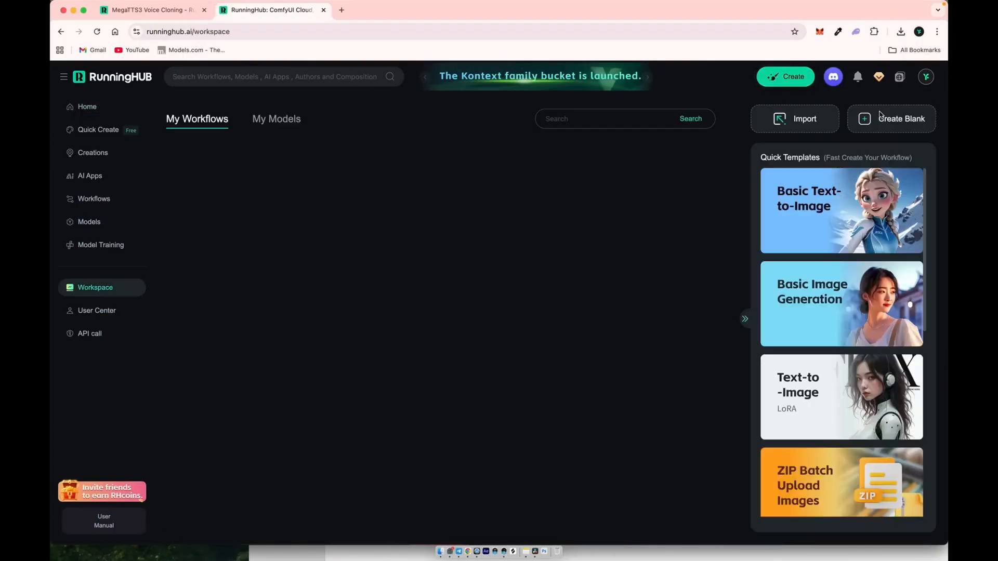
click(890, 119)
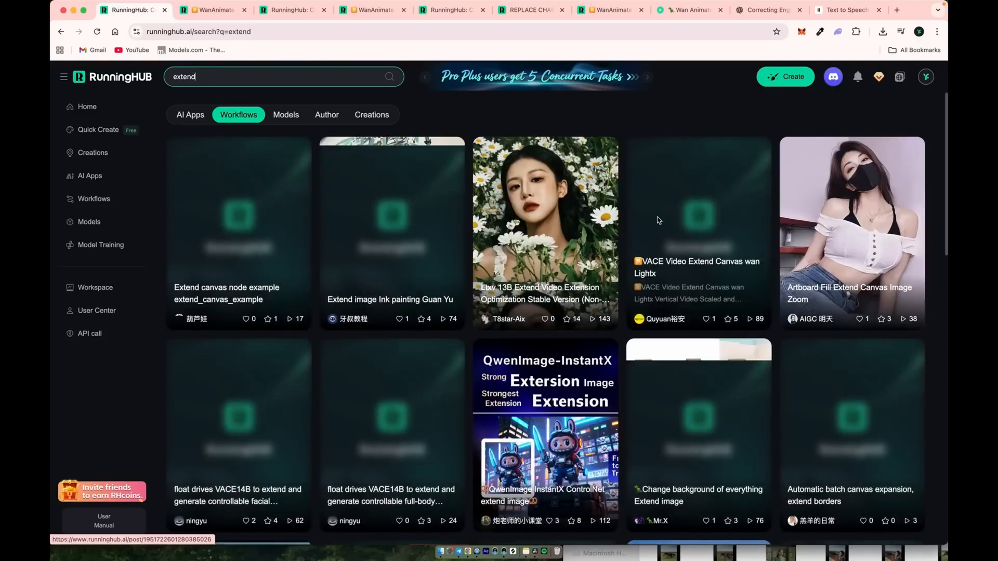
text(video)
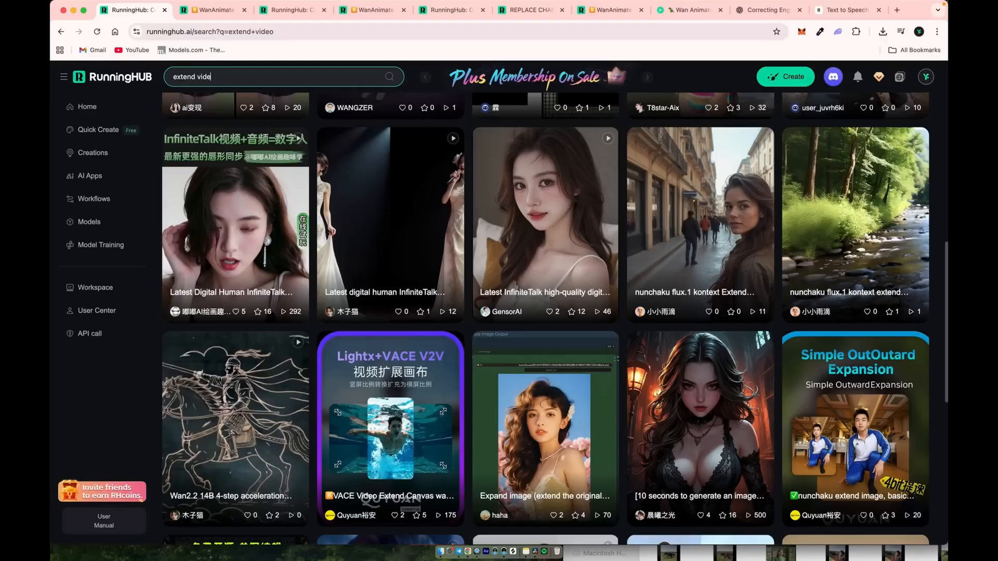
scroll(down, 3)
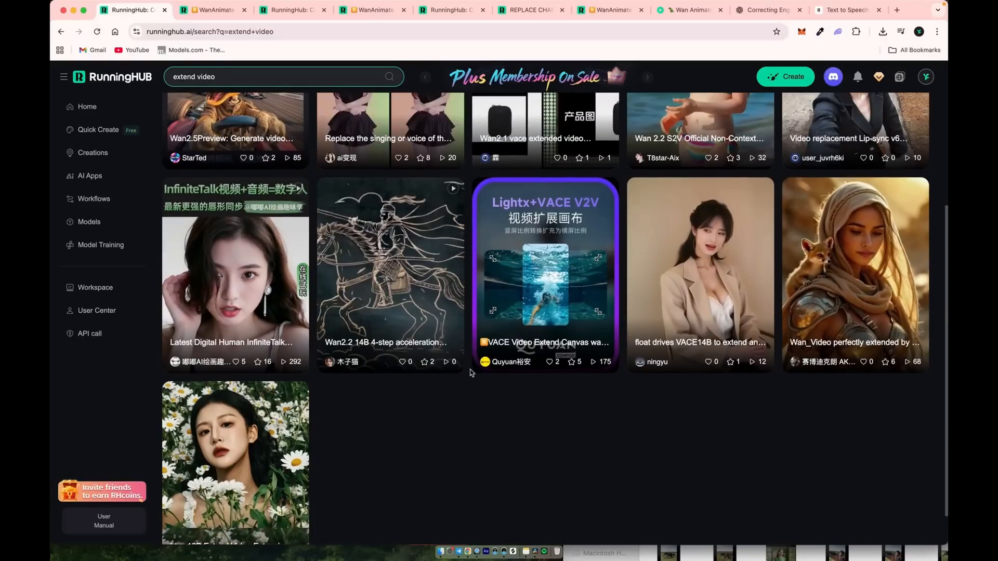
click(544, 275)
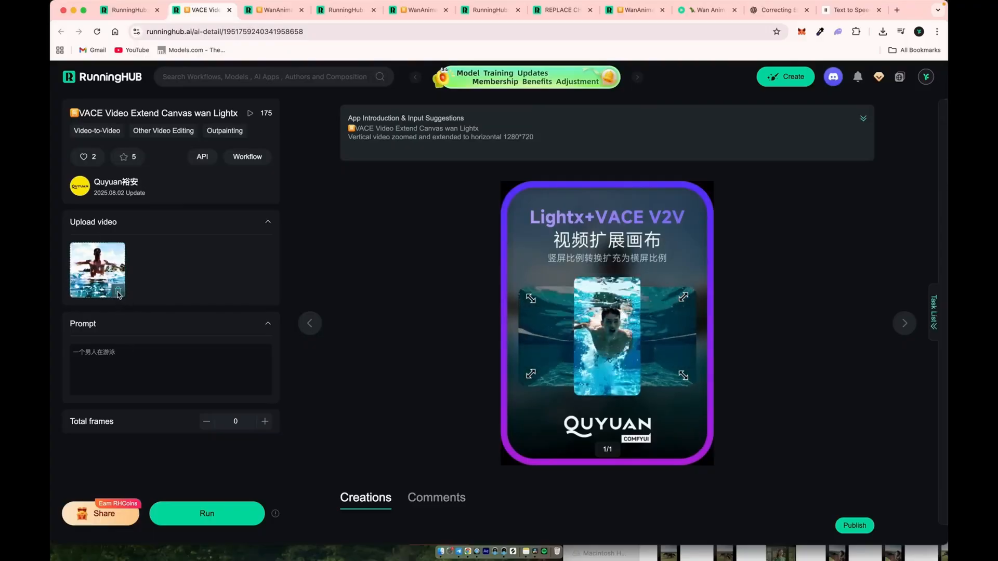
Load the man-and-horse clip and run the 60-frame canvas-extend job
click(97, 270)
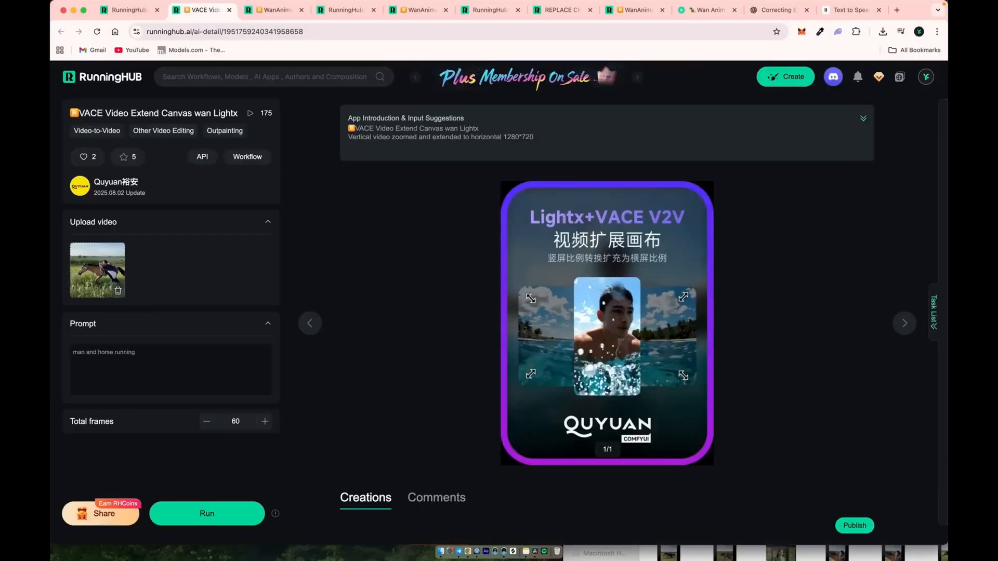
click(206, 514)
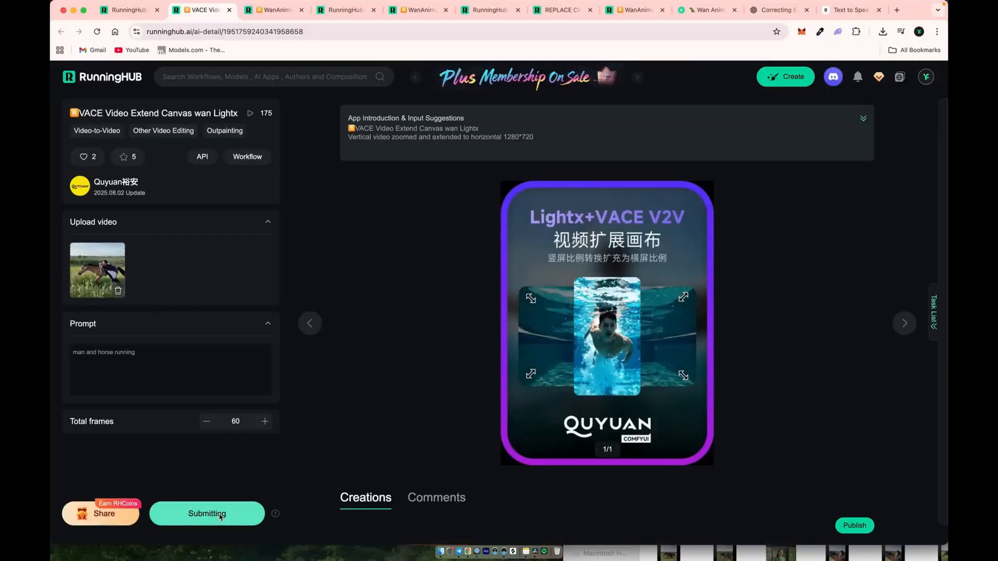
click(933, 311)
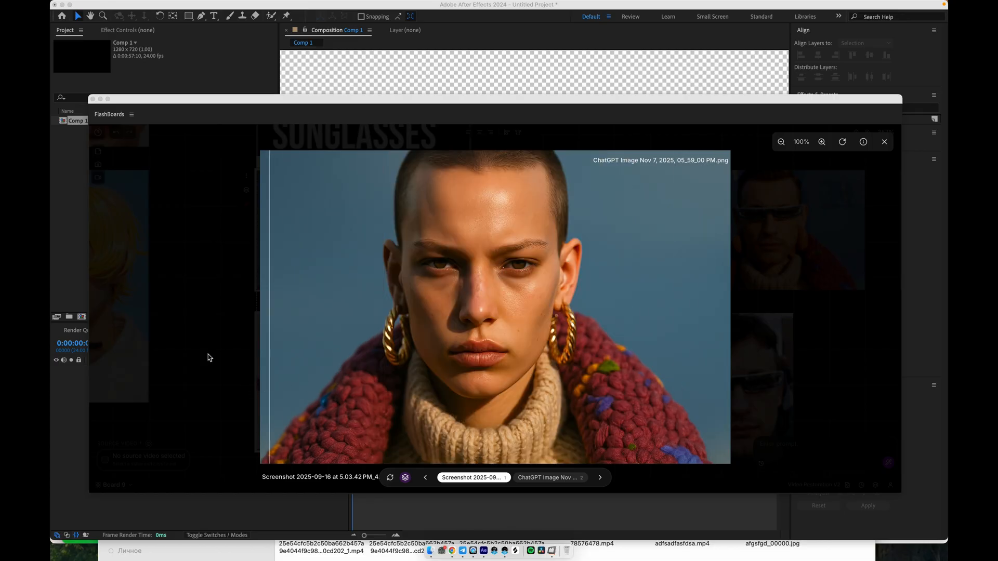
Close the woman's full-size portrait preview to return to Board 9
click(884, 141)
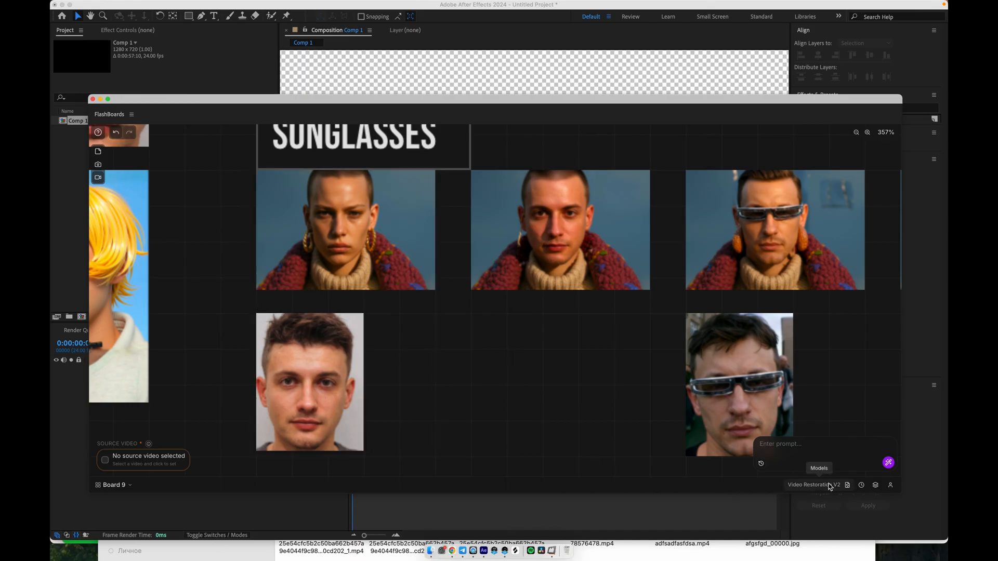
Pick the Face Swap (For Closeups) workflow and set the man's portrait as target image
click(819, 468)
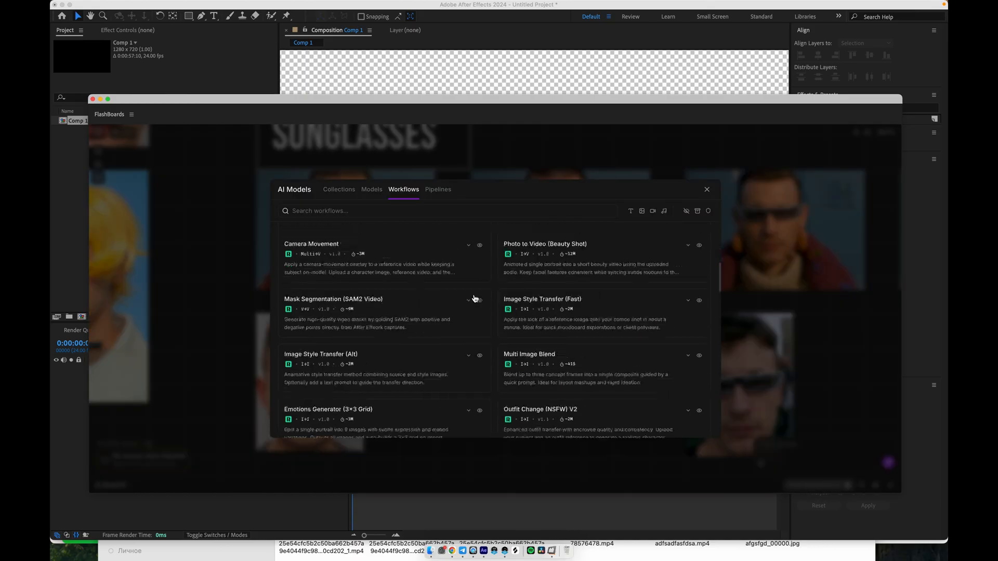
scroll(down, 3)
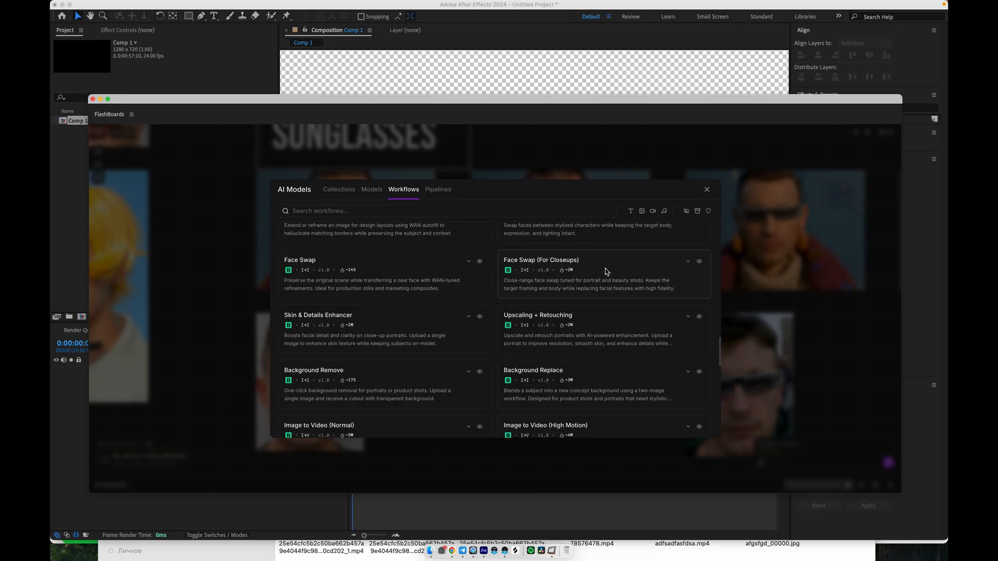
mouse_move(633, 266)
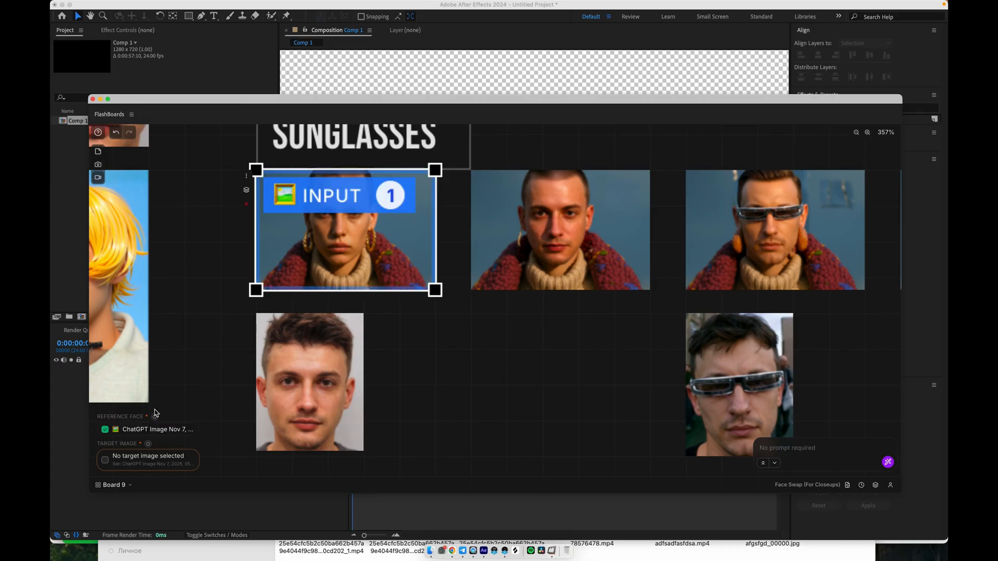
click(309, 382)
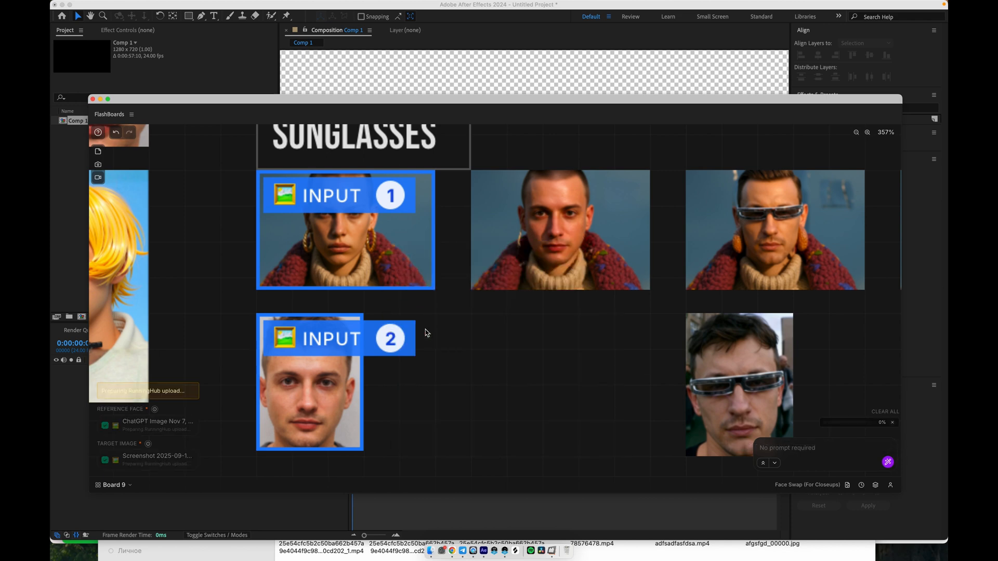
mouse_move(436, 402)
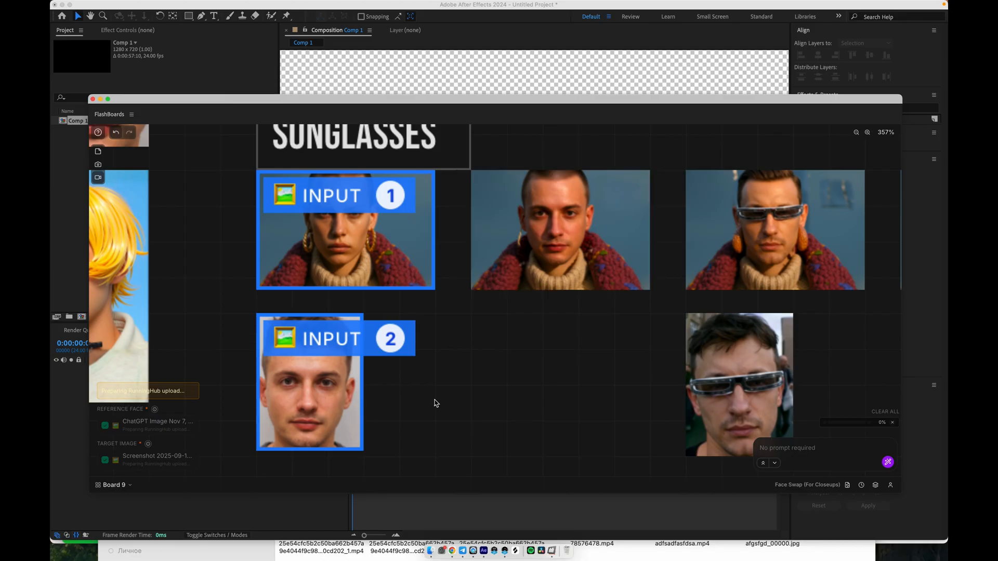
View the closeup and sunglasses face-swap results full size, then close the viewer
double_click(559, 230)
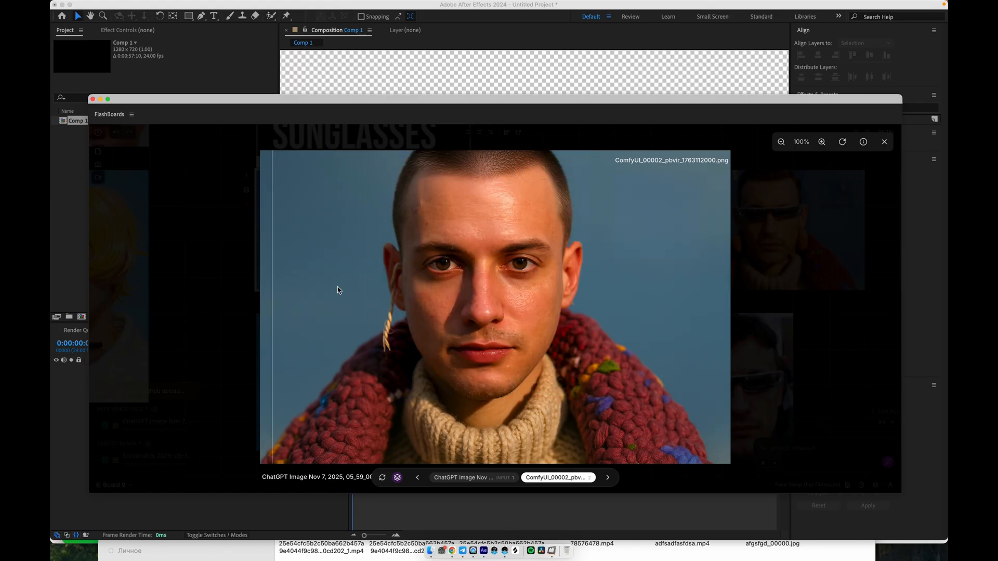
click(884, 142)
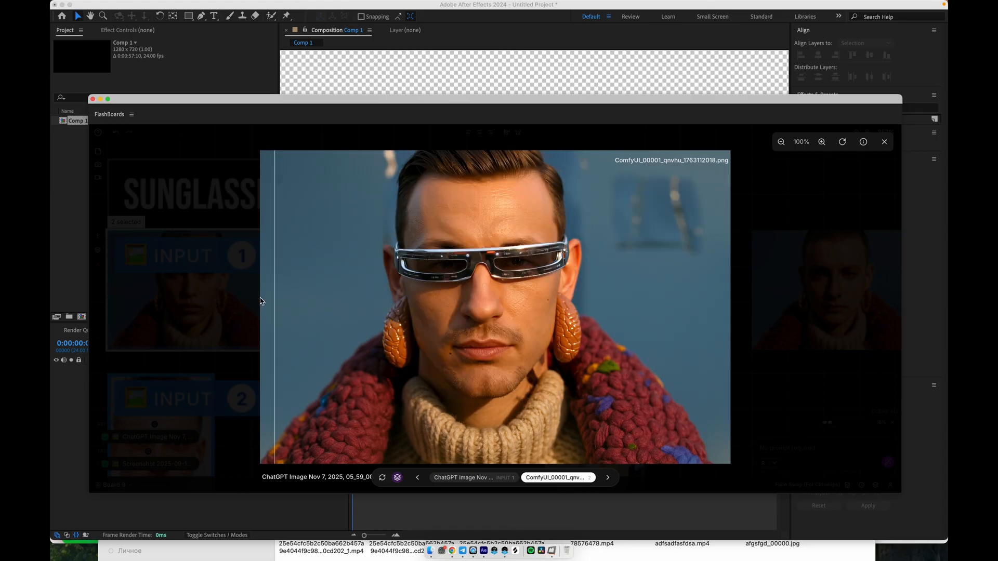
click(884, 142)
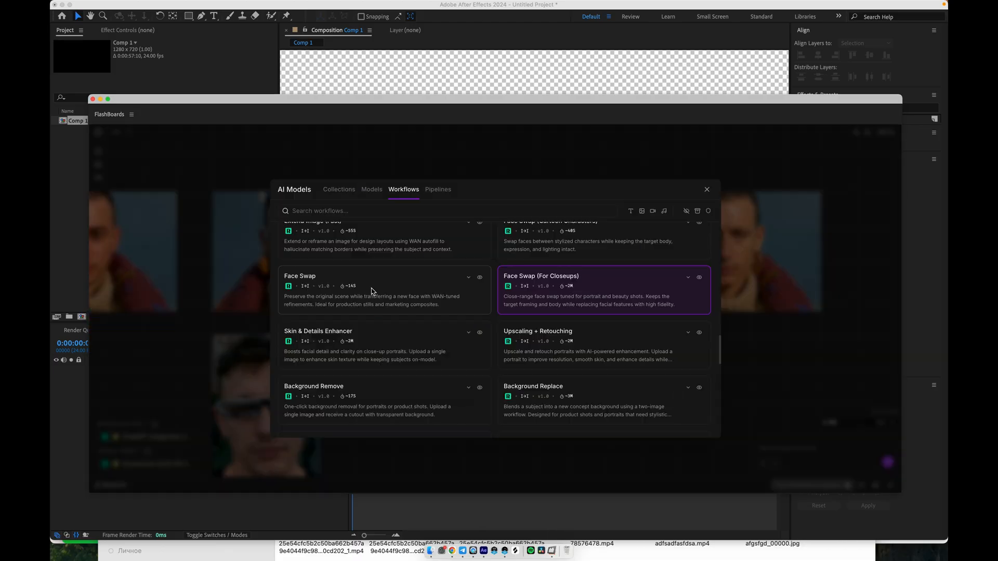
mouse_move(419, 286)
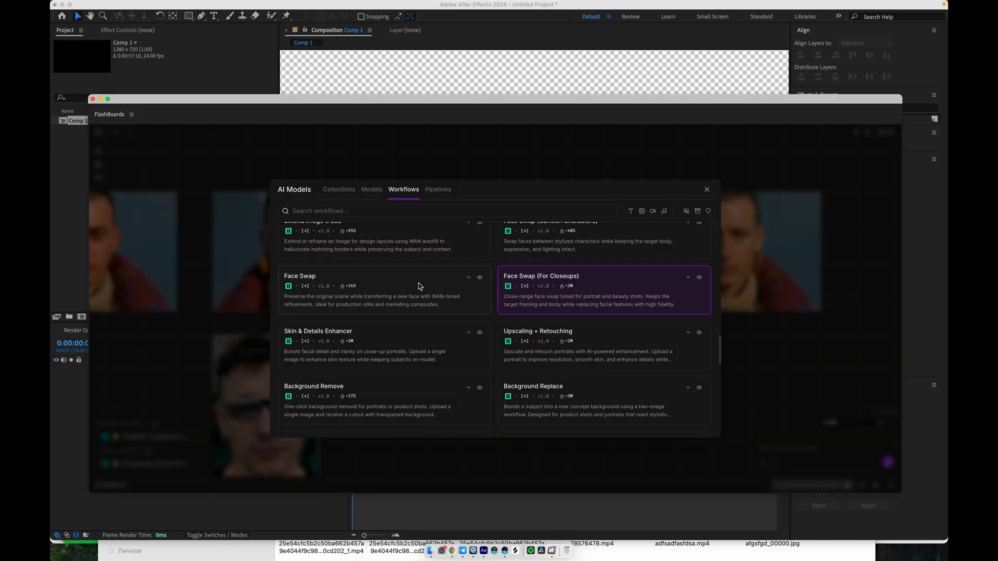
Select the standard Face Swap workflow and preview its result full size
scroll(up, 3)
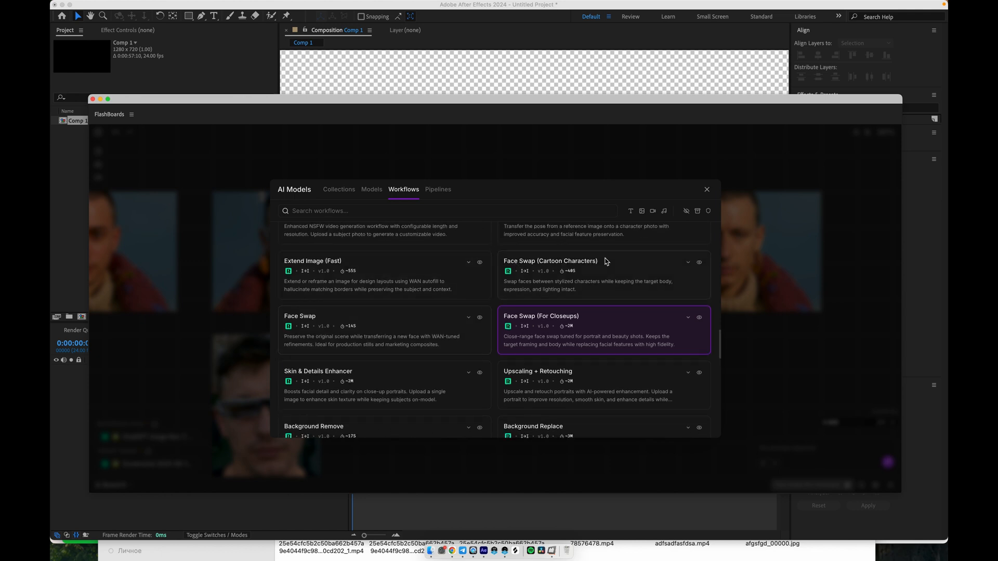
click(385, 329)
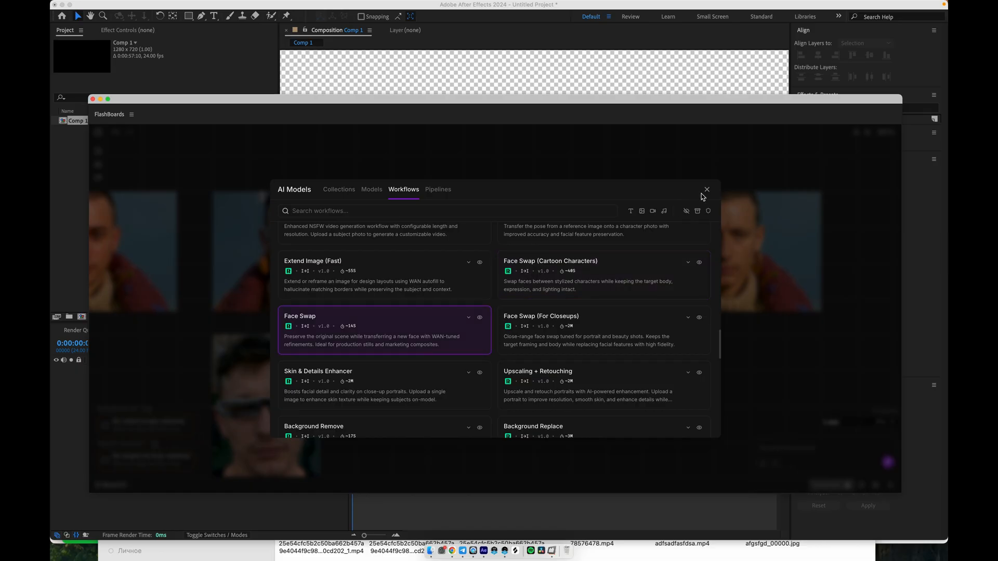
mouse_move(634, 274)
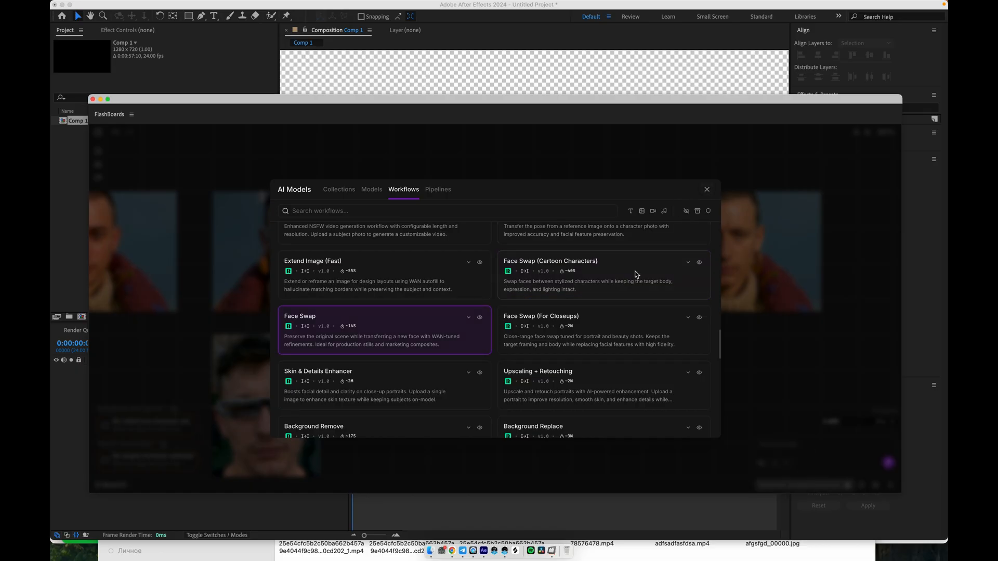
click(603, 274)
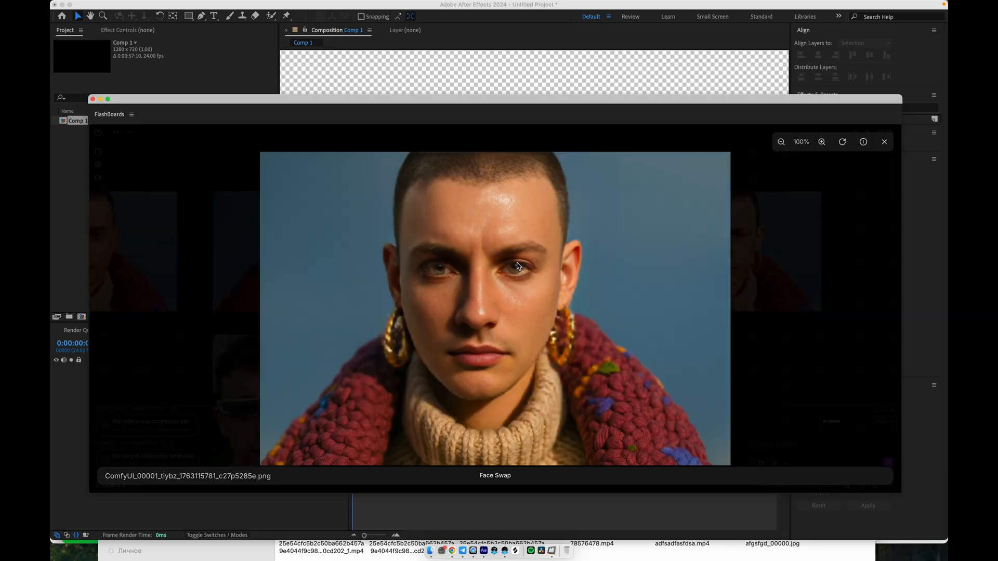
mouse_move(888, 158)
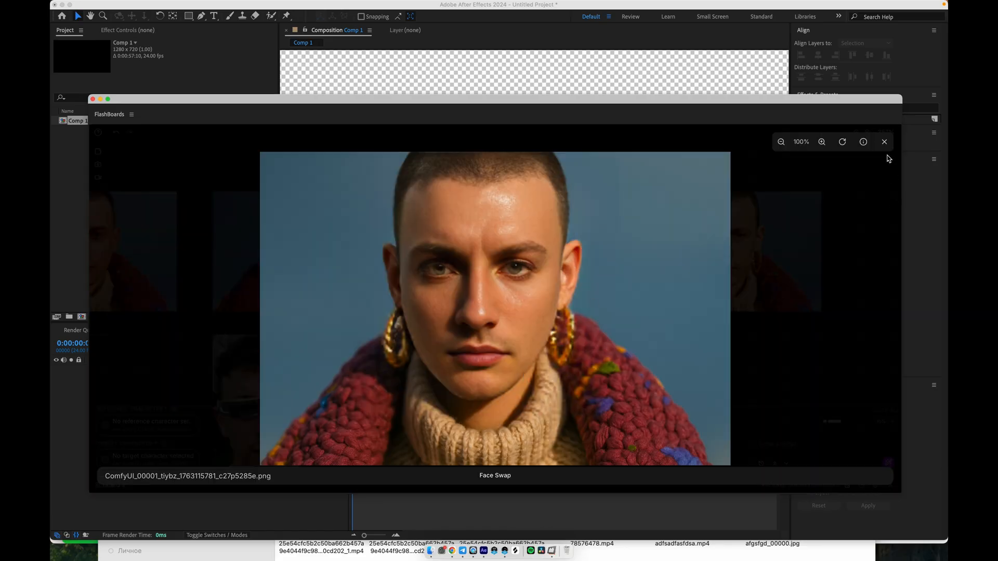
click(884, 141)
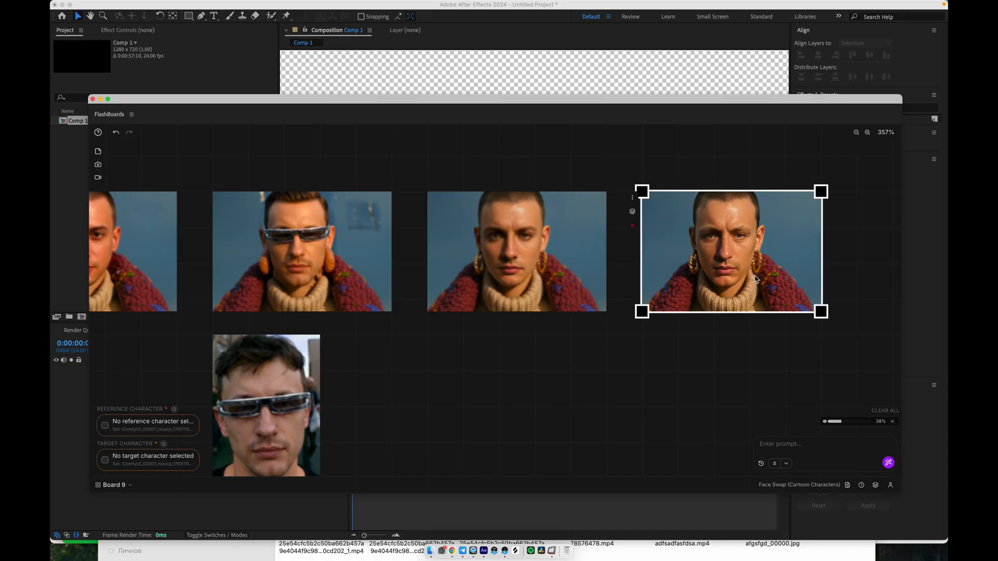
View the Face Swap section's cartoon and blonde portrait results full size, then open a man's headshot
double_click(731, 251)
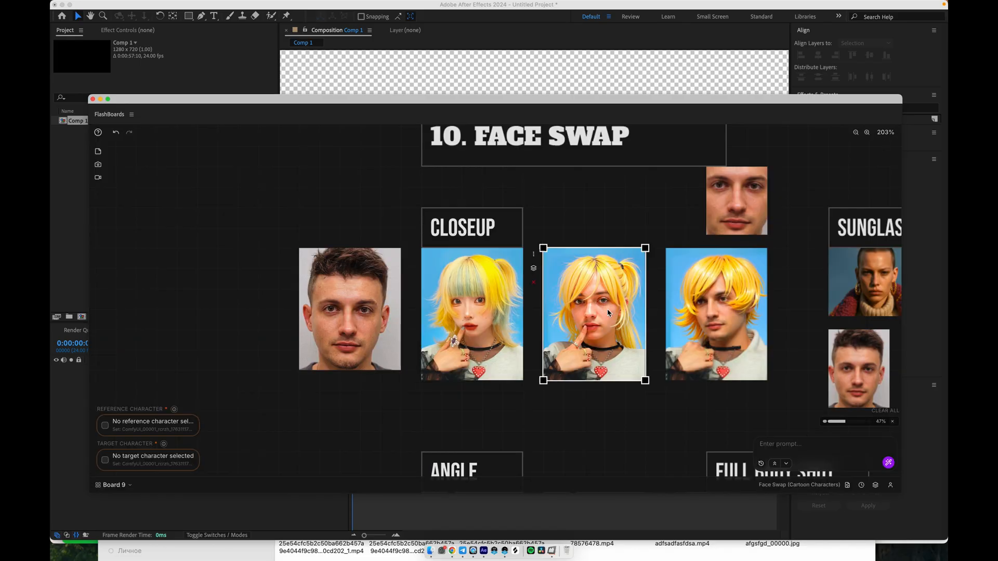
double_click(593, 311)
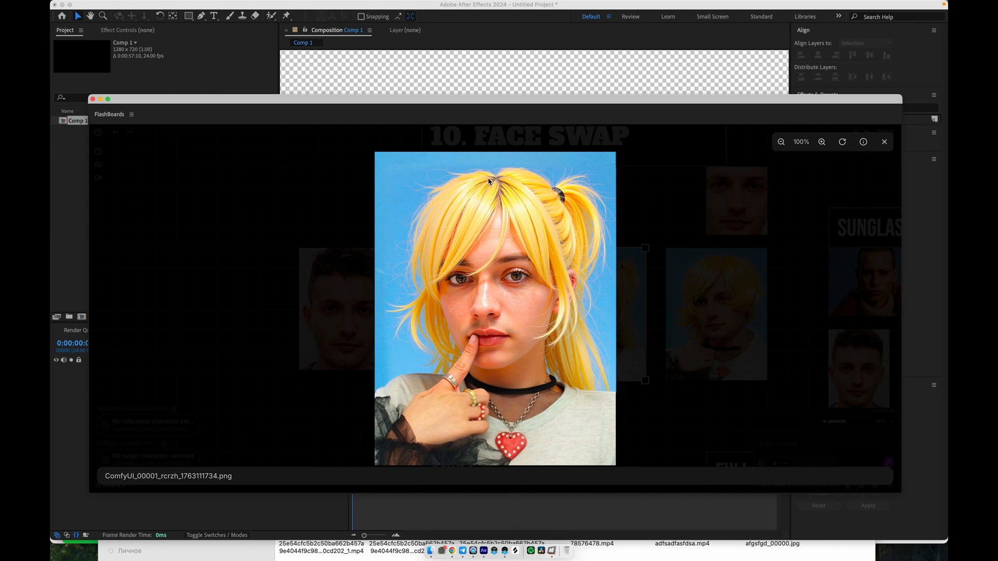
mouse_move(443, 280)
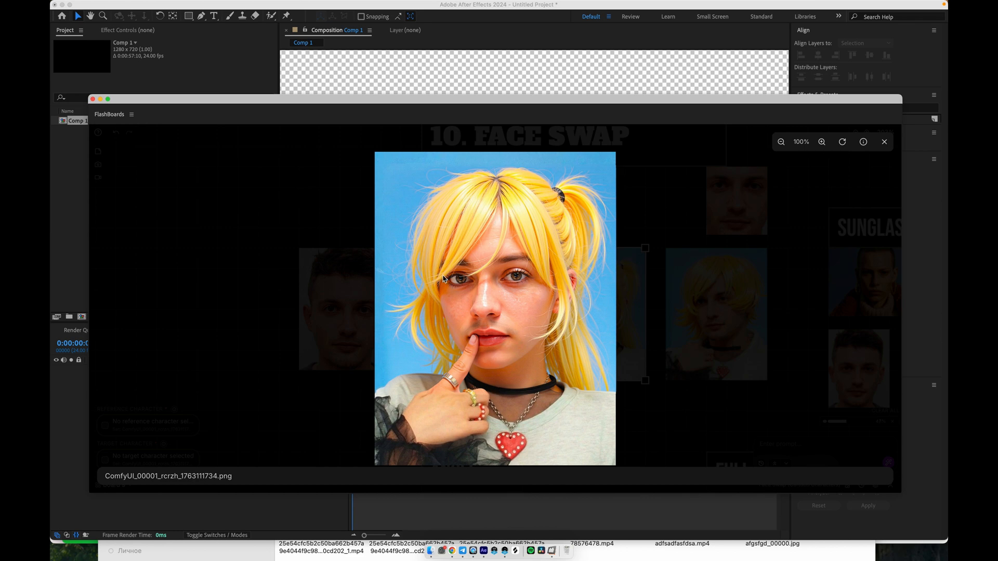
click(884, 141)
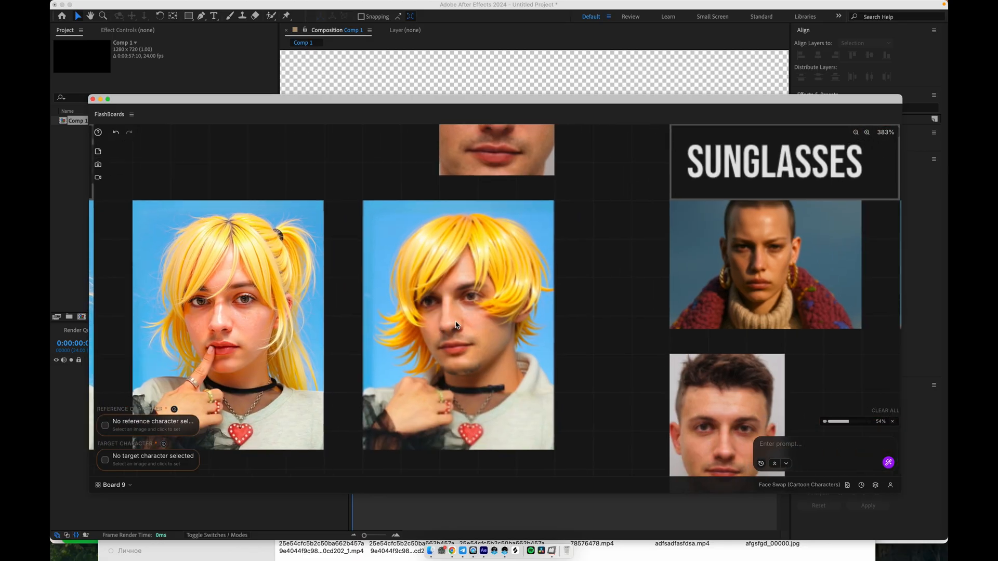
click(457, 324)
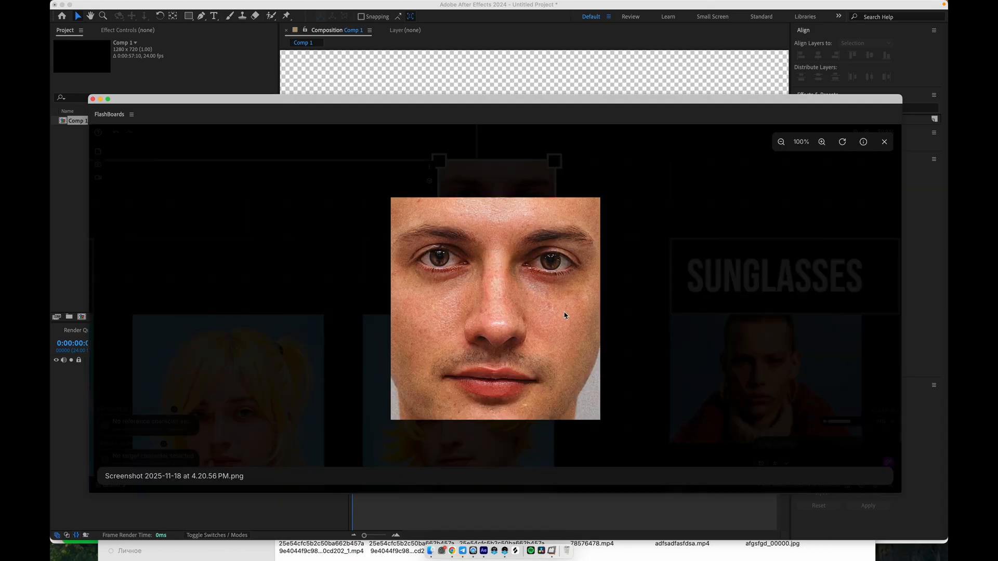
mouse_move(570, 230)
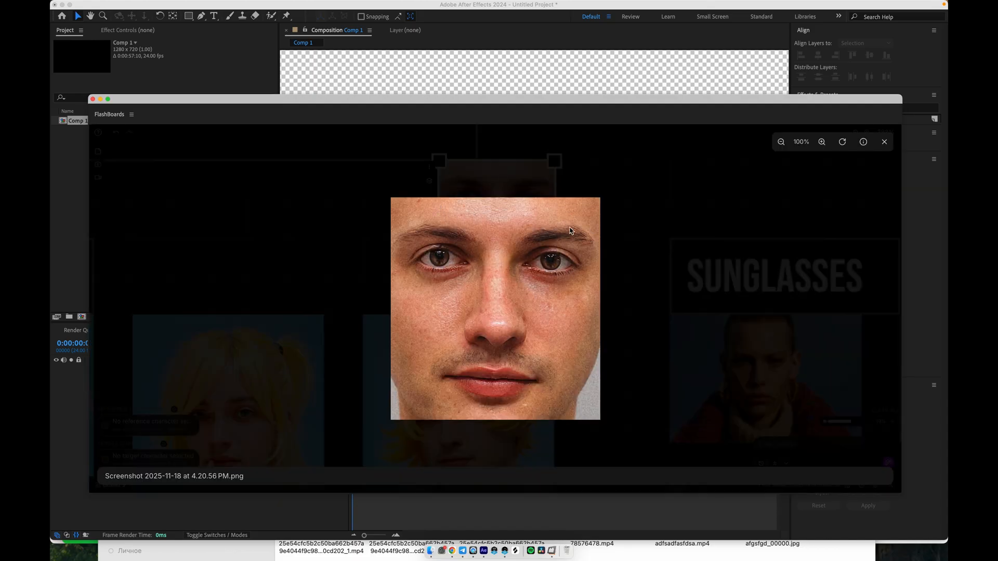
mouse_move(521, 355)
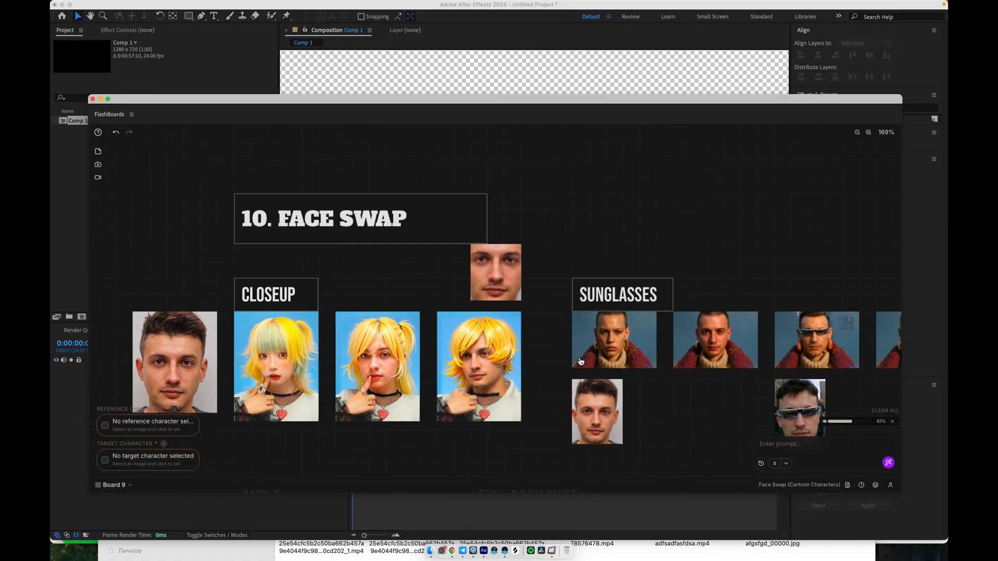
Compare the original balcony photo with its generated glasses version, then close the preview
scroll(down, 3)
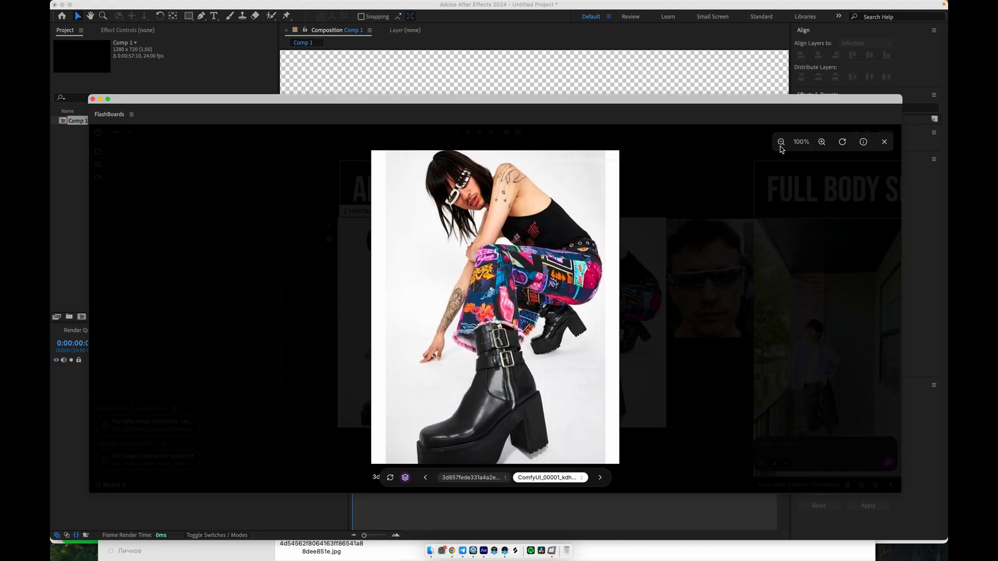
click(598, 477)
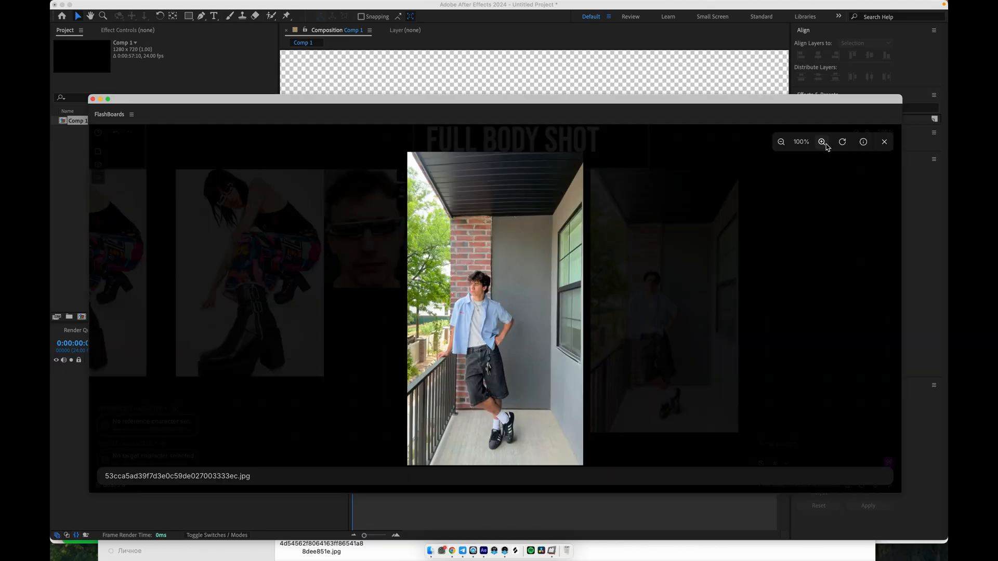
click(823, 142)
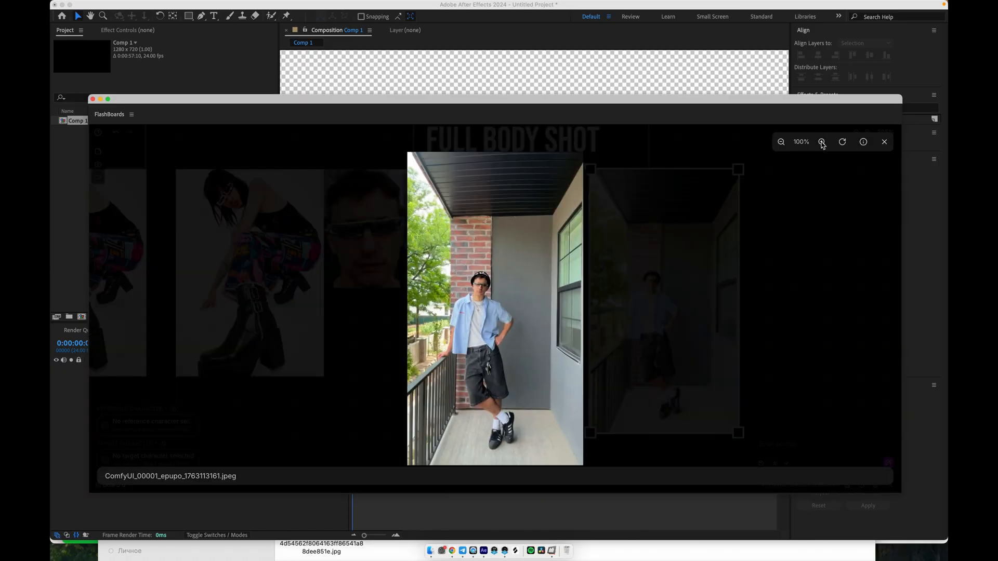
click(822, 142)
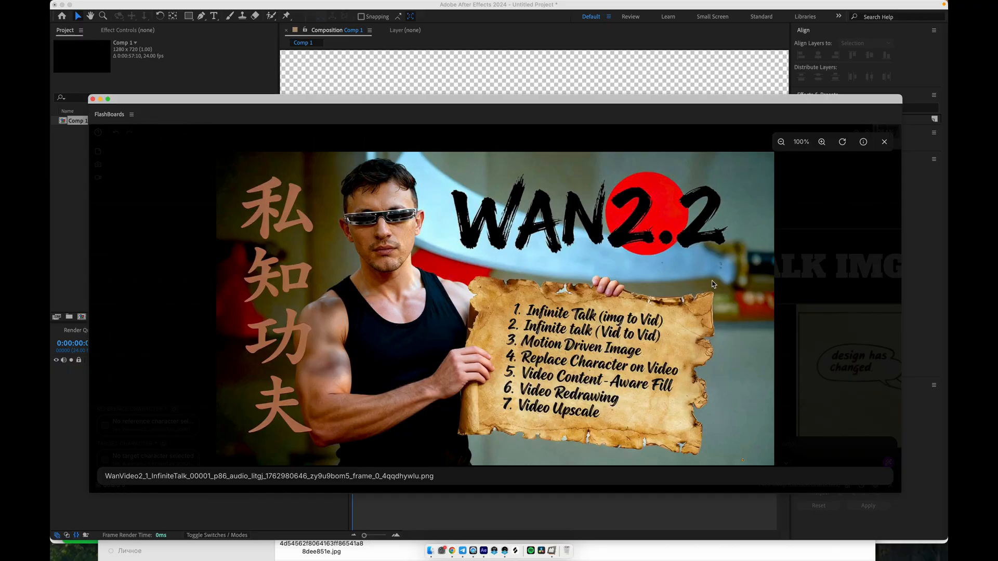
mouse_move(742, 387)
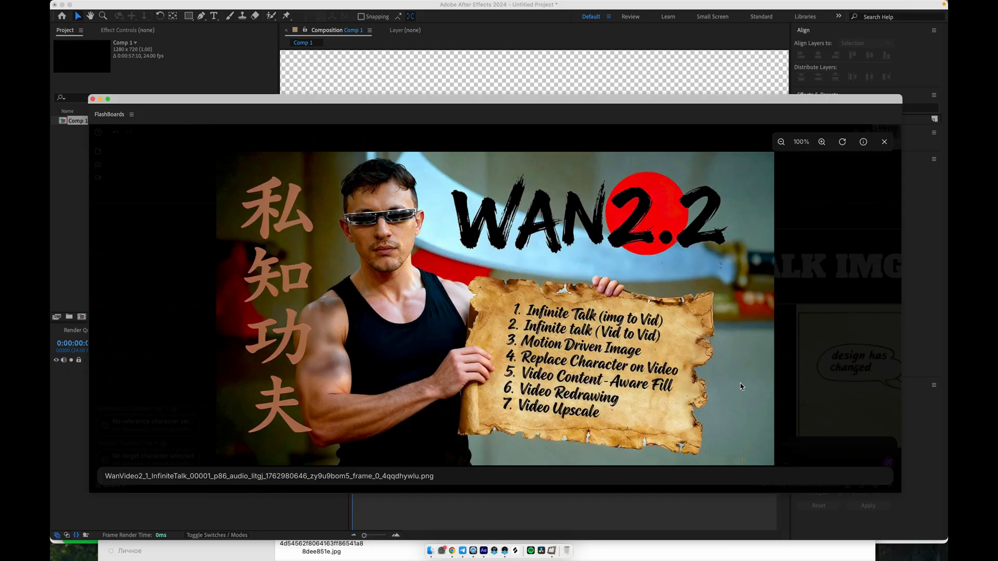
mouse_move(197, 158)
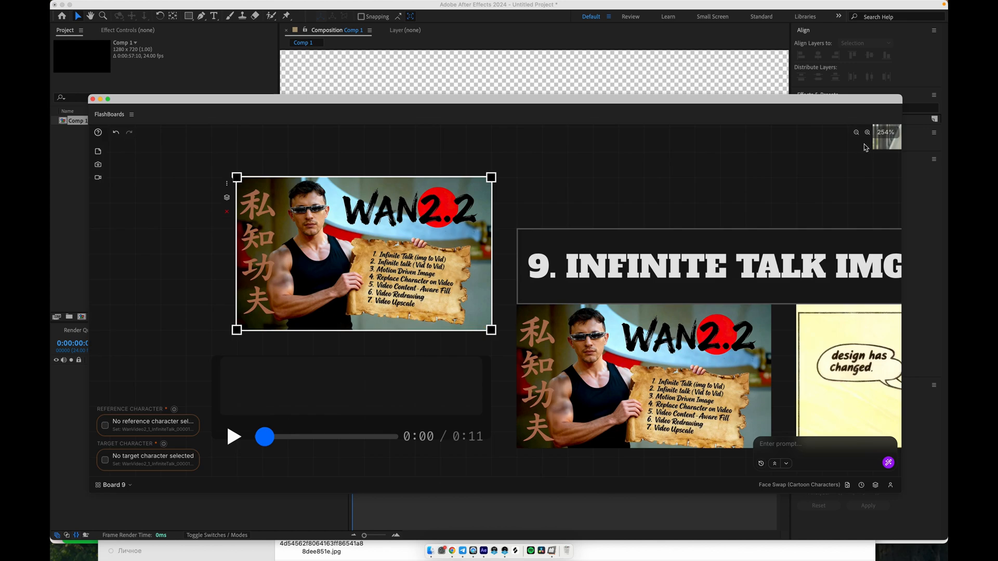
Switch the board's workflow to InfiniteTalk: Image+Sound → Video V2
scroll(down, 3)
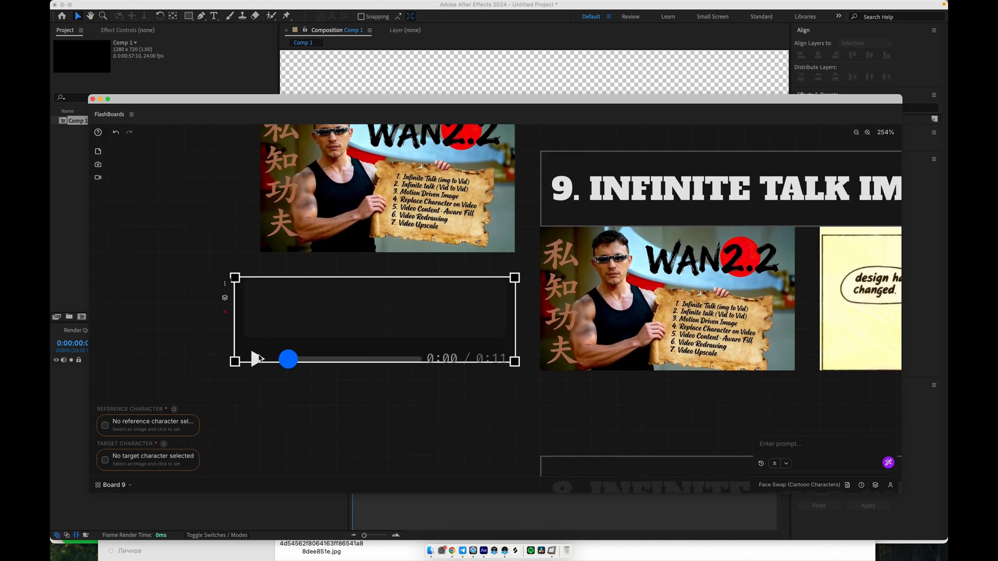
click(257, 358)
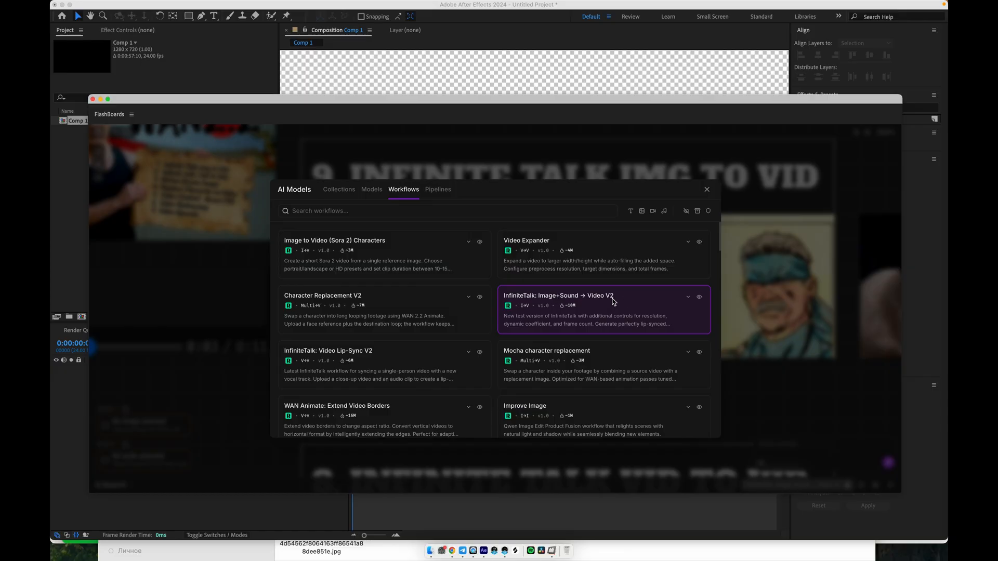
click(559, 295)
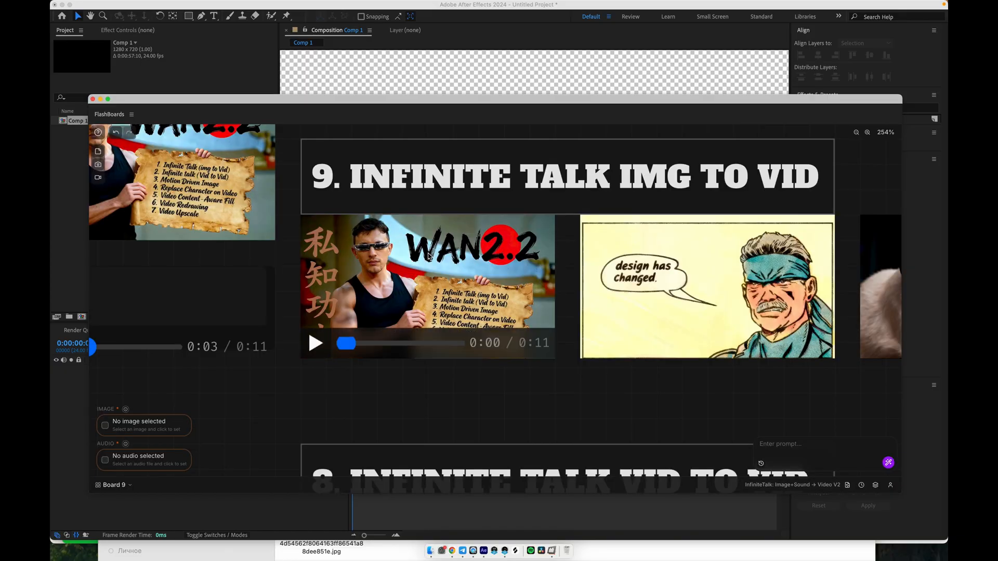
Play the WAN2.2, comic and cat Infinite Talk videos in the viewer
click(428, 287)
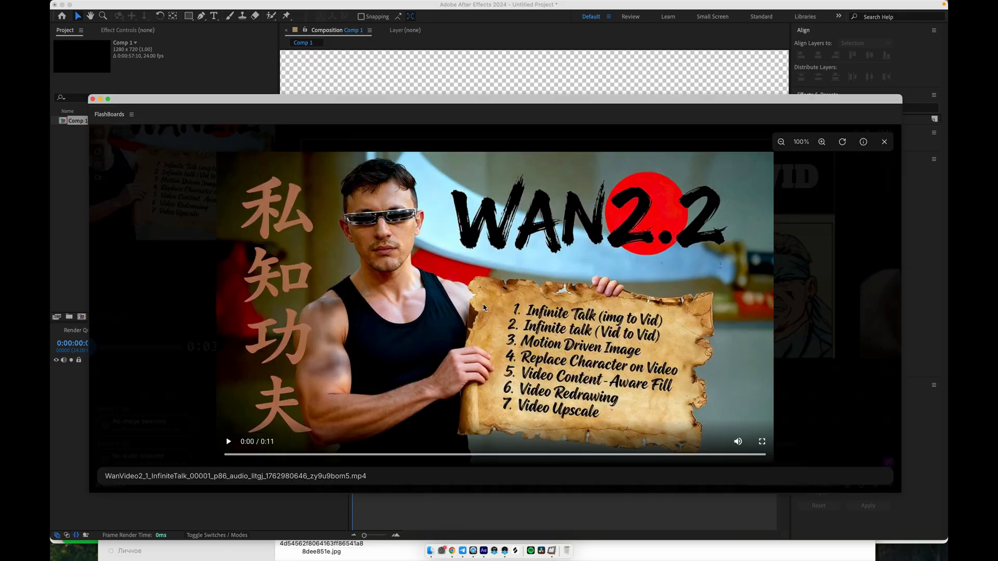
click(228, 441)
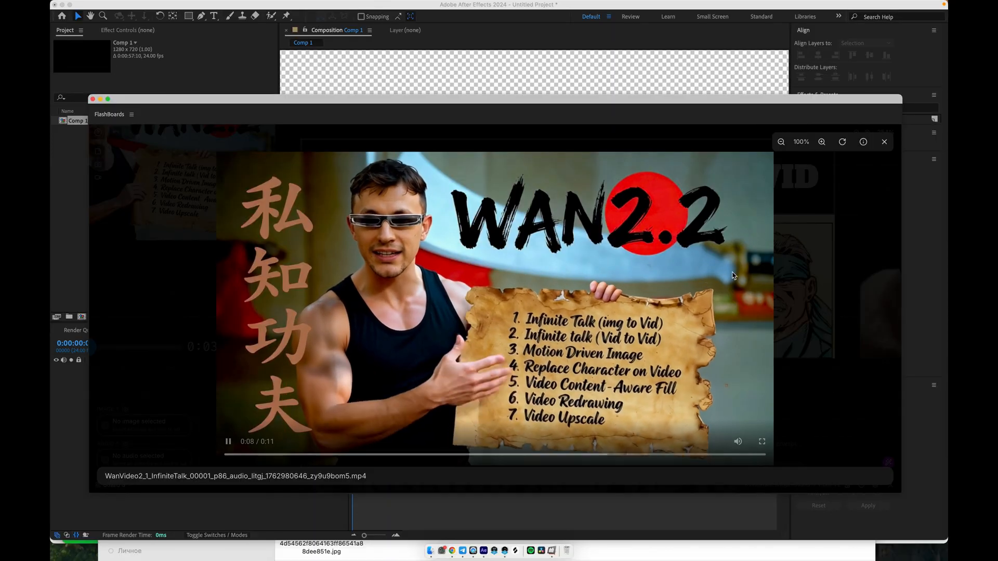
click(227, 442)
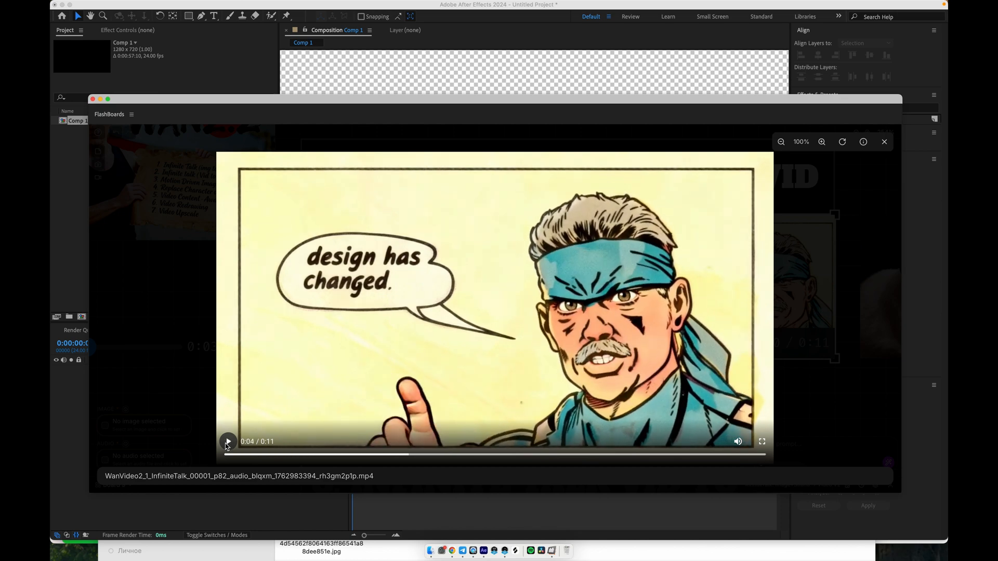
click(884, 142)
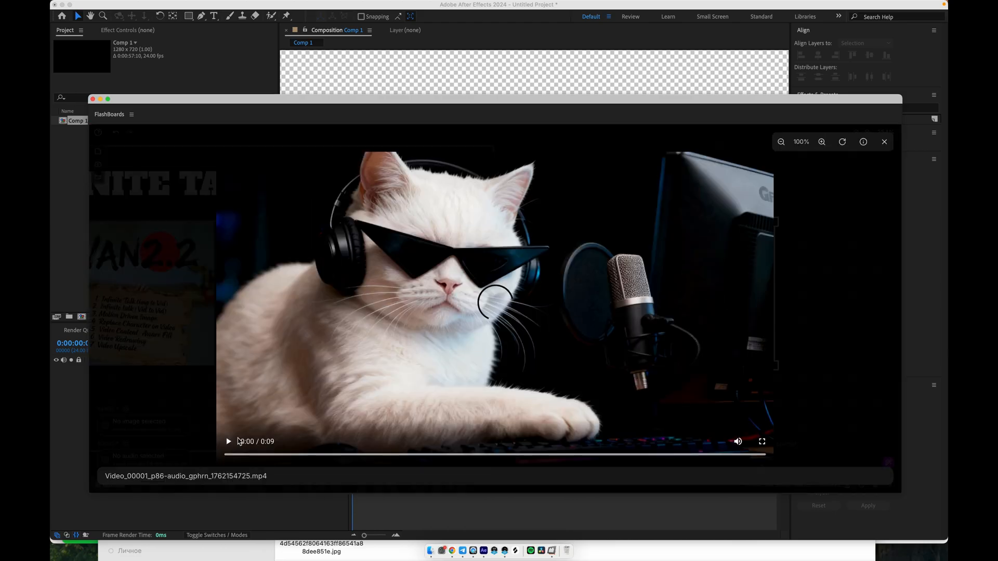
click(228, 441)
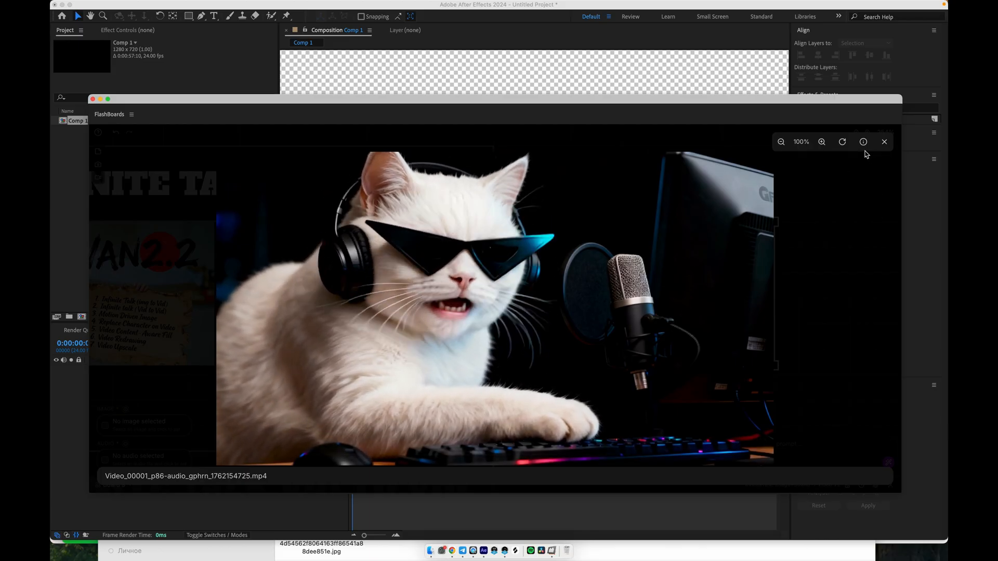
click(883, 141)
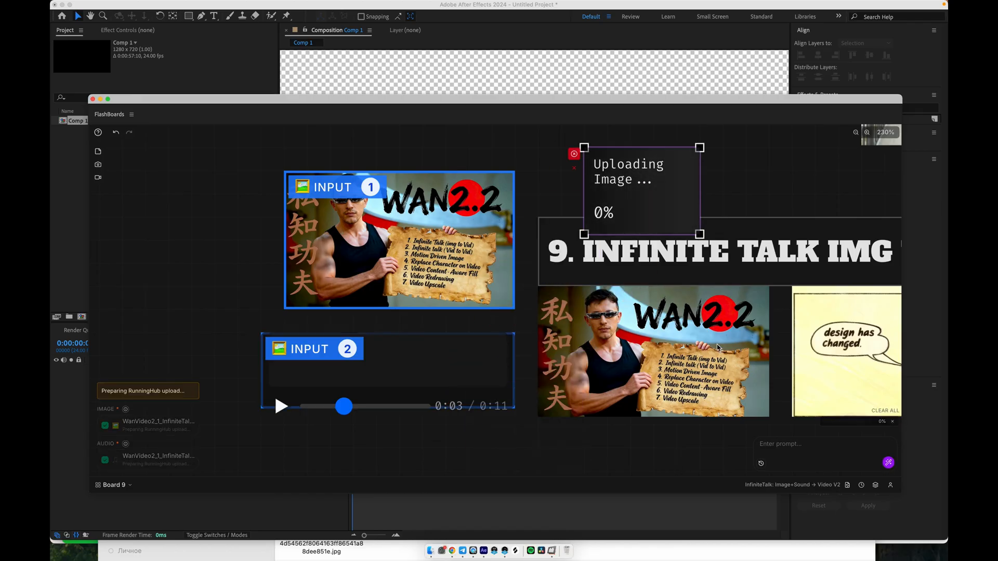
Select the WAN2.2 talking video result and clear the image and audio inputs
click(652, 349)
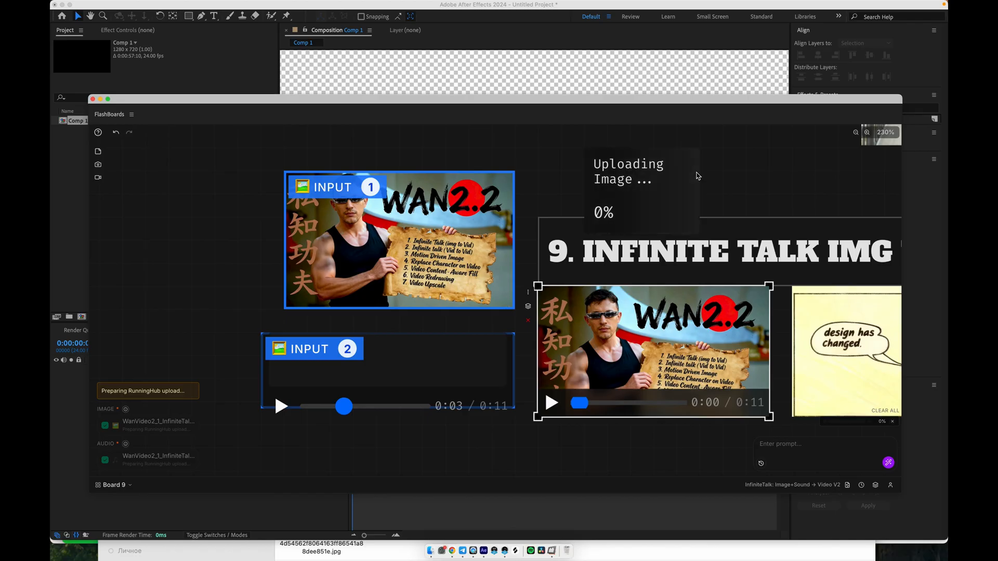
click(628, 188)
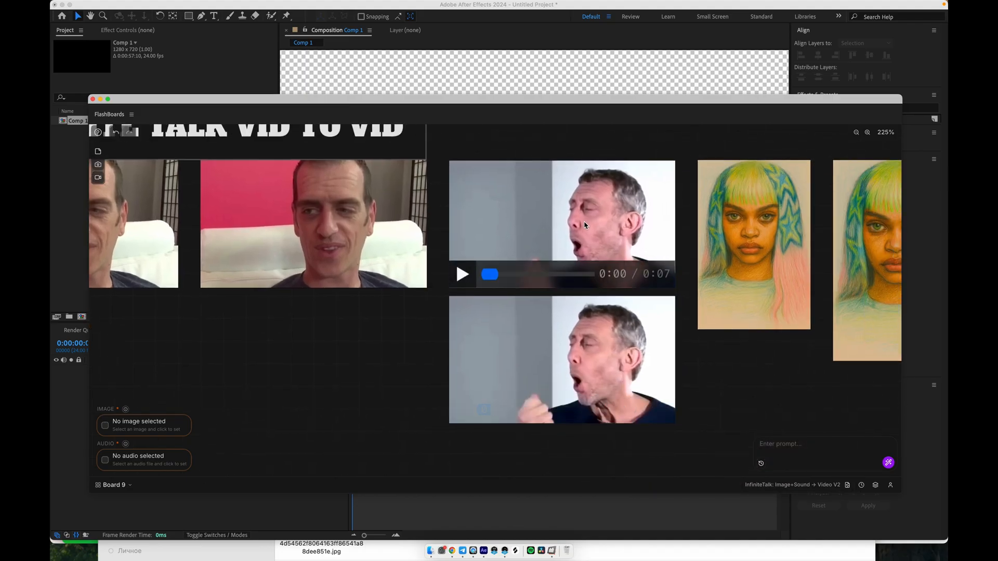
Play the shouting man video, the audio clip and the red-wall talking video full size
click(561, 359)
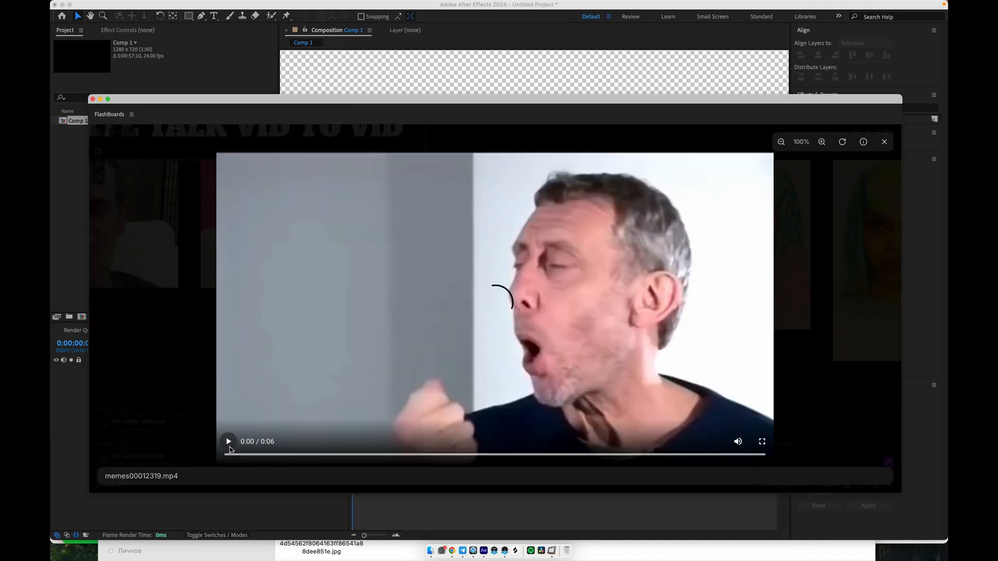
click(228, 442)
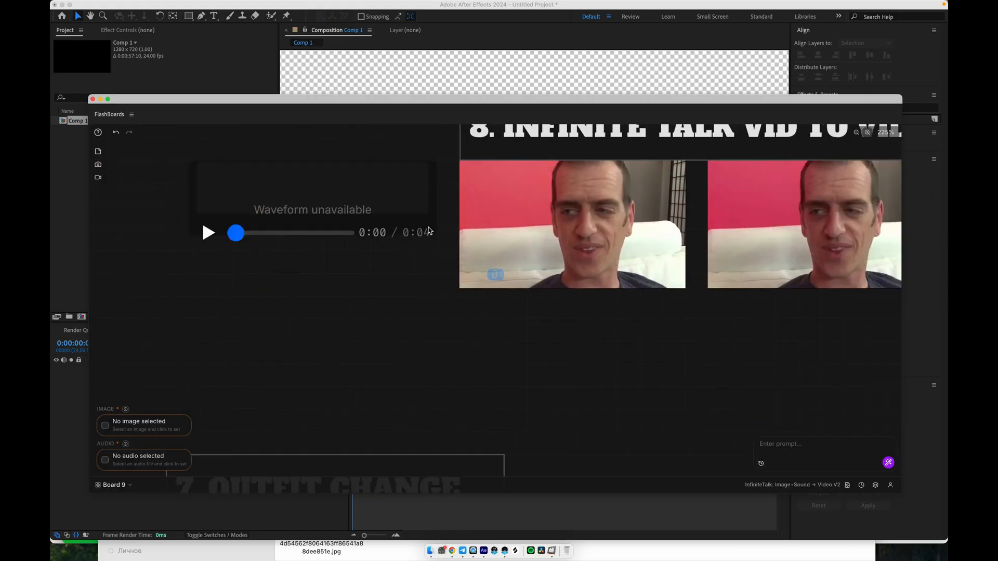
click(208, 232)
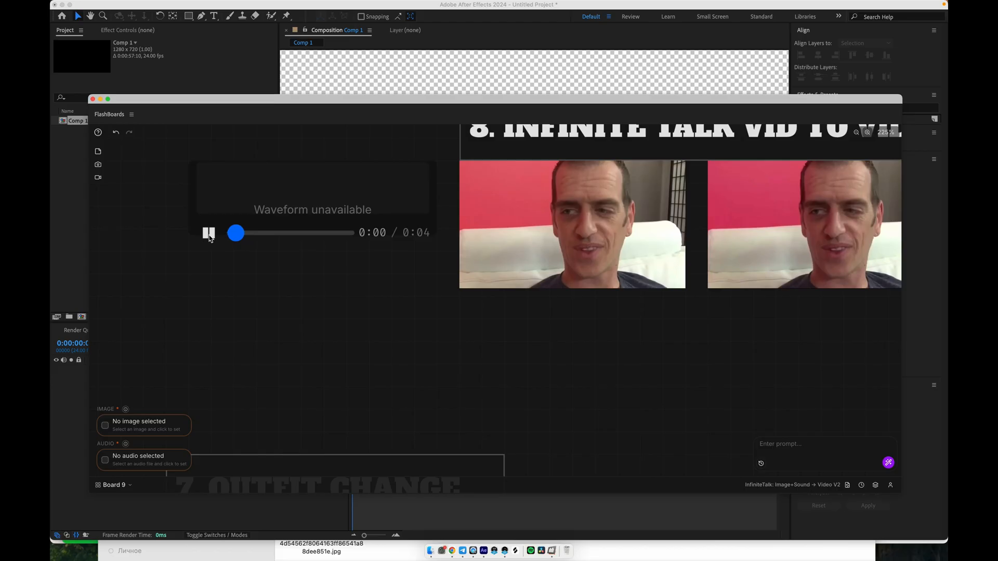
click(209, 233)
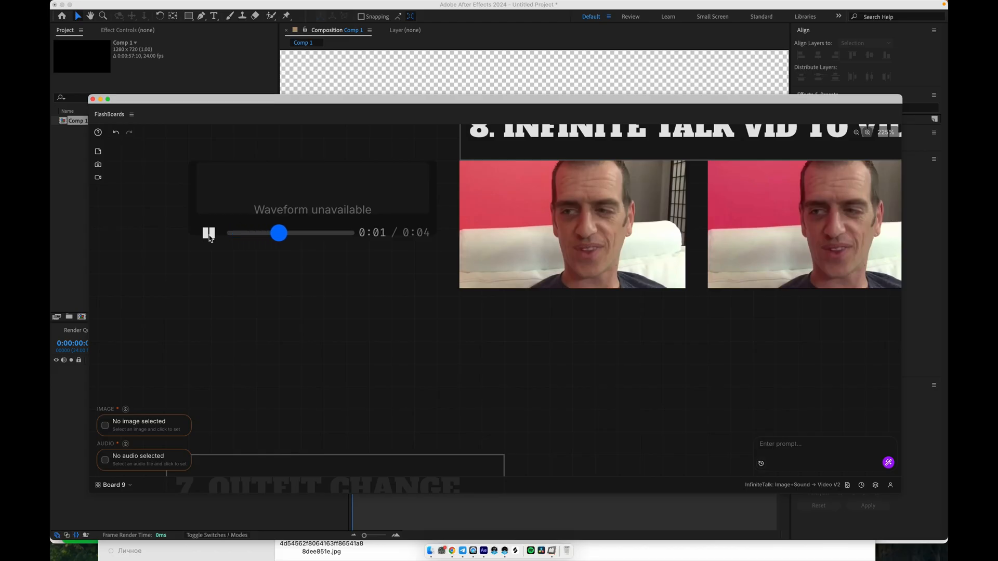
click(209, 232)
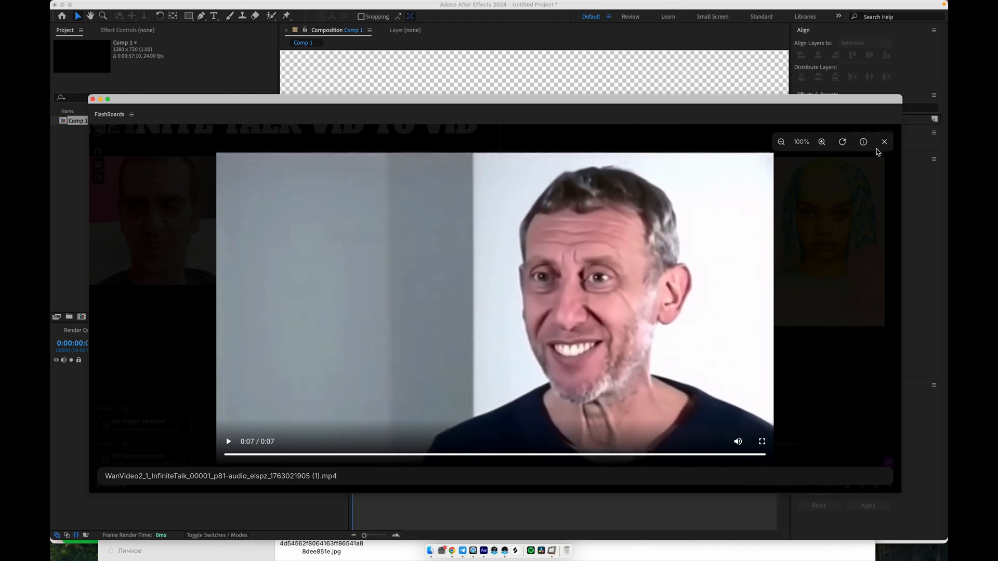
click(884, 141)
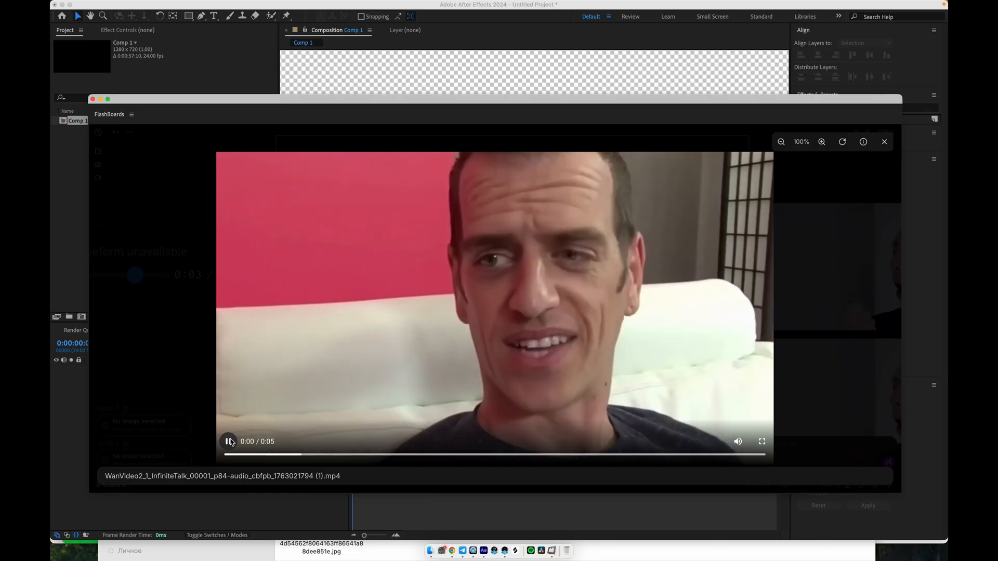
click(228, 441)
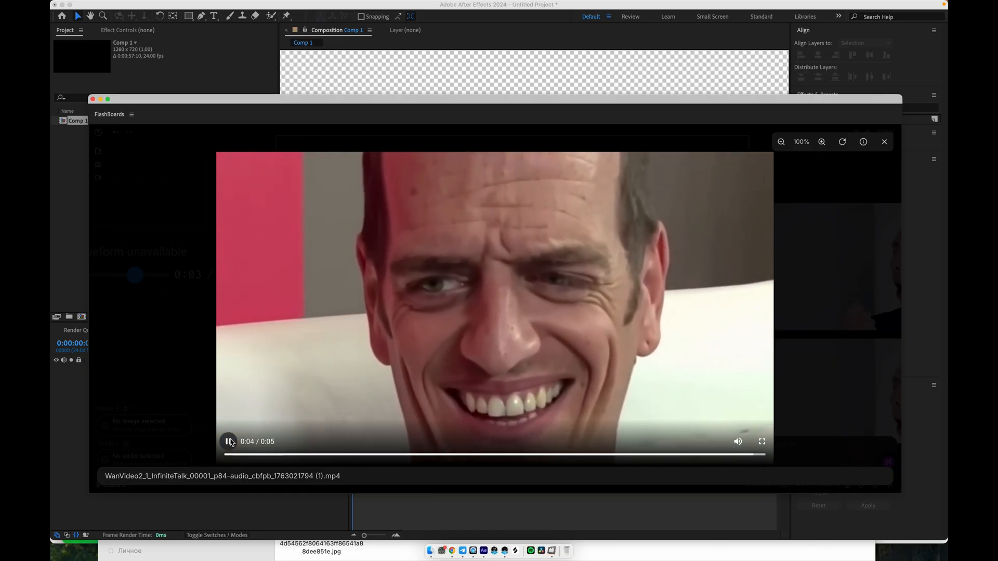
click(883, 142)
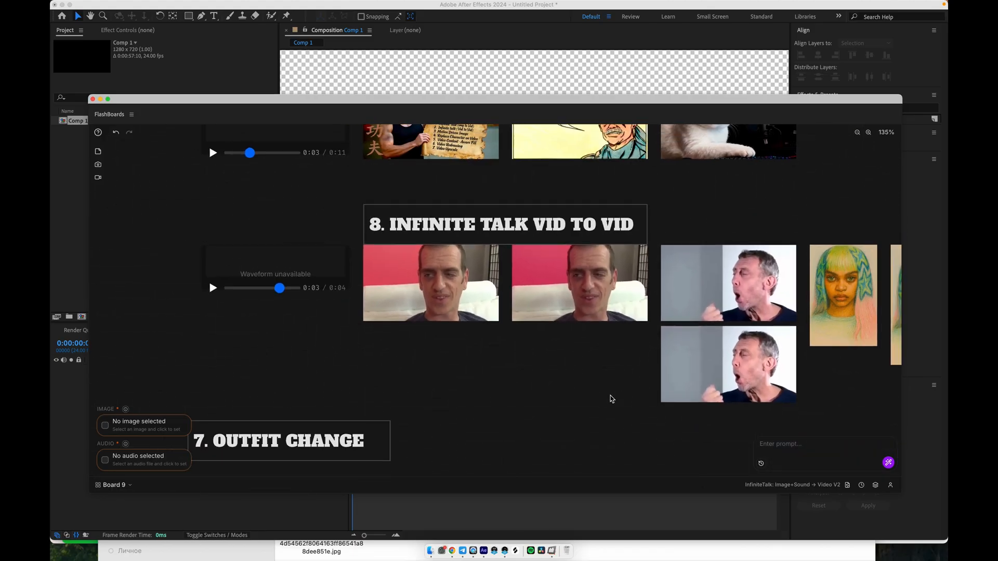
Play the colourful portrait video enlarged, then play the vid-to-vid lip-sync result clip
click(842, 294)
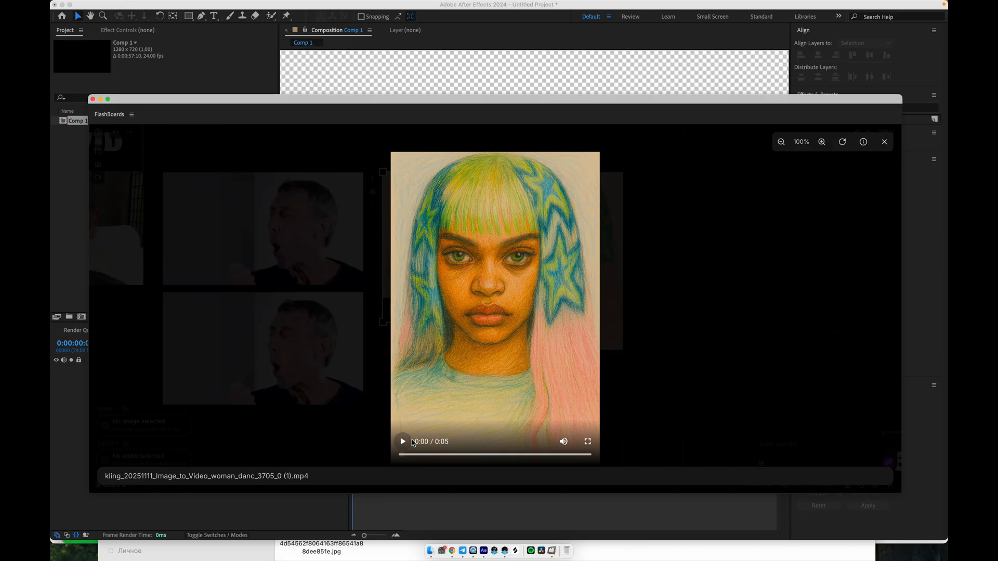
click(402, 441)
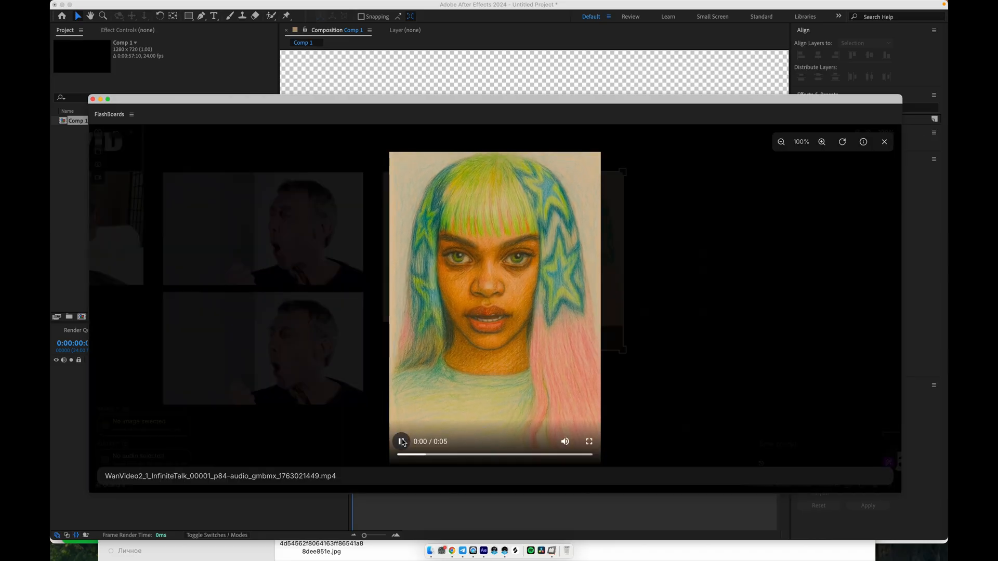
click(402, 441)
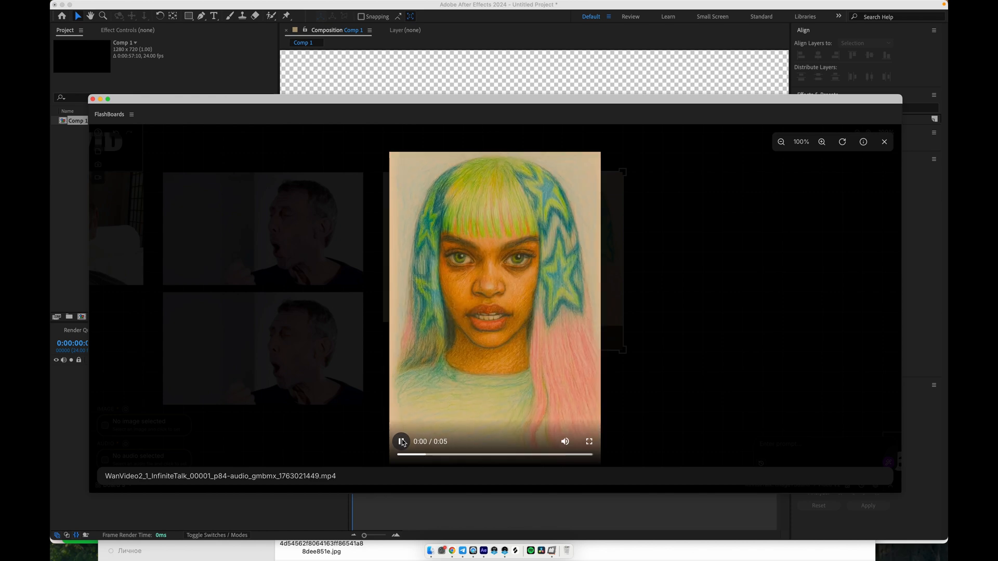
click(401, 441)
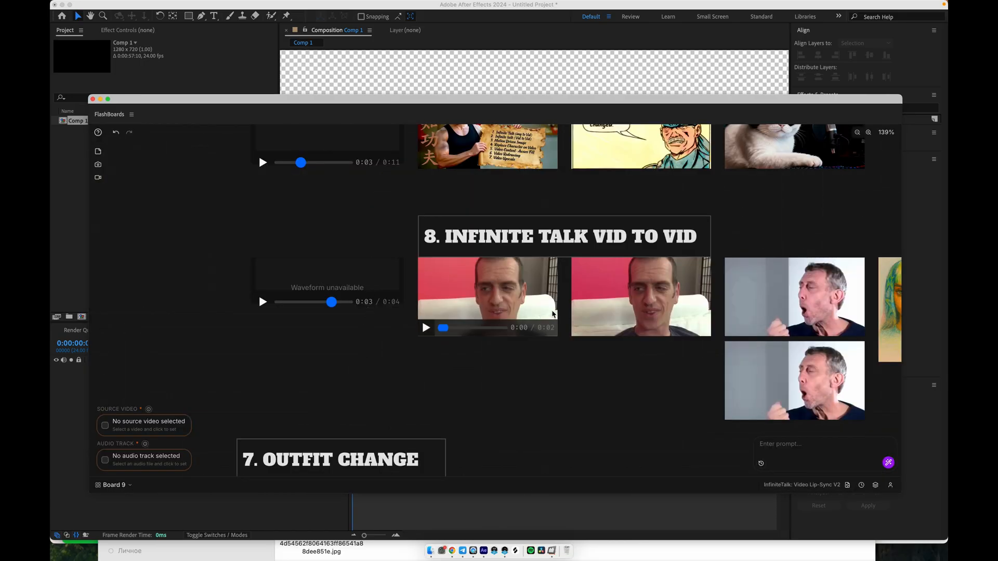
click(487, 297)
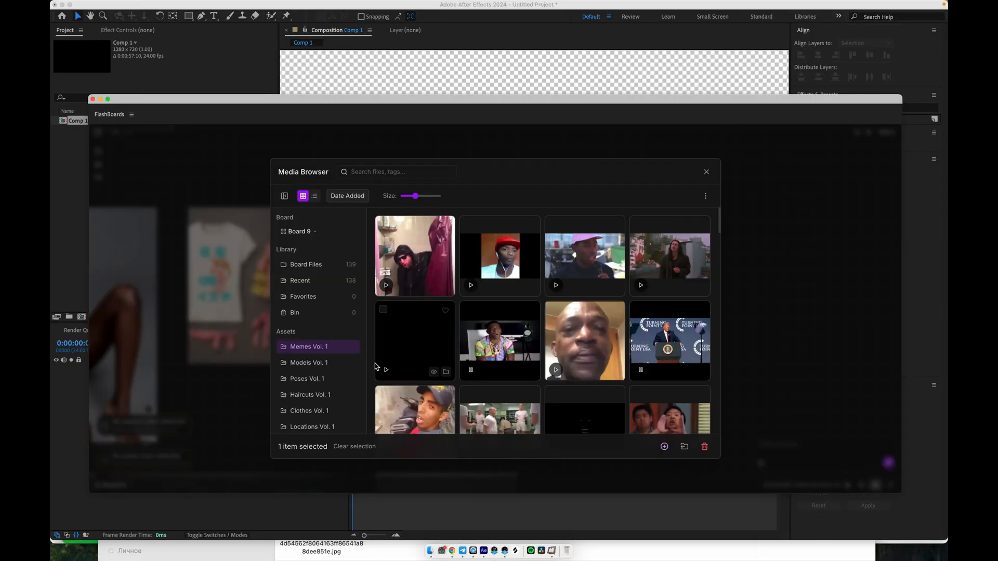
click(308, 363)
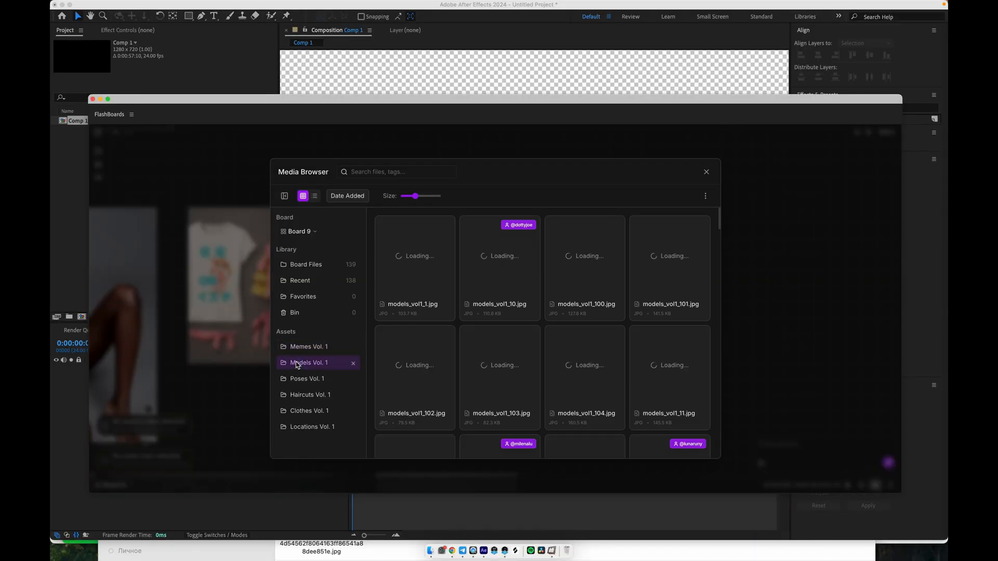
click(307, 379)
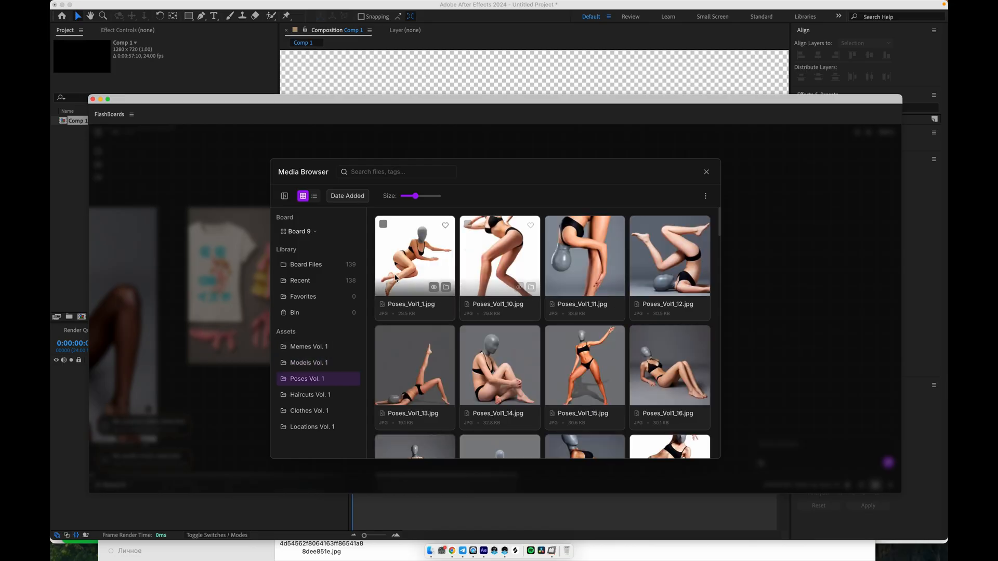
mouse_move(706, 172)
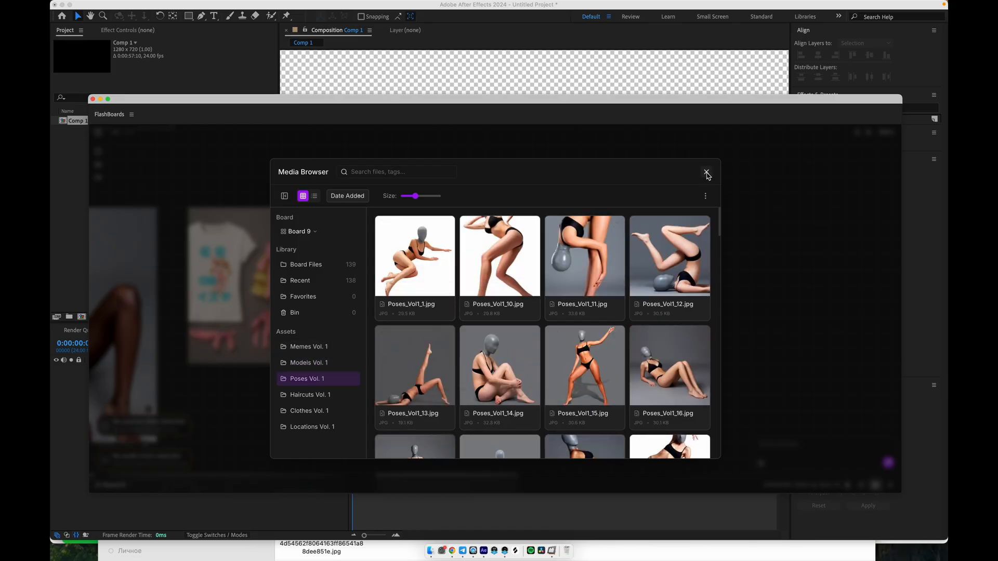
click(706, 173)
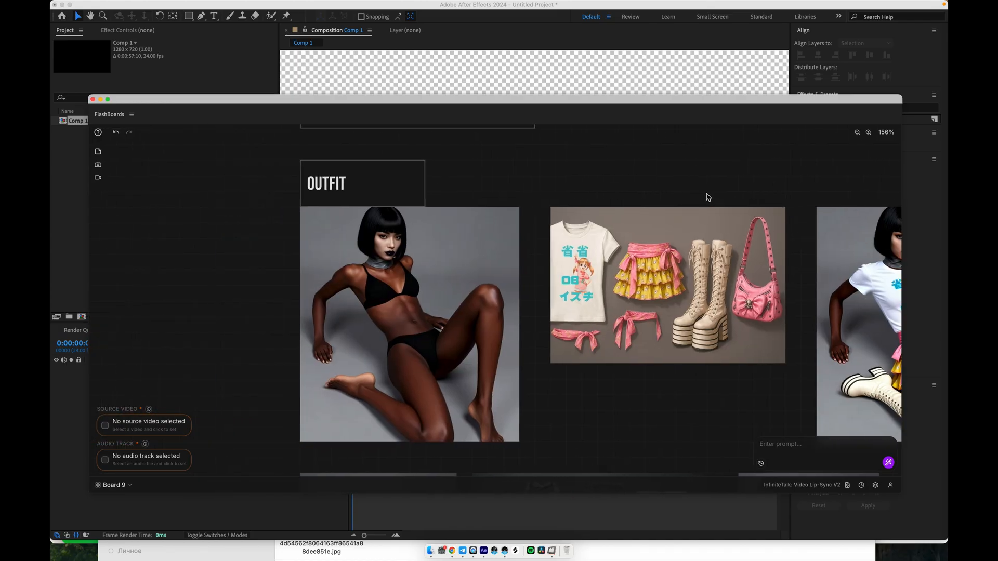
mouse_move(597, 420)
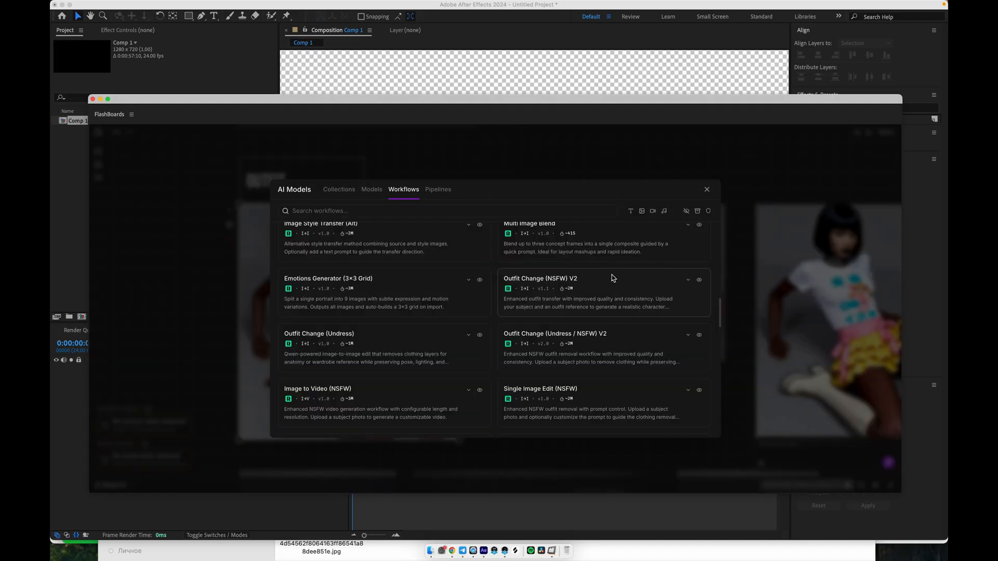
Pick Outfit Change (NSFW) V2 with the bikini model as subject and clothing flat-lay as outfit
click(603, 293)
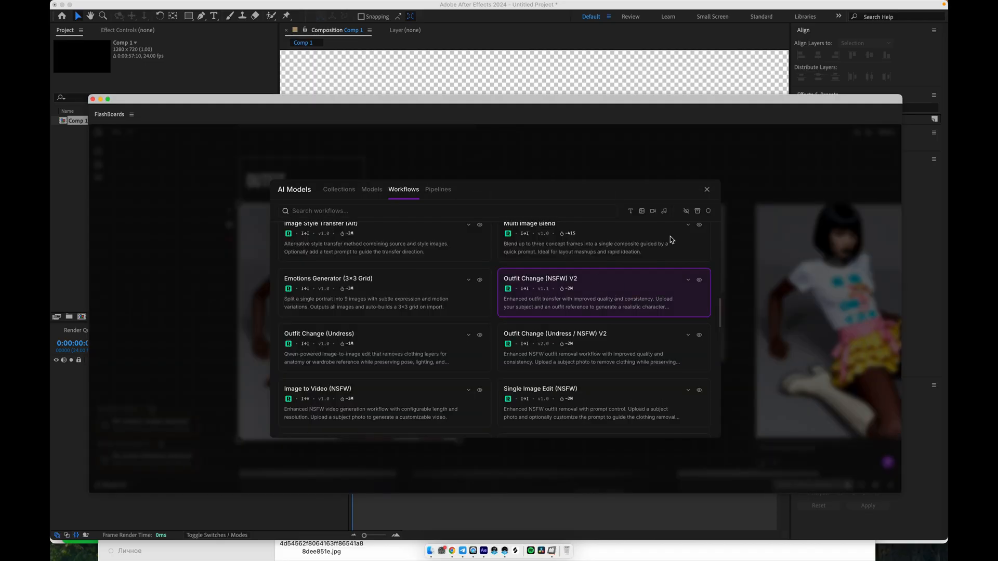
click(603, 278)
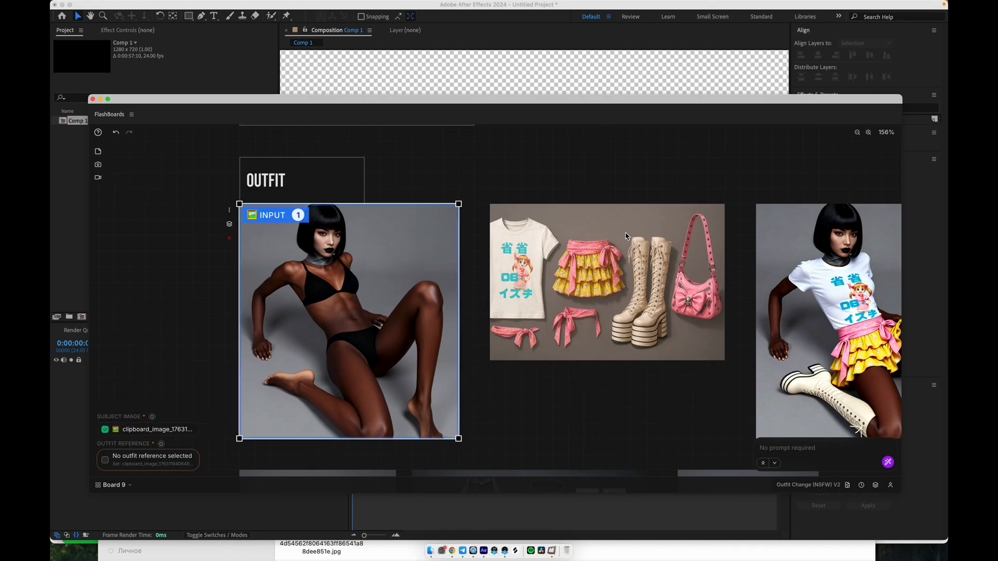
click(606, 282)
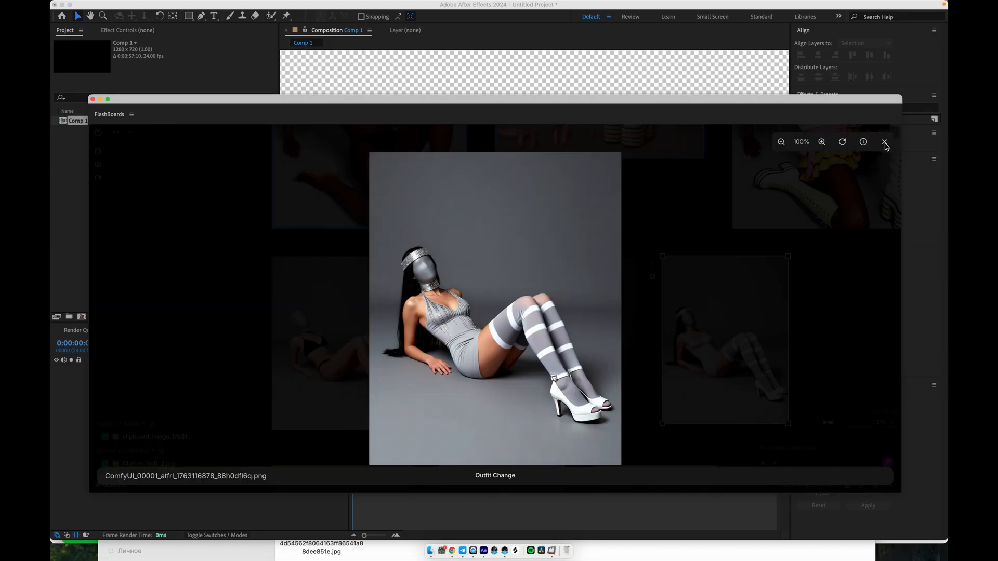
View the white shirt-and-tie reference and its outfit-swap result full size, closing each
click(884, 141)
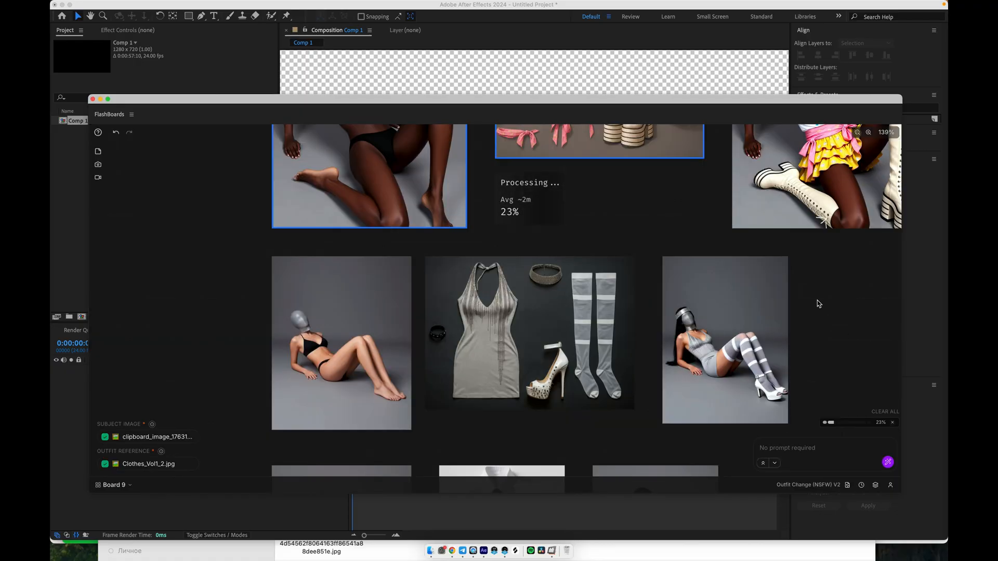
scroll(down, 3)
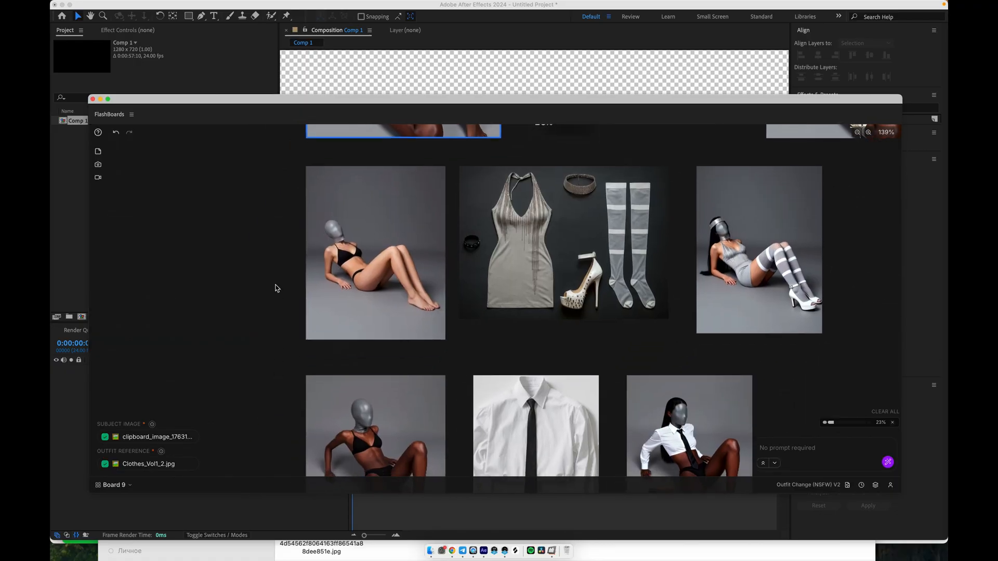
scroll(up, 3)
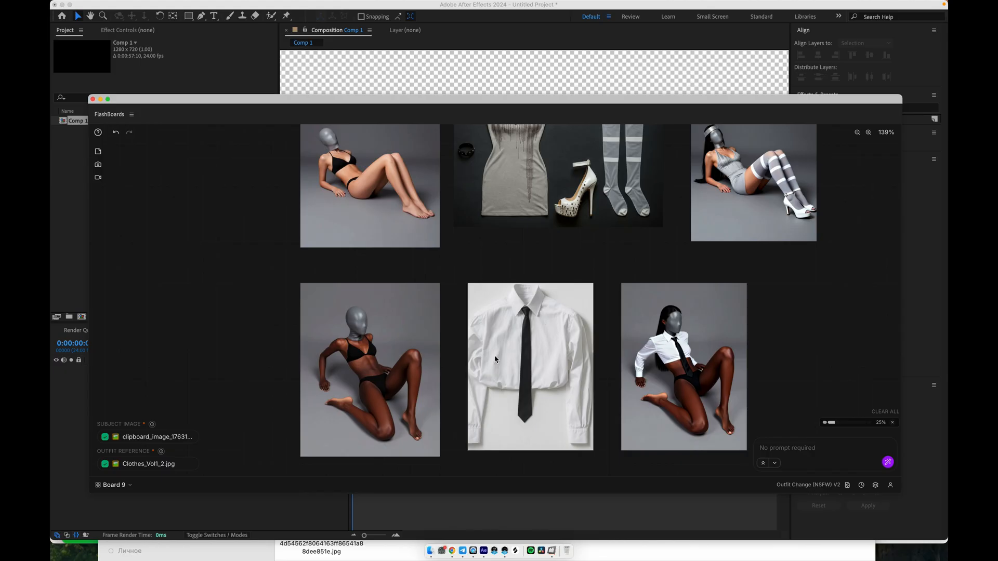
double_click(369, 369)
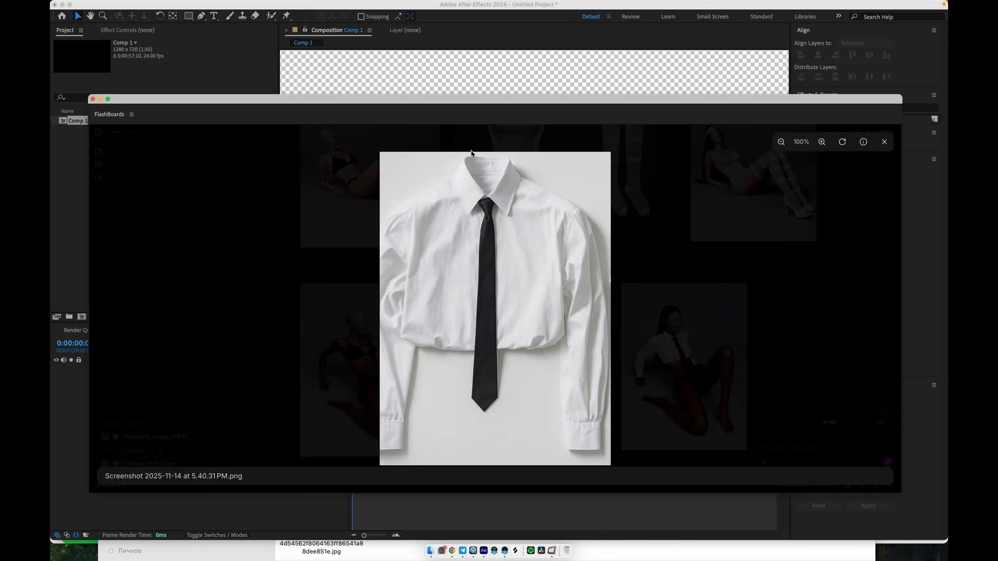
click(883, 141)
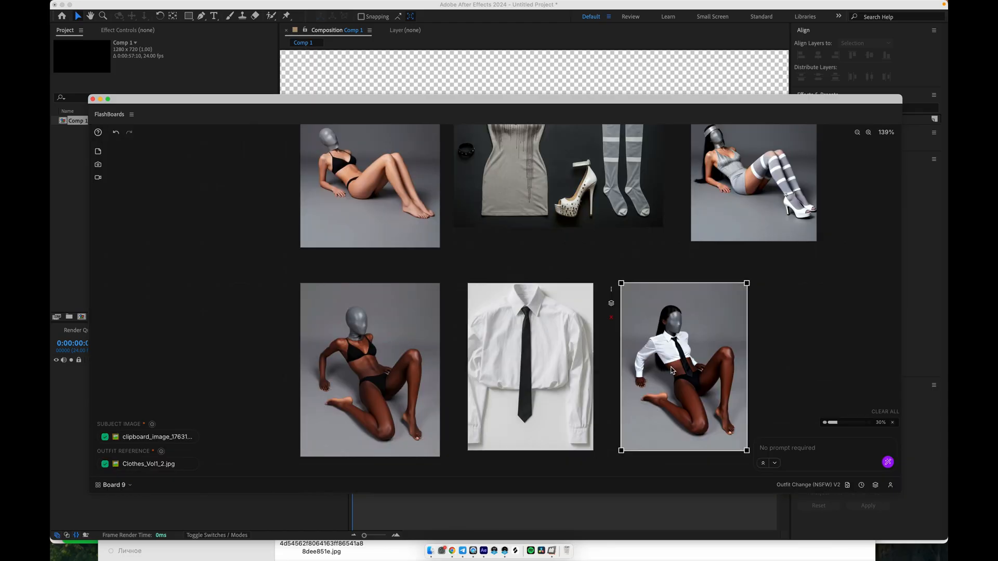
double_click(682, 366)
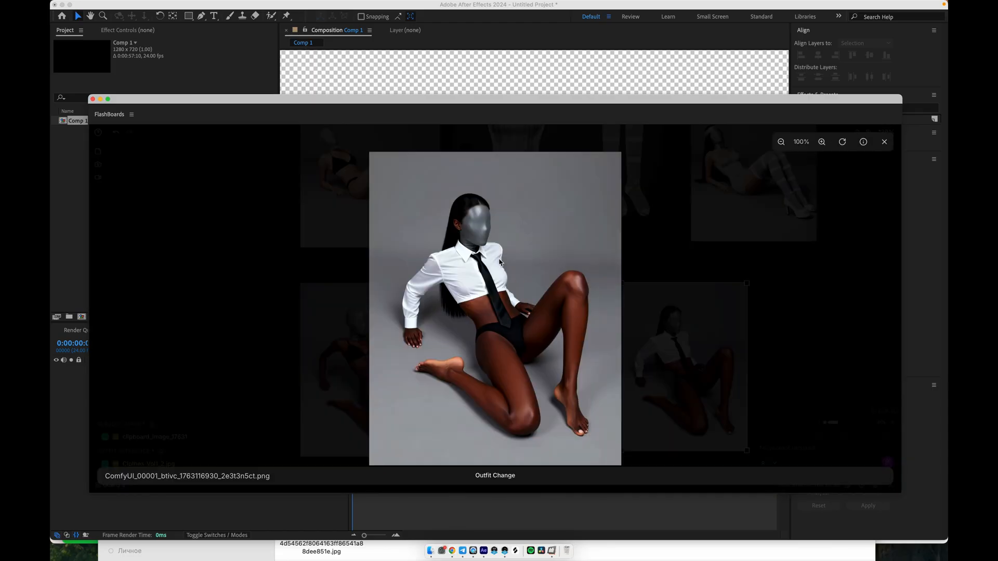
mouse_move(895, 120)
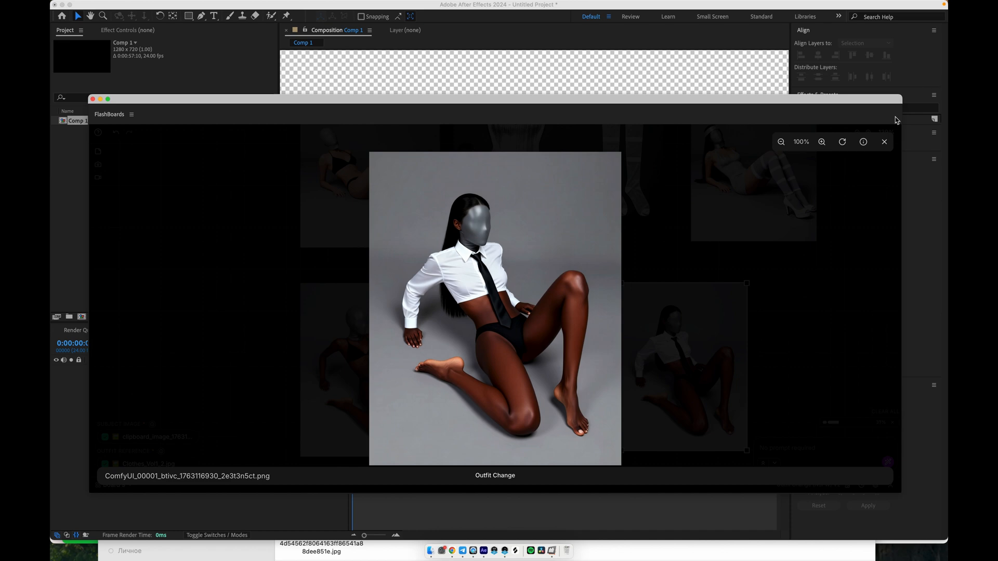
click(884, 142)
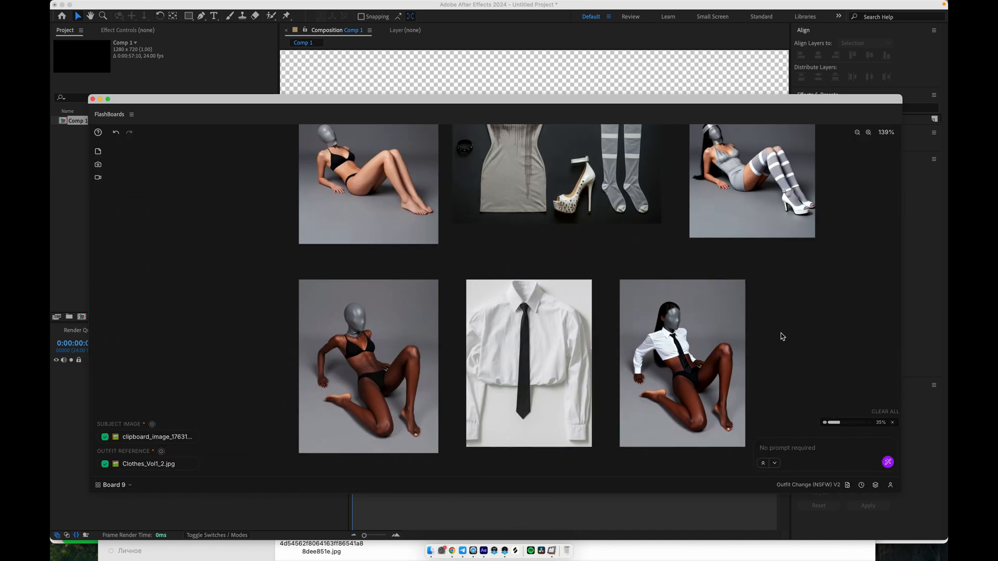
scroll(down, 3)
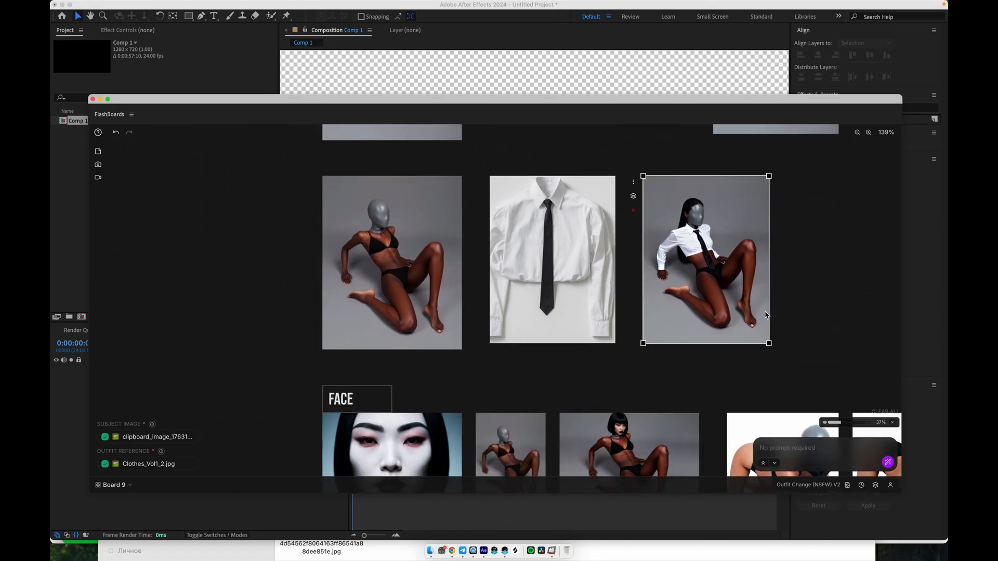
mouse_move(269, 360)
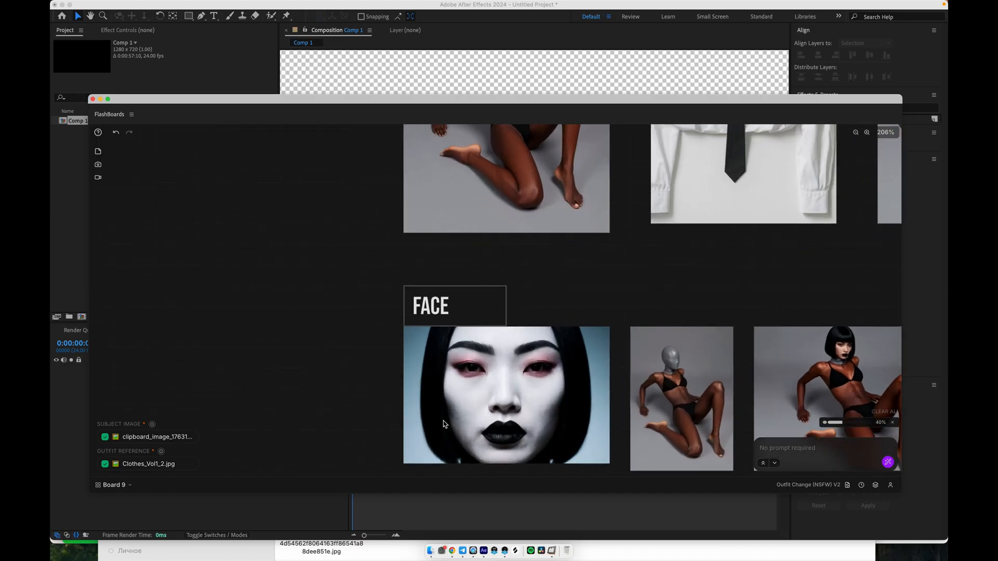
mouse_move(876, 488)
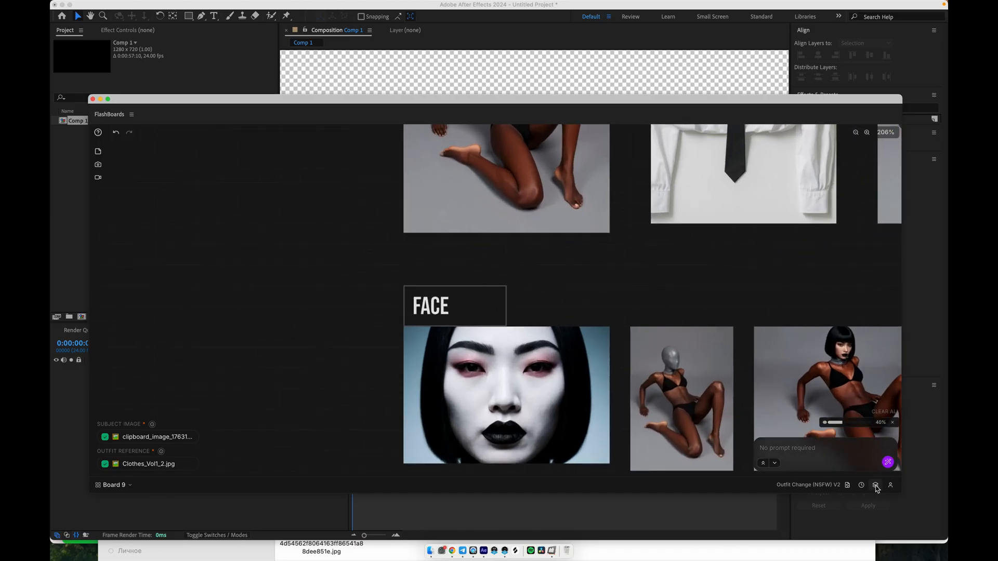
Browse Models Vol. 1 in the Media Browser, then scroll down the board
click(875, 485)
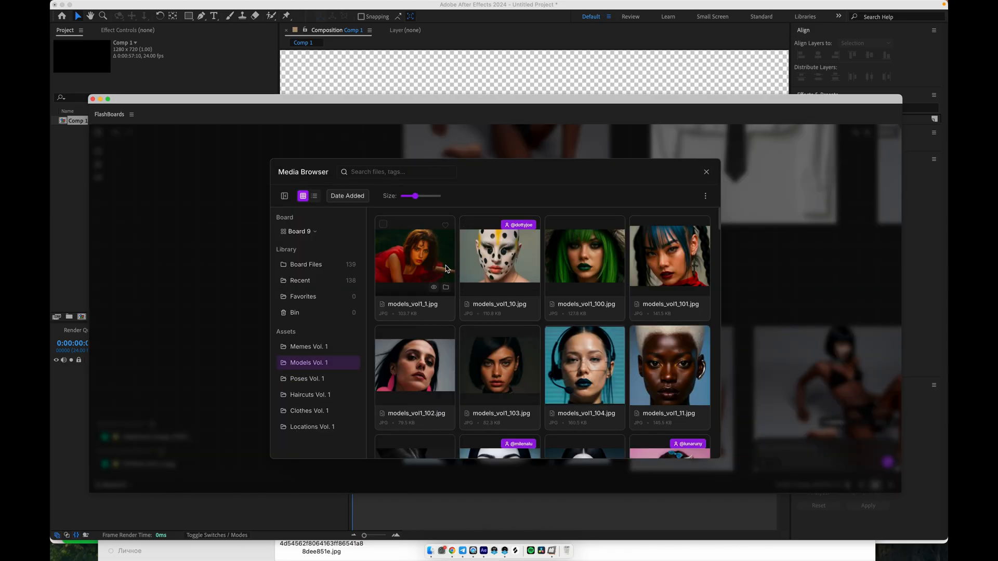
click(706, 171)
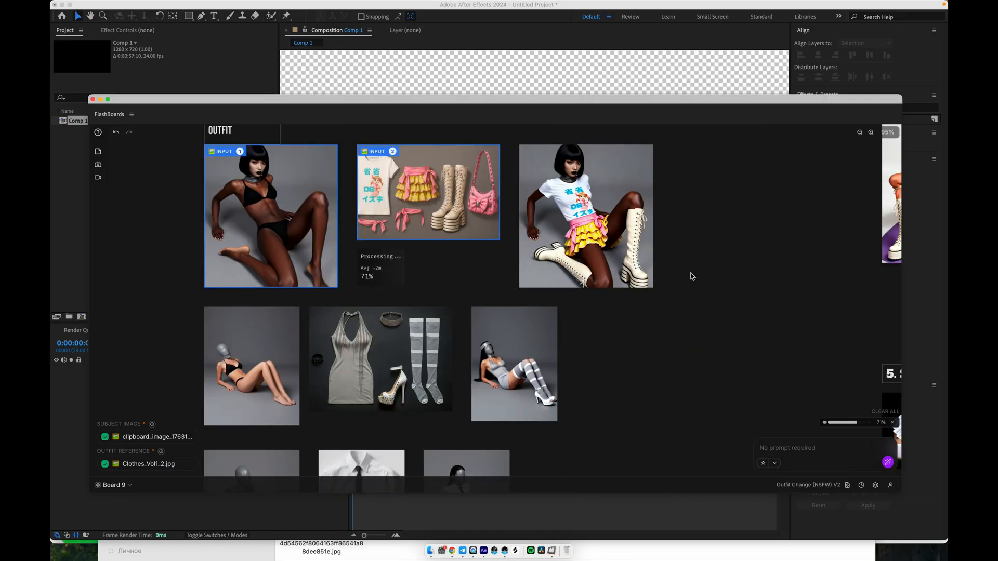
scroll(down, 3)
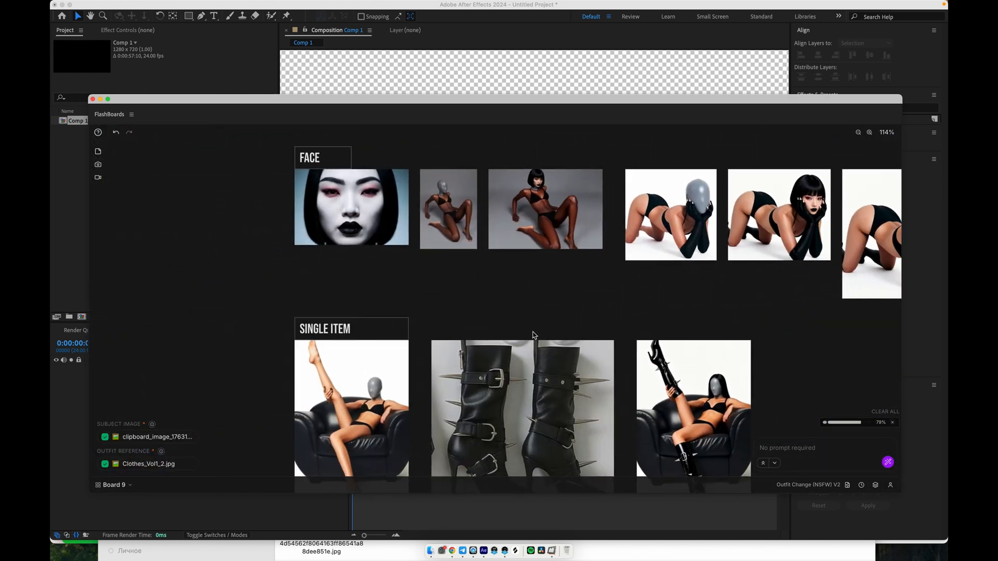
View the black boots outfit-swap result full size, then scroll to the Haircut section
scroll(down, 3)
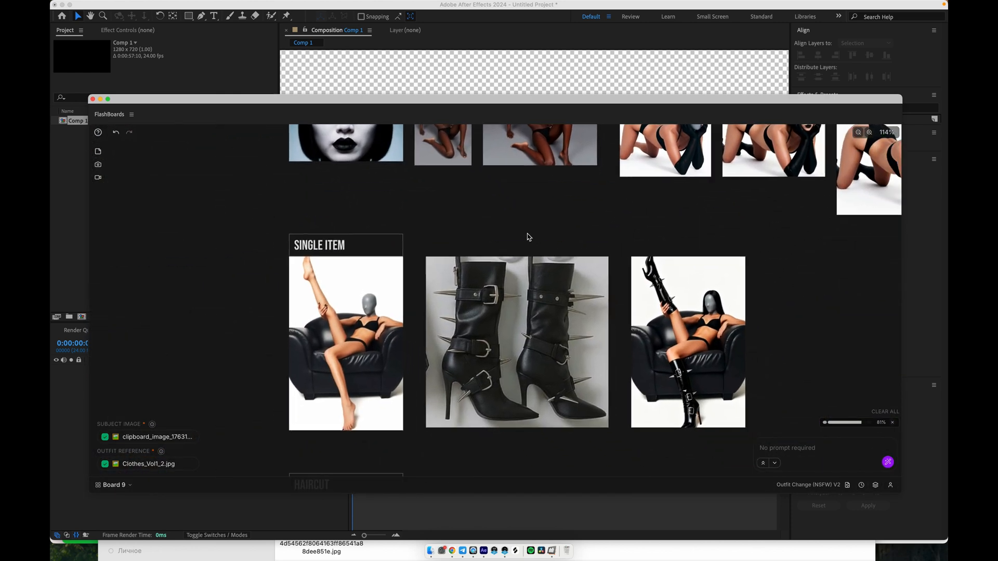
click(345, 341)
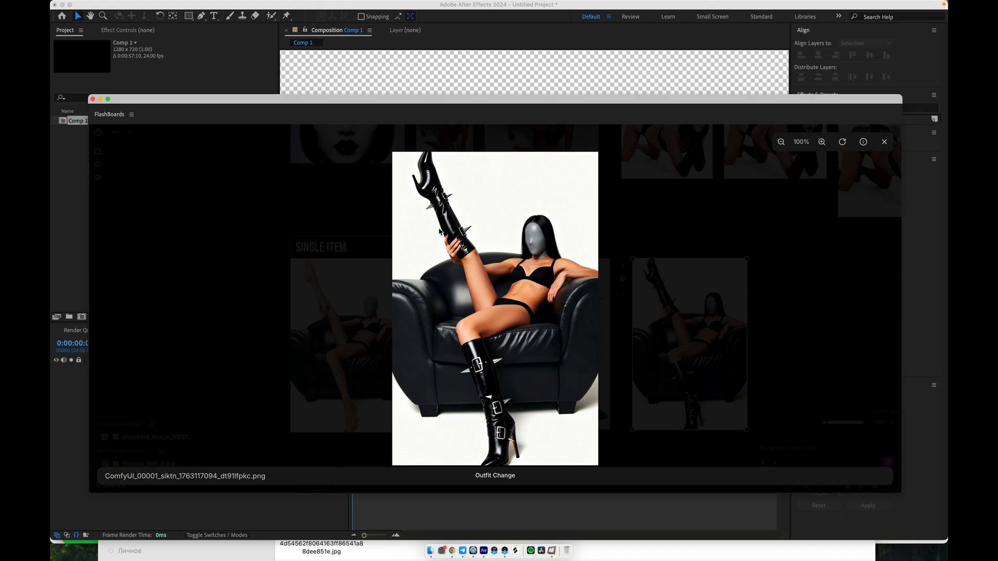
mouse_move(901, 157)
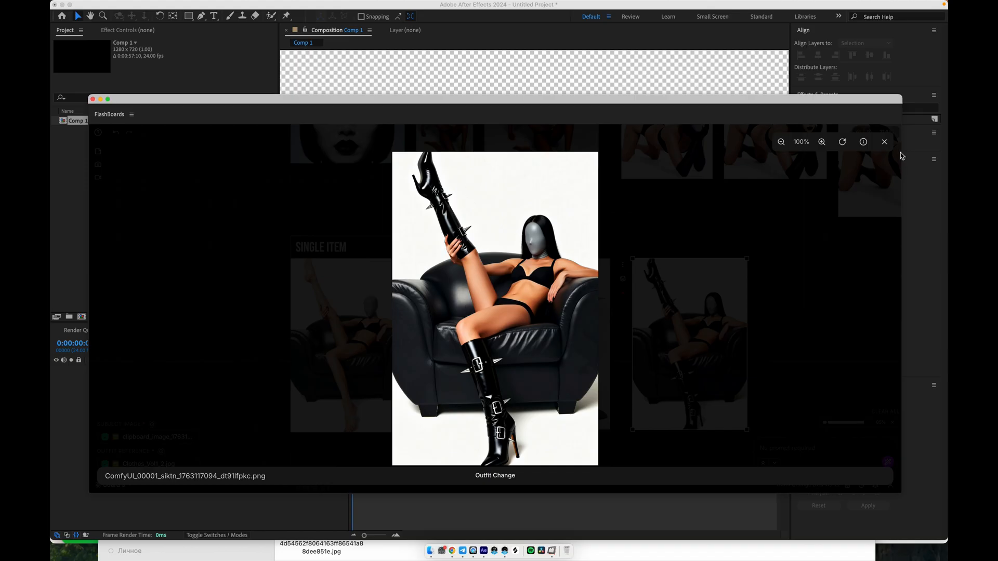
click(883, 142)
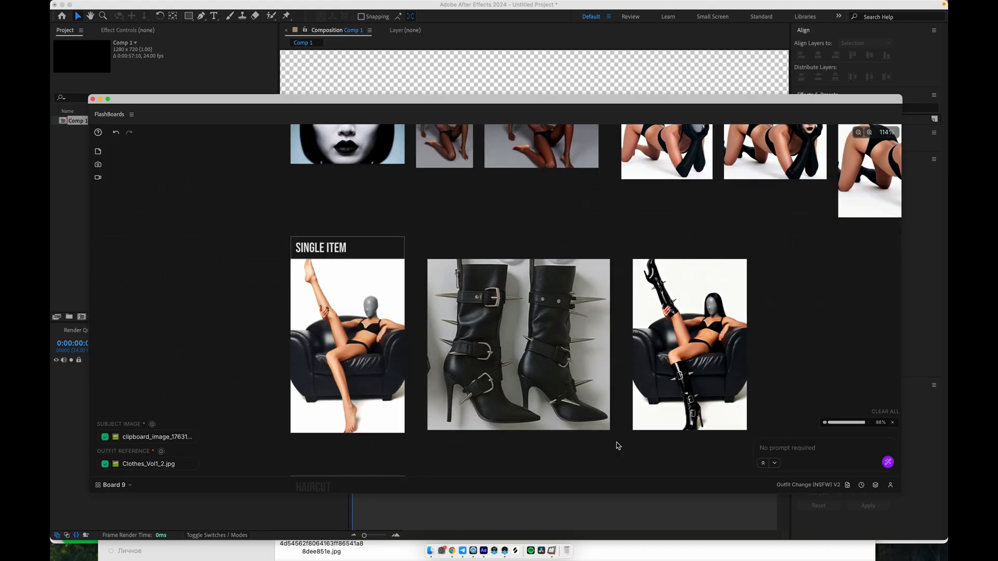
scroll(down, 3)
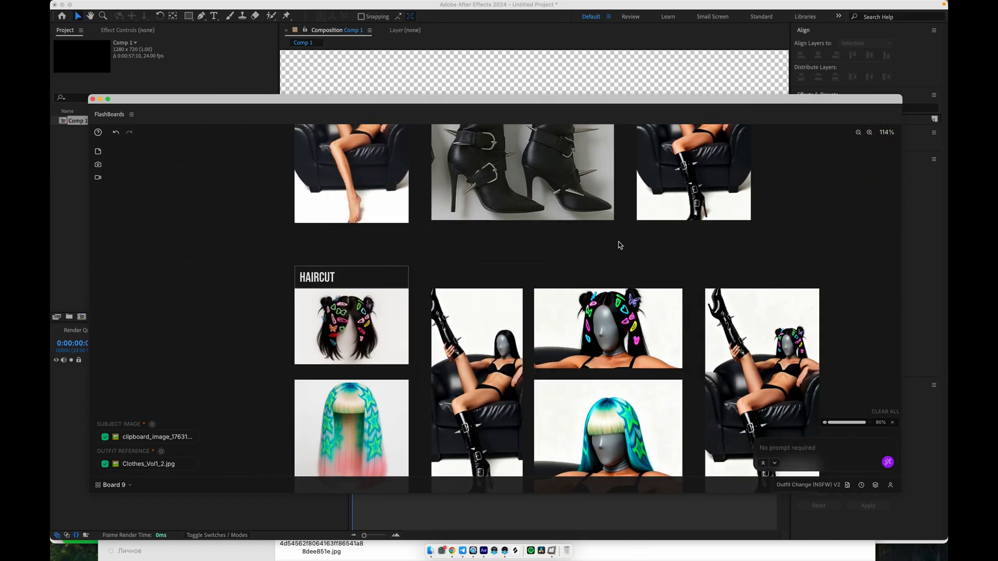
Set the seated figure in black boots as subject and the pigtail haircut as reference
scroll(down, 3)
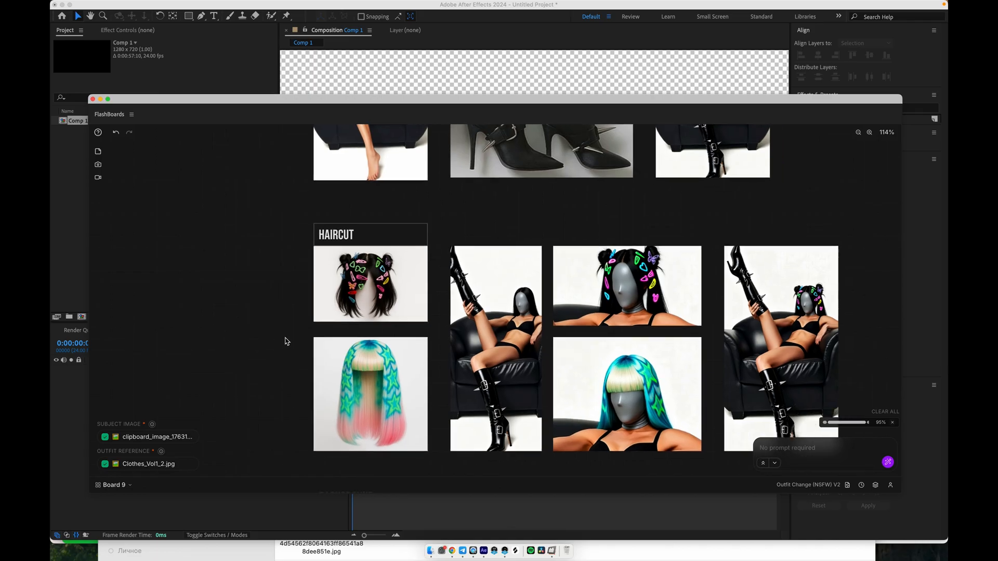
click(496, 347)
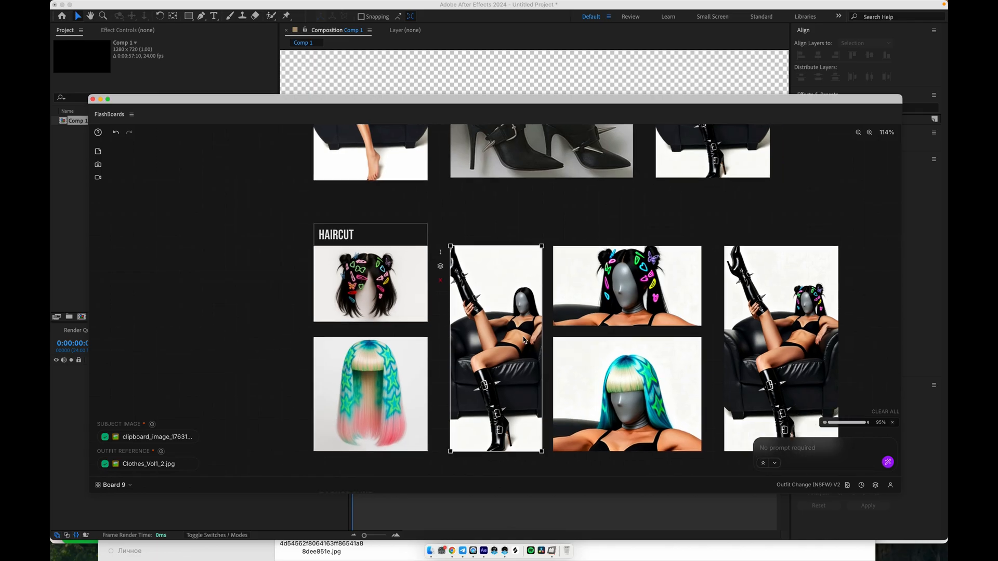
click(369, 284)
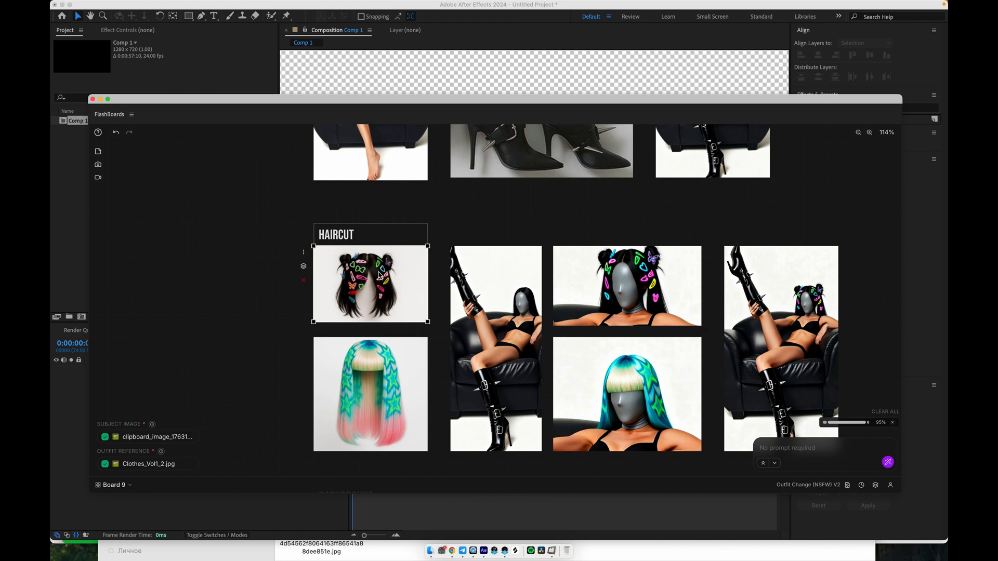
click(104, 436)
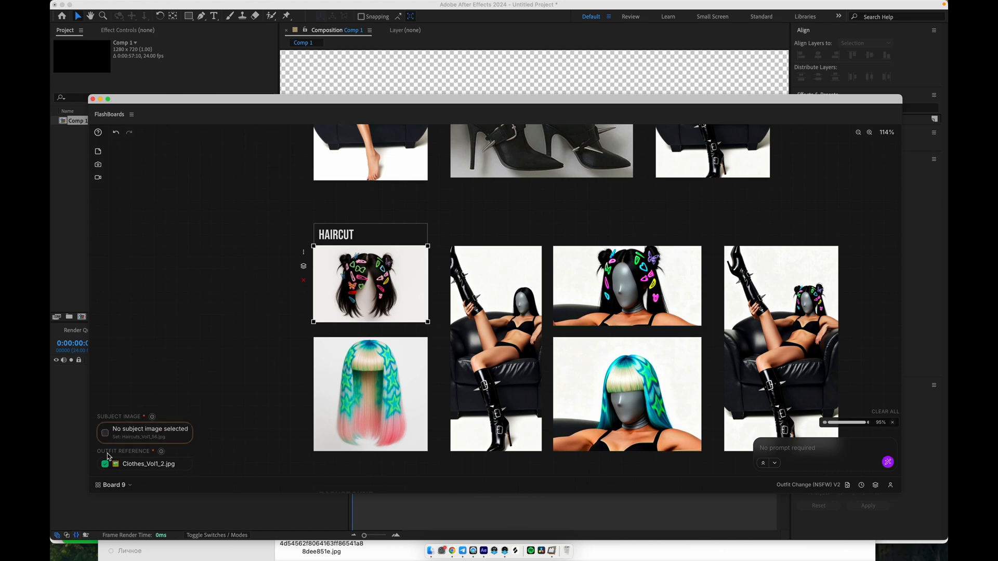
click(496, 348)
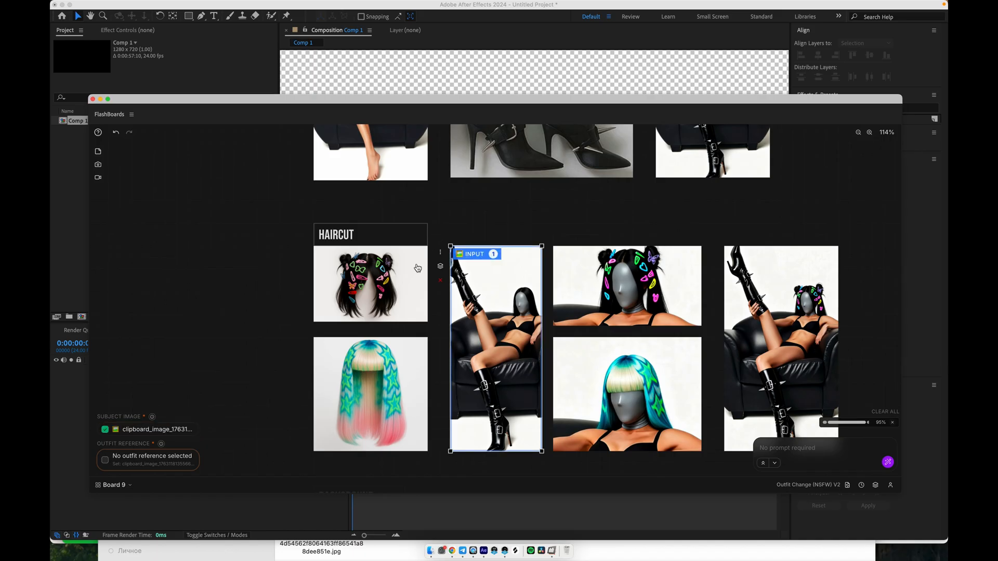
click(369, 283)
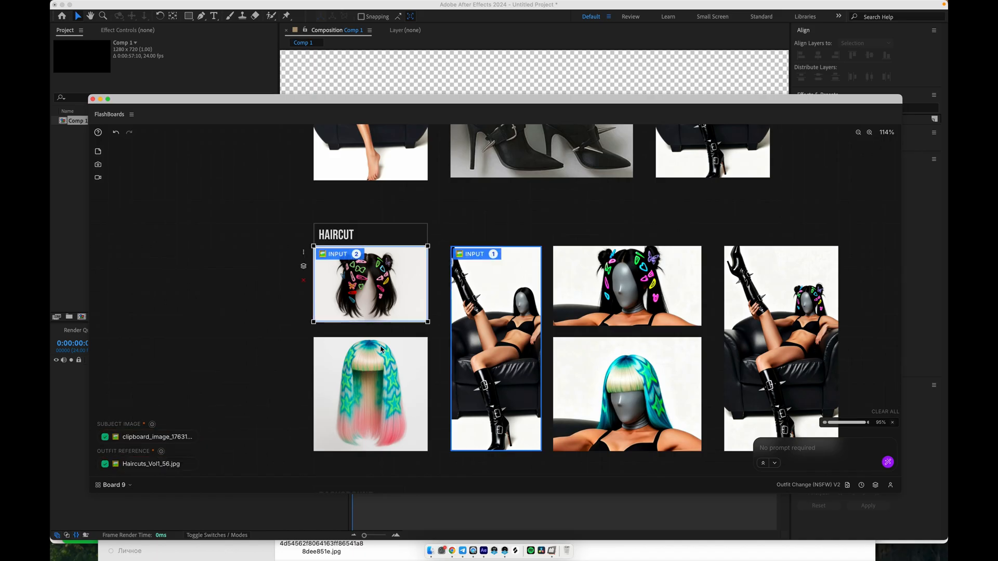
mouse_move(372, 246)
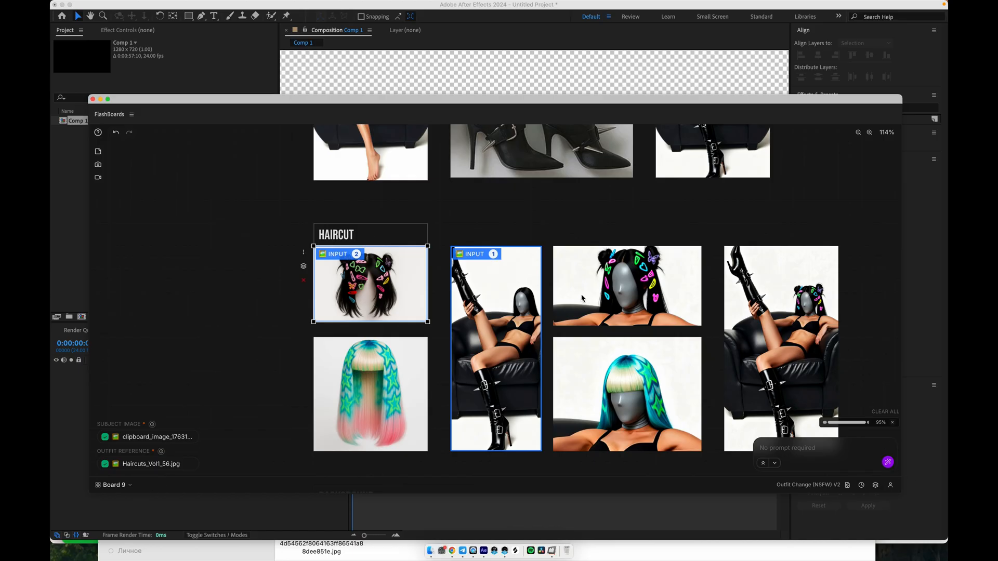
click(626, 394)
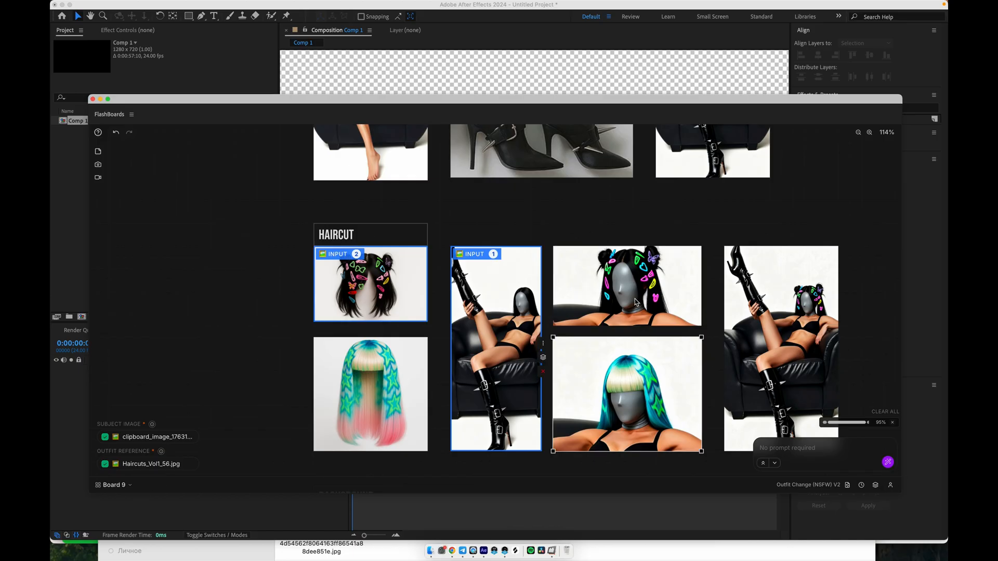
scroll(down, 3)
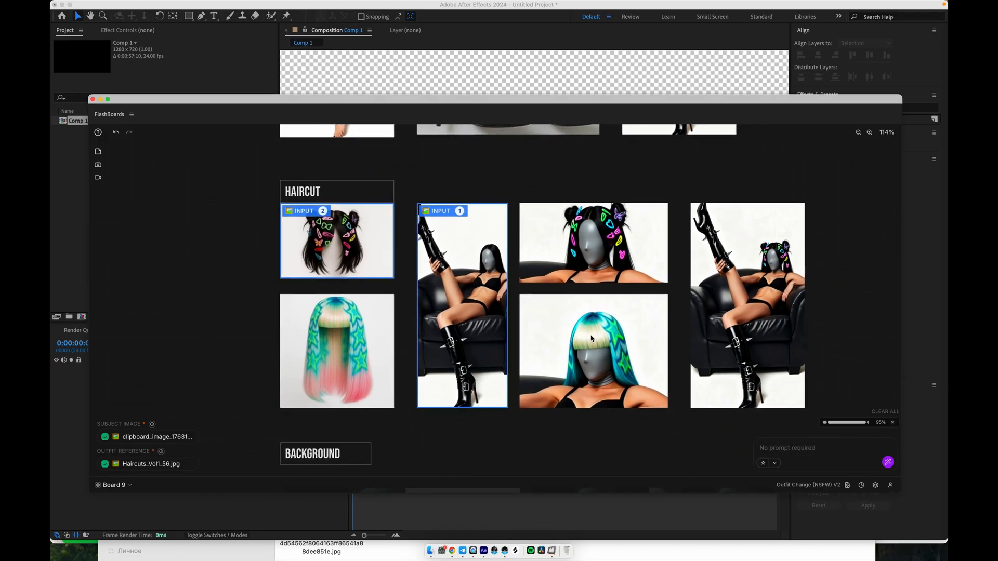
Select the planet landscape background and view the pink-outfit result full size
scroll(down, 3)
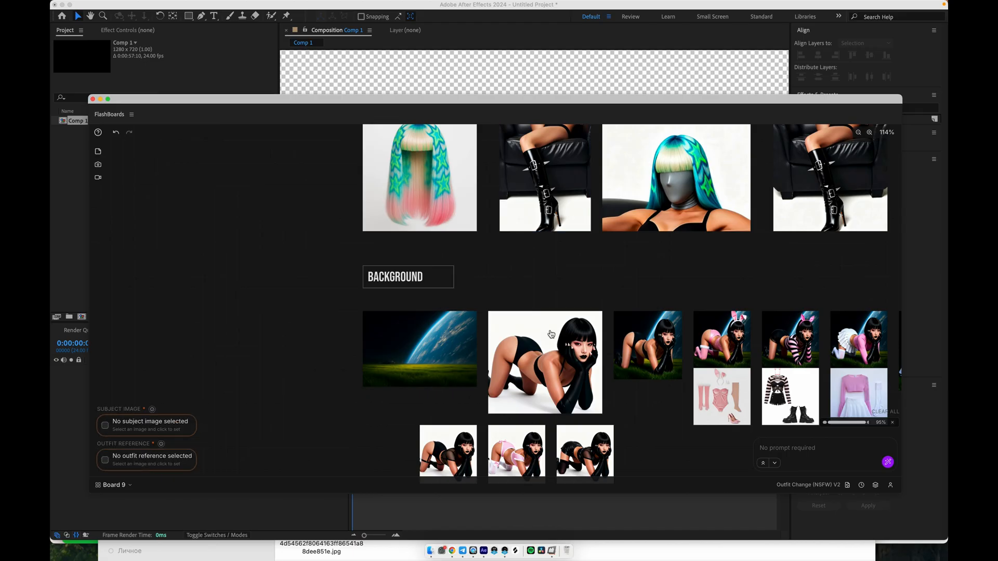
click(420, 349)
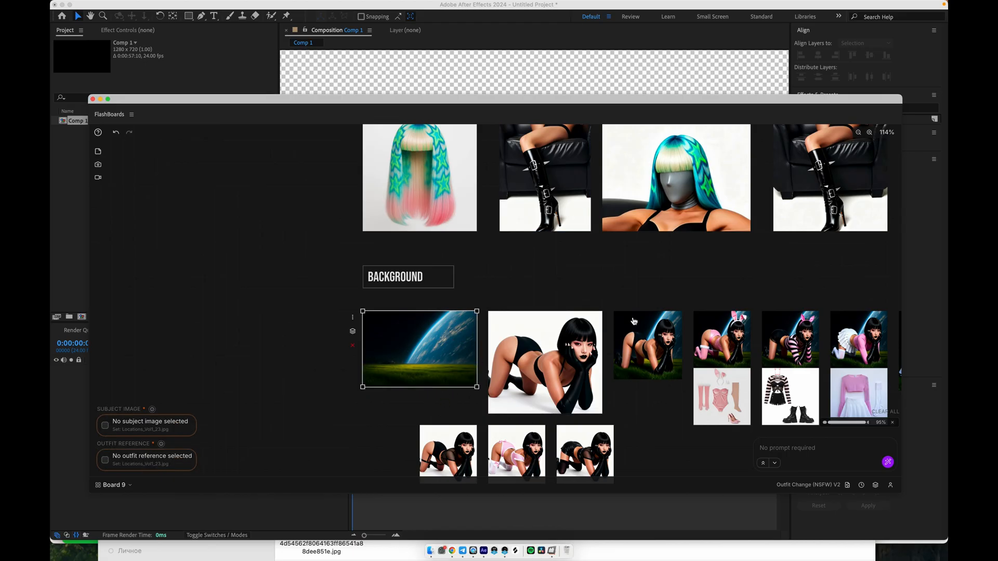
mouse_move(527, 274)
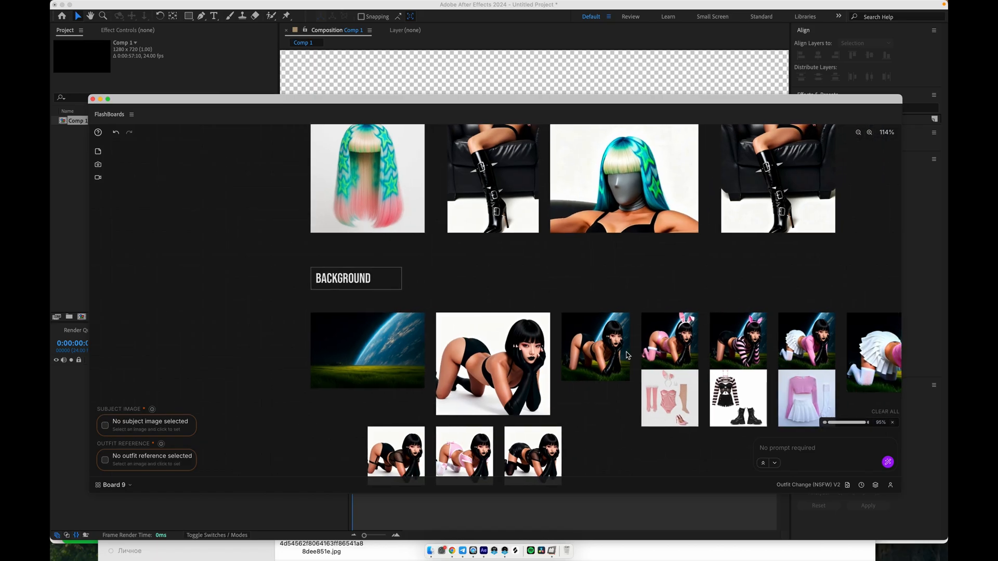
double_click(806, 338)
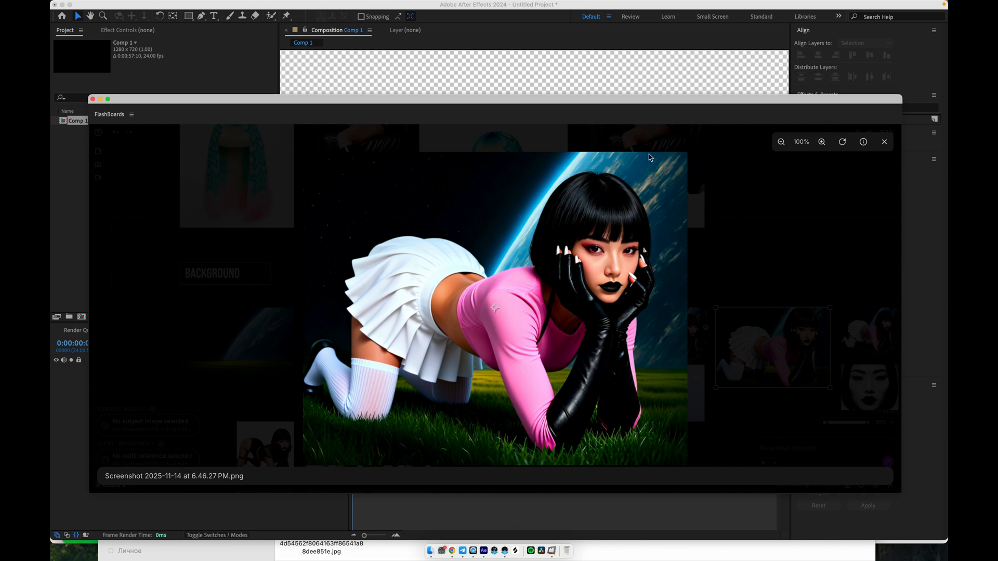
mouse_move(884, 149)
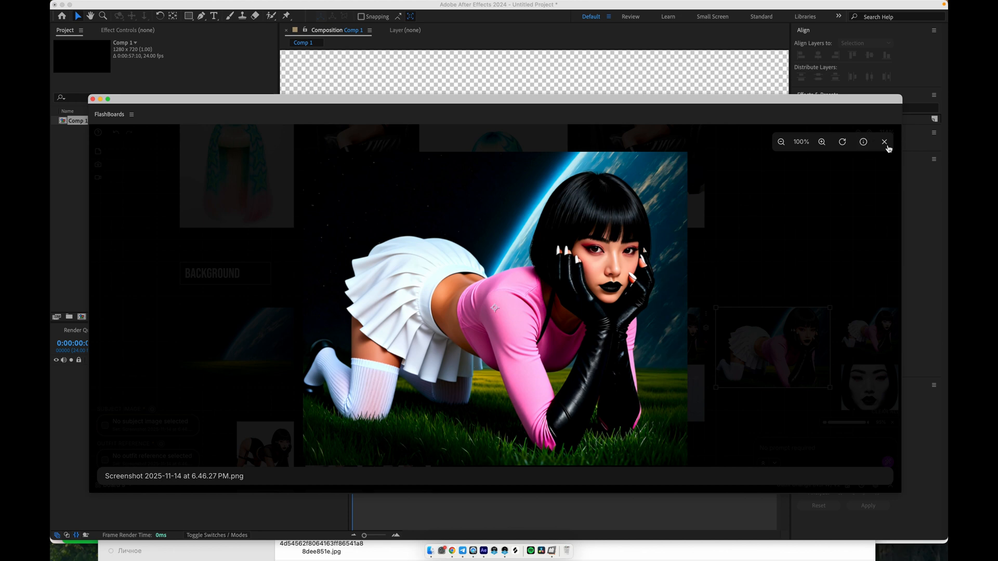
click(883, 141)
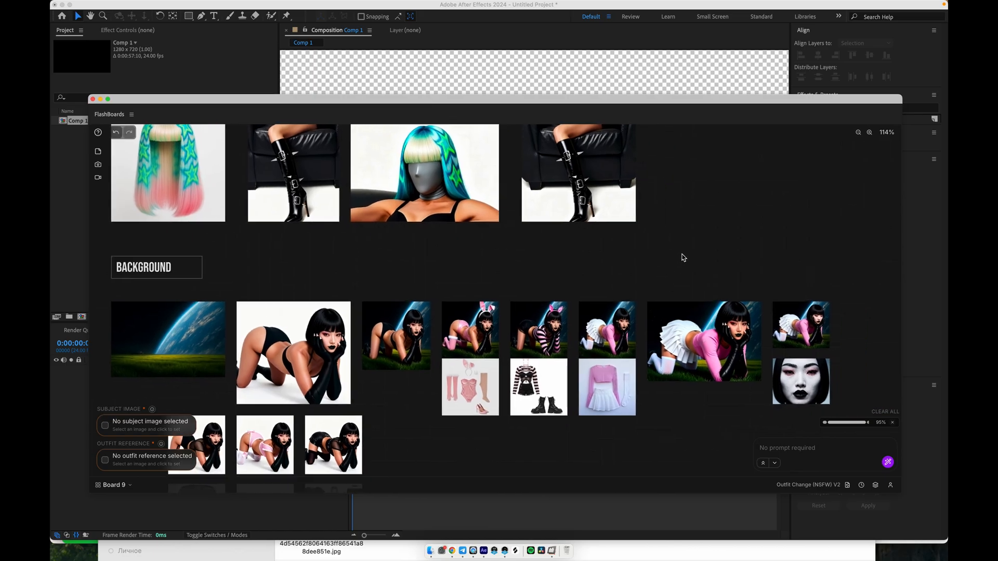
scroll(up, 3)
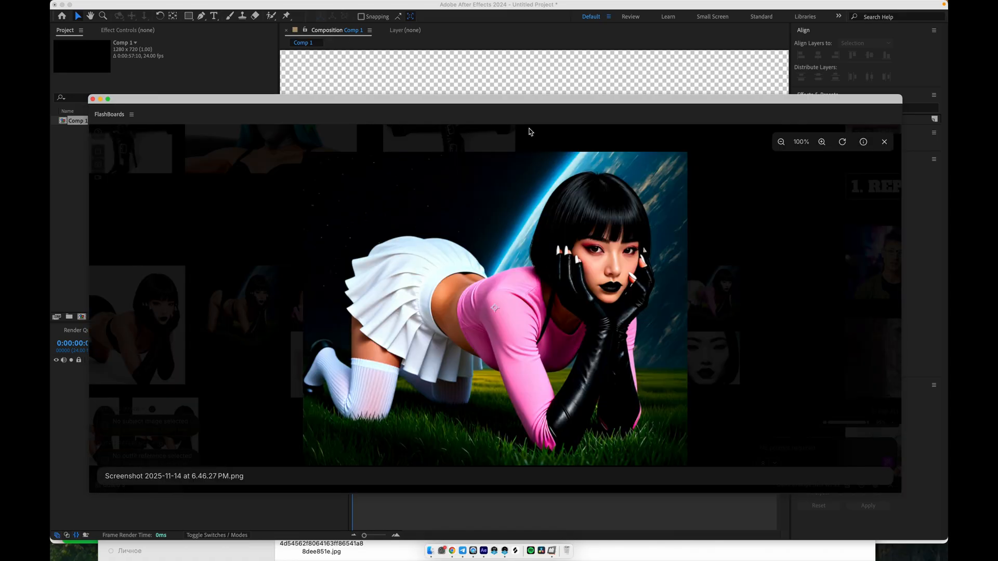
Enlarge the close-up face portrait and view its face-swap before/after comparison
click(884, 141)
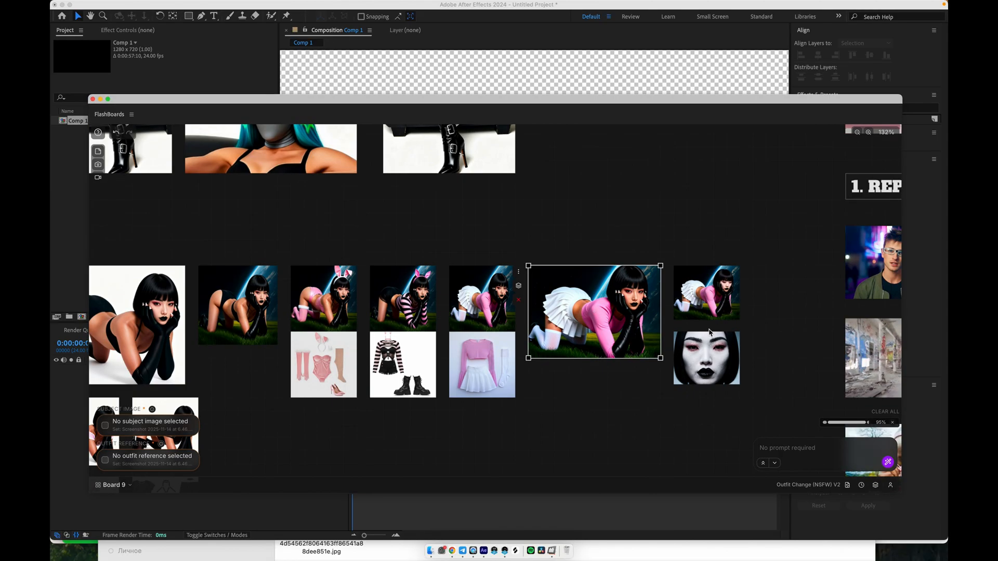
double_click(705, 357)
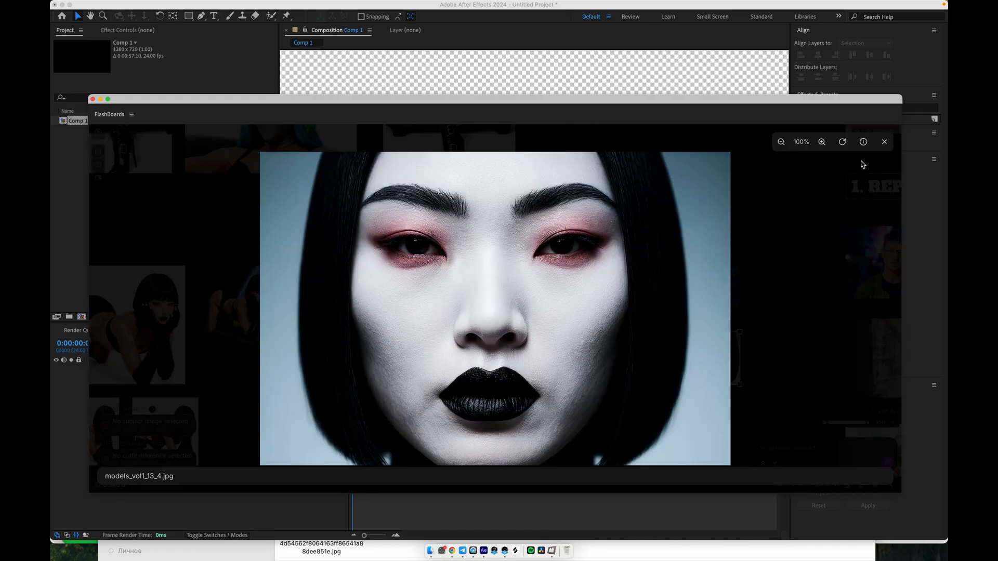
click(884, 142)
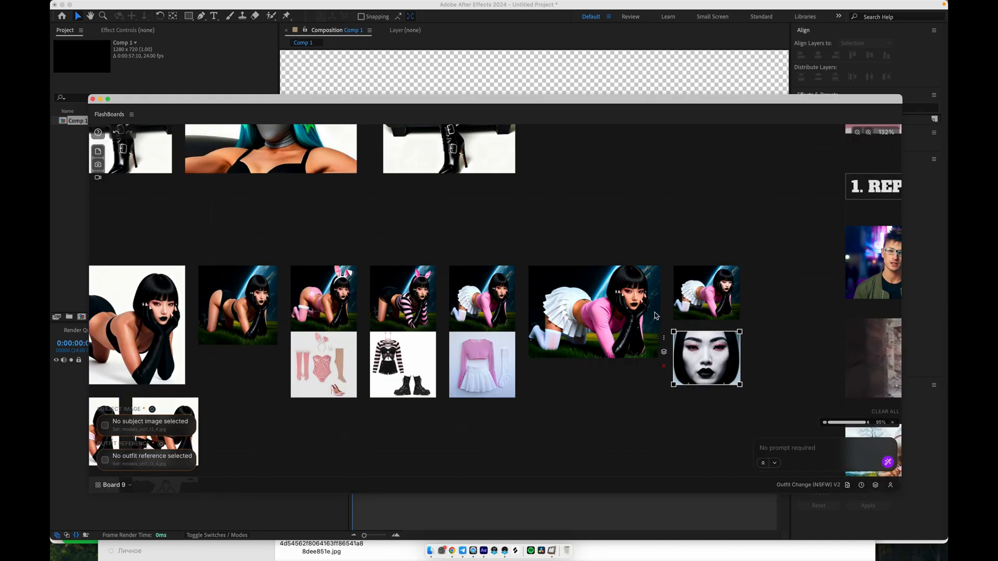
click(593, 311)
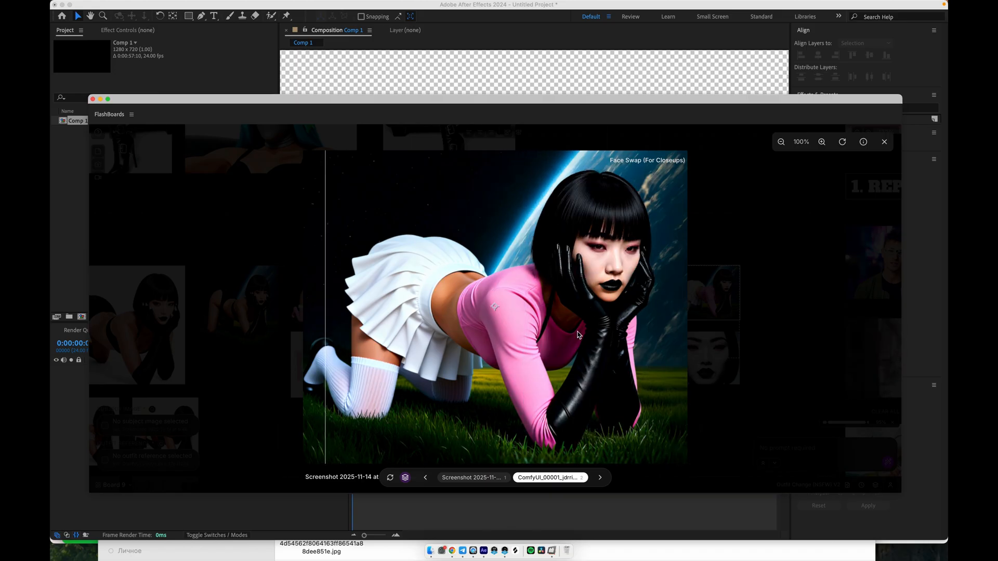
click(883, 141)
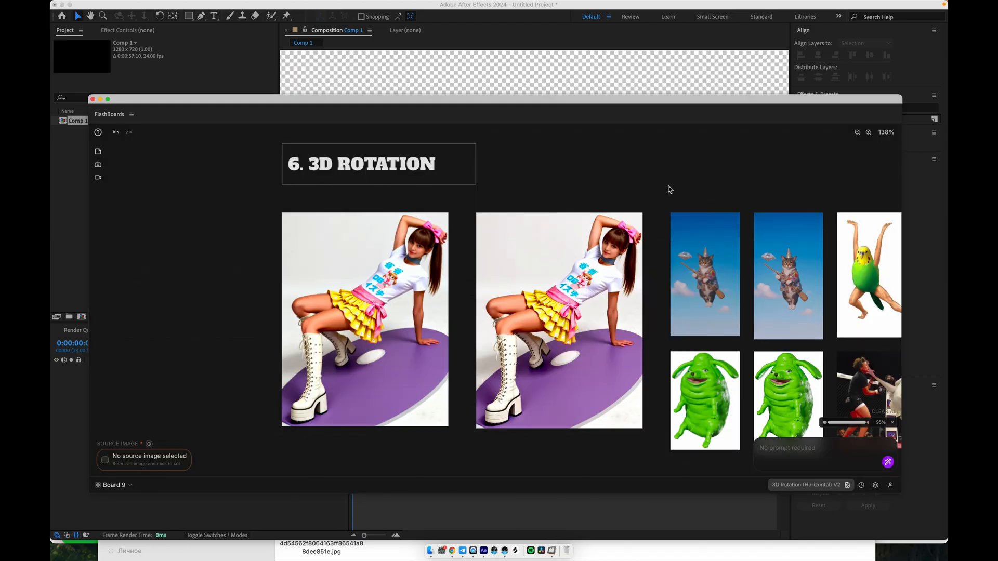
click(364, 318)
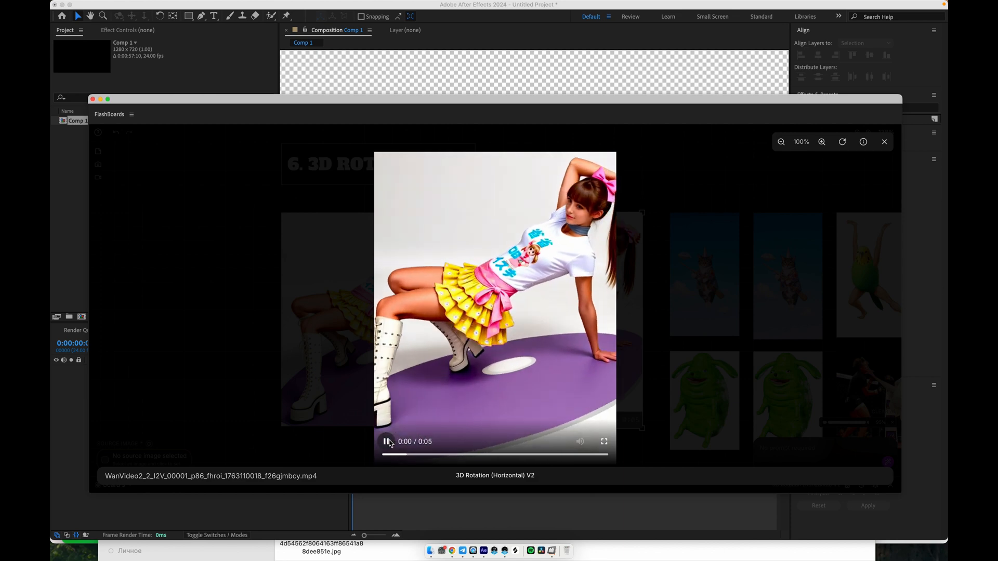
click(386, 441)
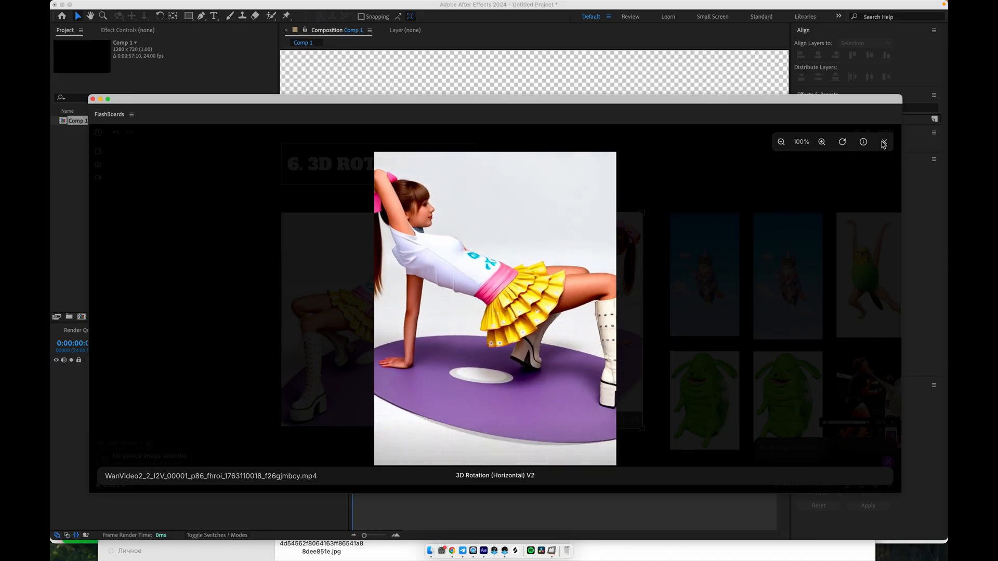
click(883, 142)
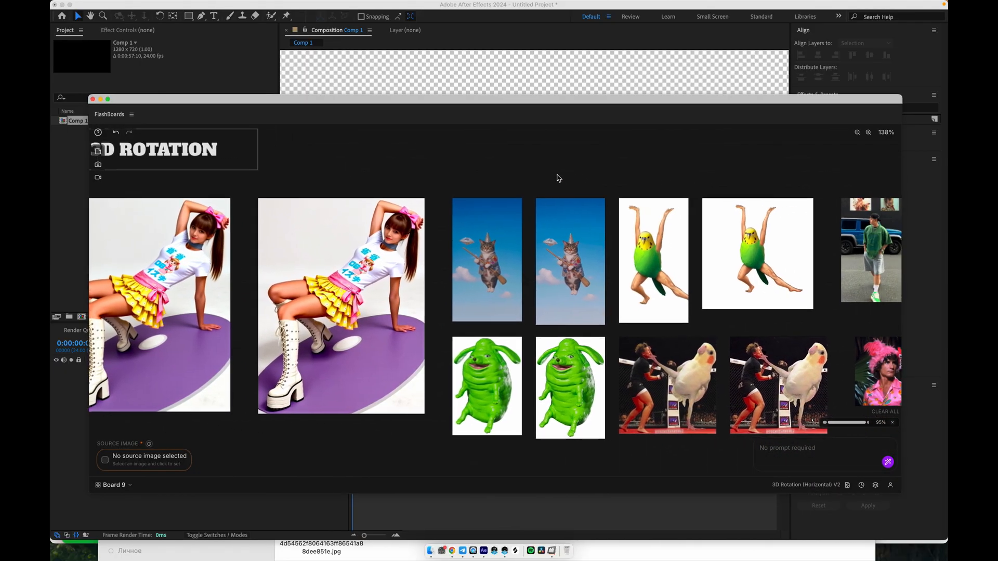
Play the flying cat and green creature rotation clips
click(486, 259)
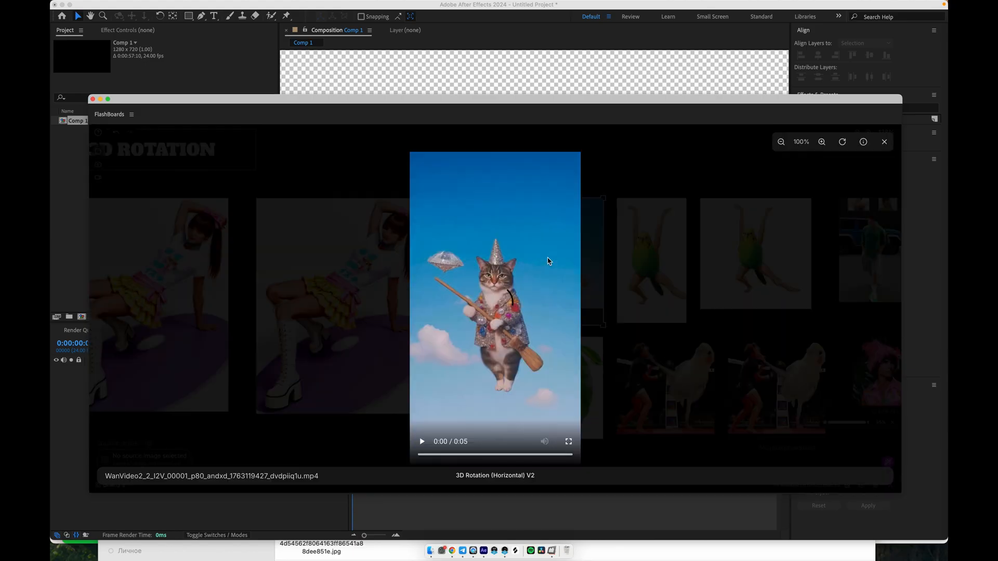
click(422, 441)
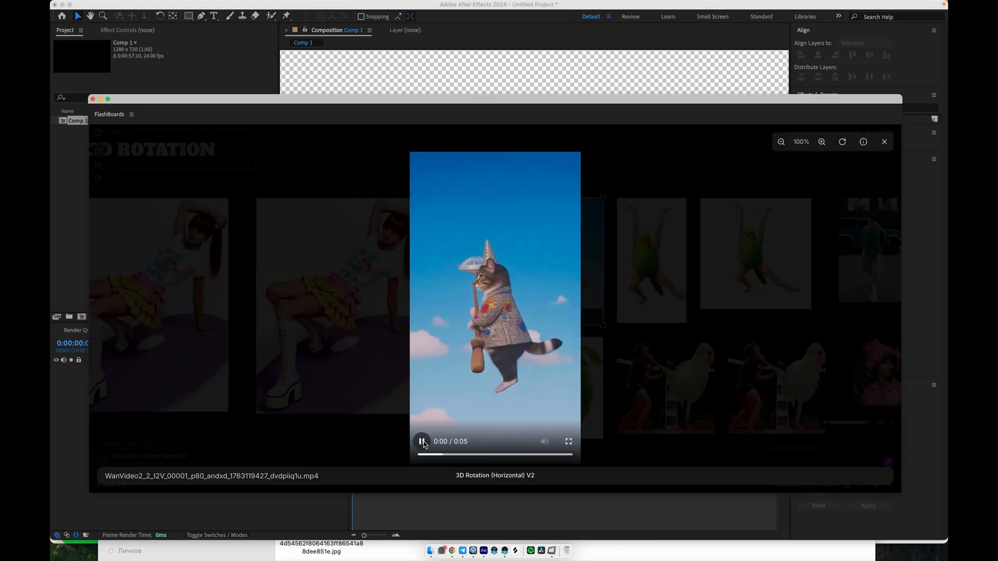
click(422, 441)
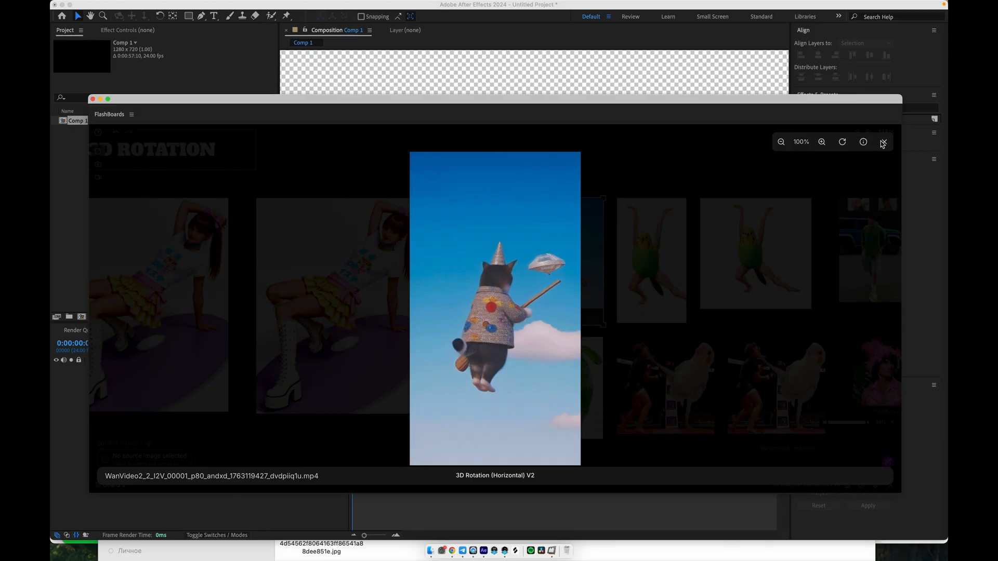
click(883, 142)
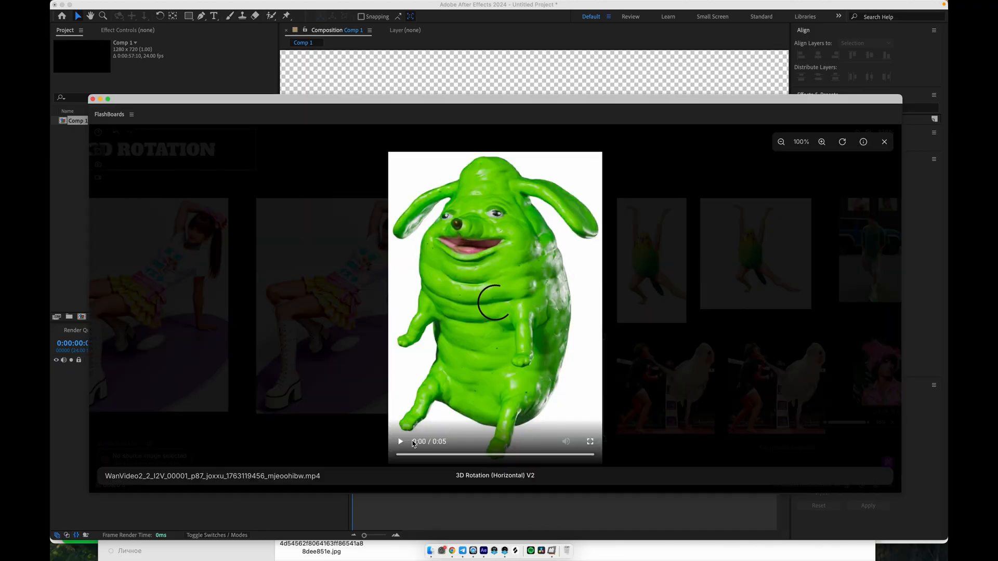
click(400, 441)
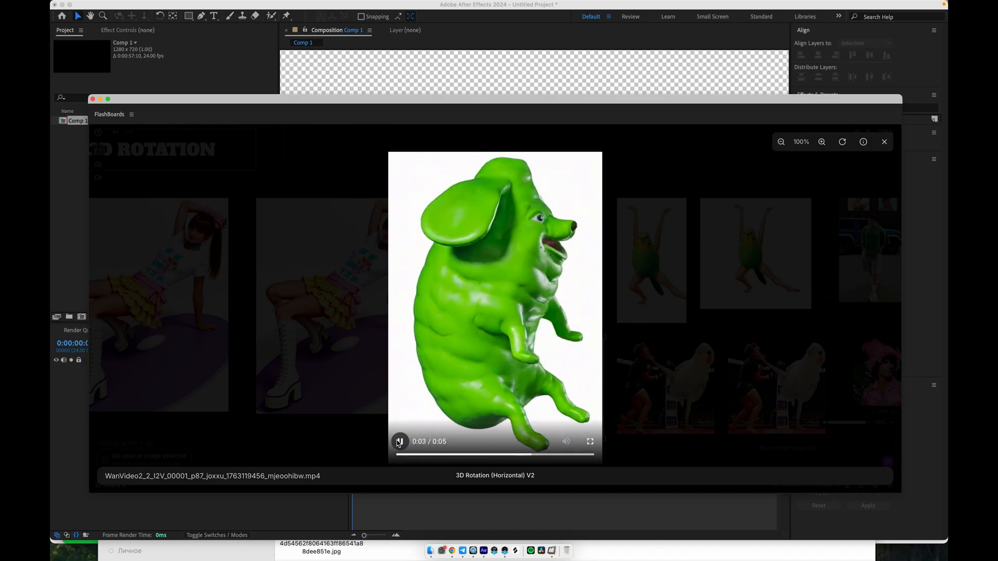
click(399, 442)
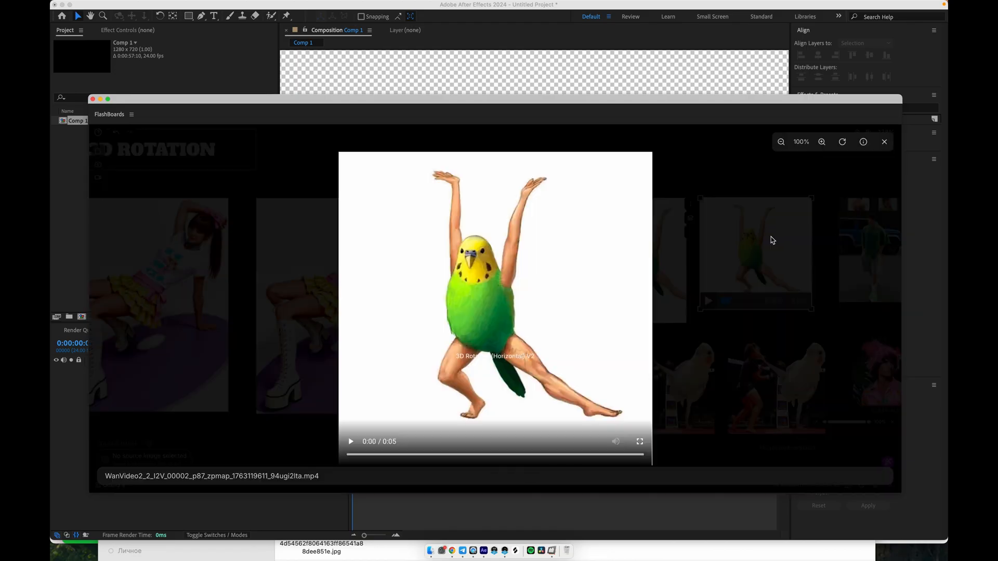
Play the budgie dancer, cockatiel kick and pink feathered hat rotation clips
click(350, 441)
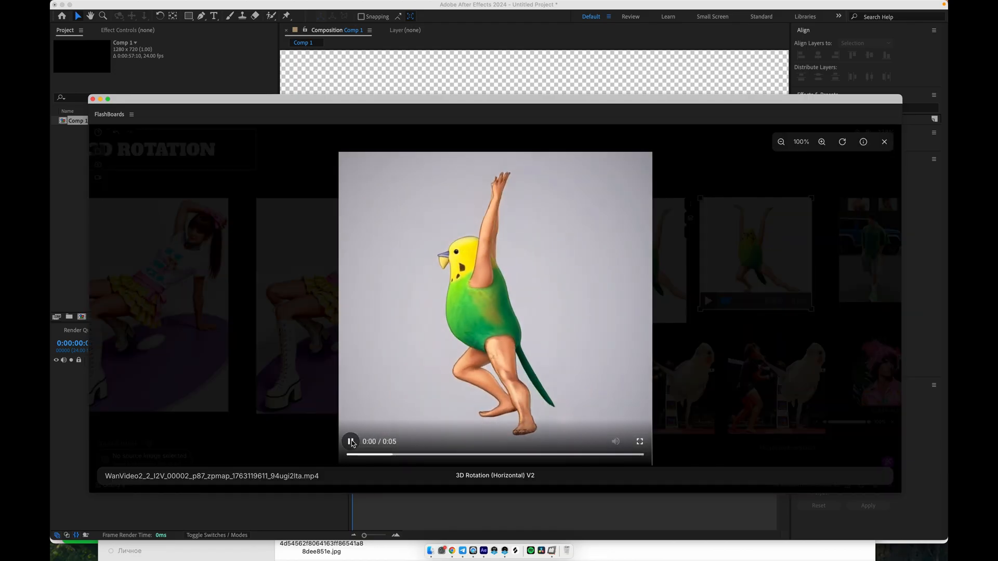
click(351, 442)
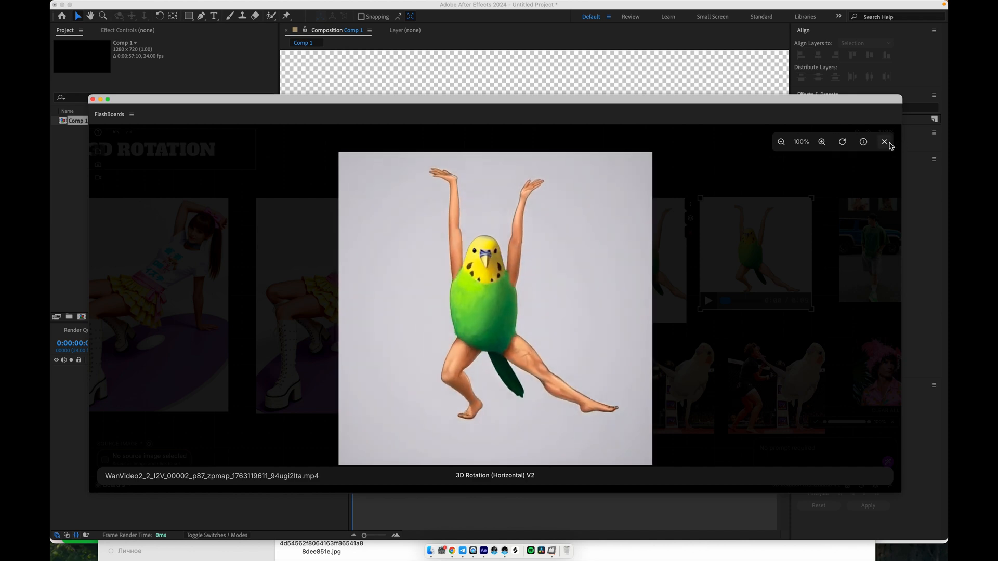
click(884, 142)
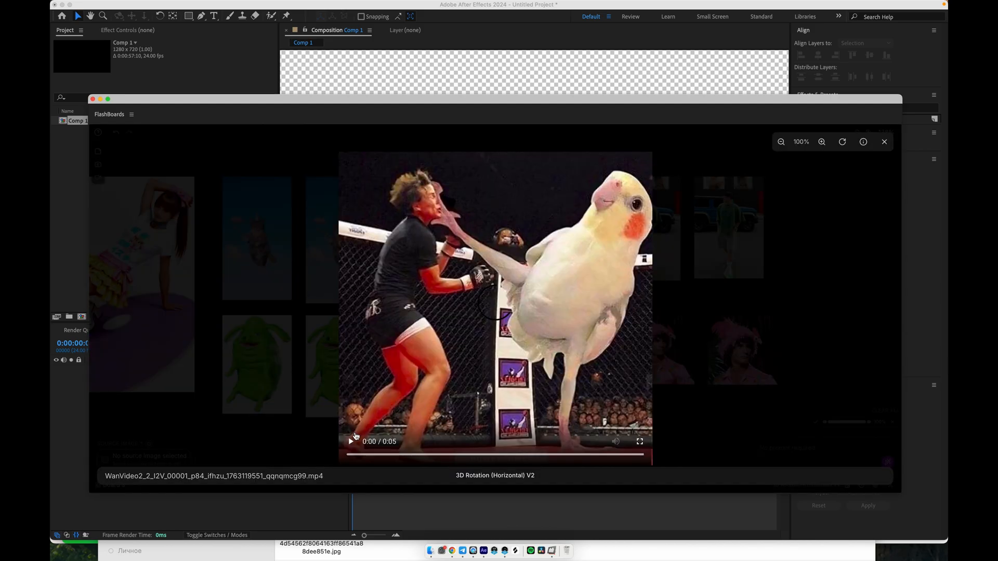
click(351, 441)
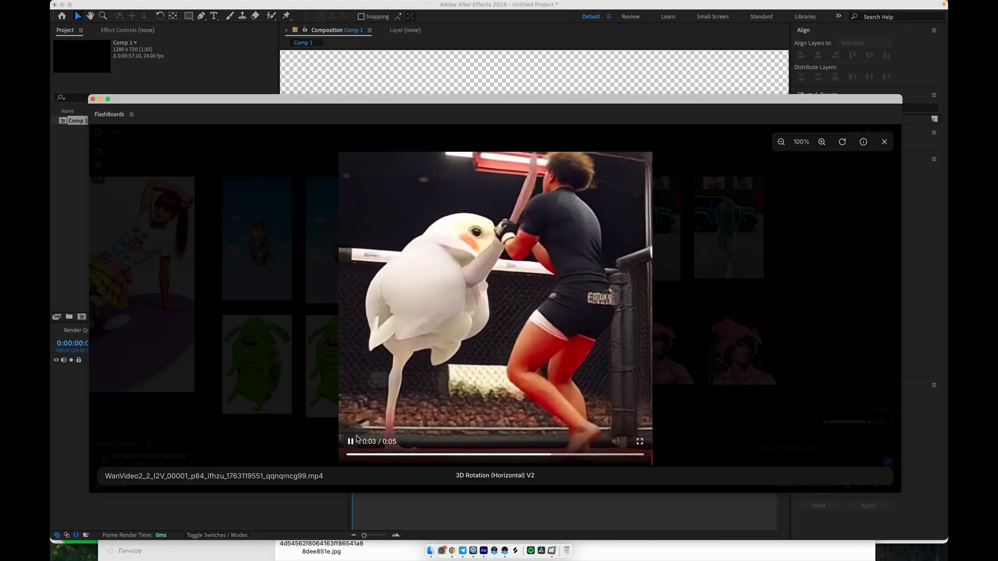
click(350, 441)
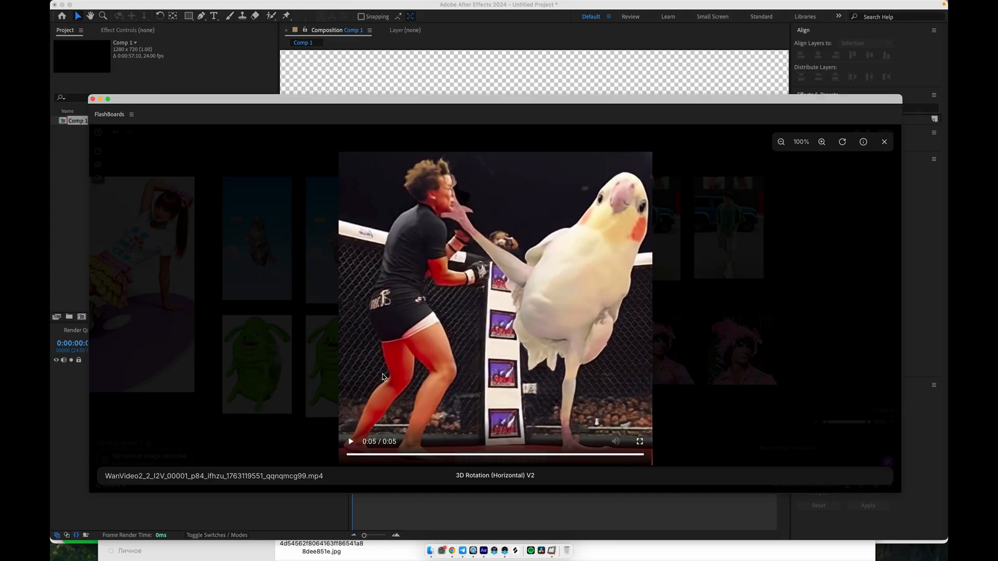
mouse_move(374, 125)
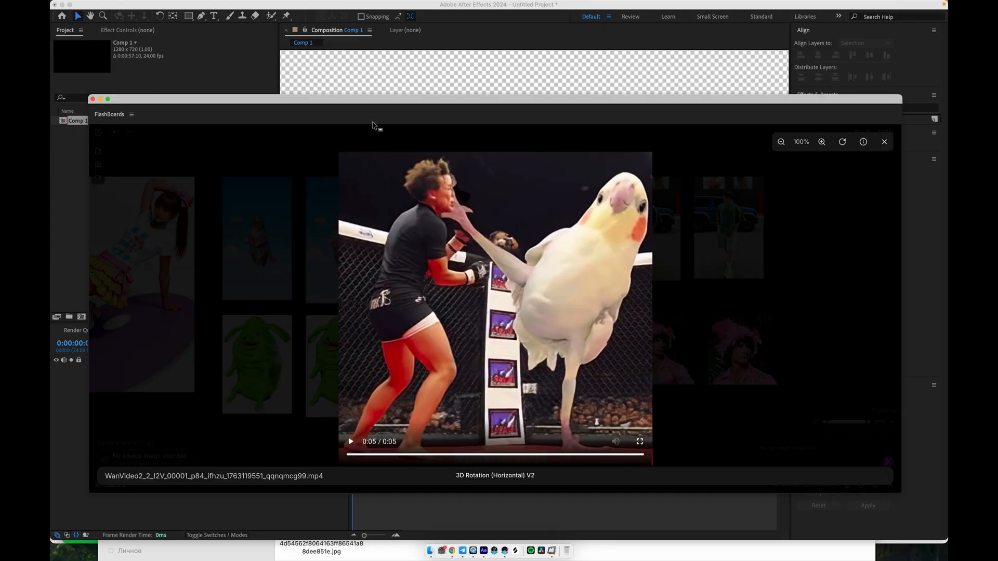
mouse_move(579, 441)
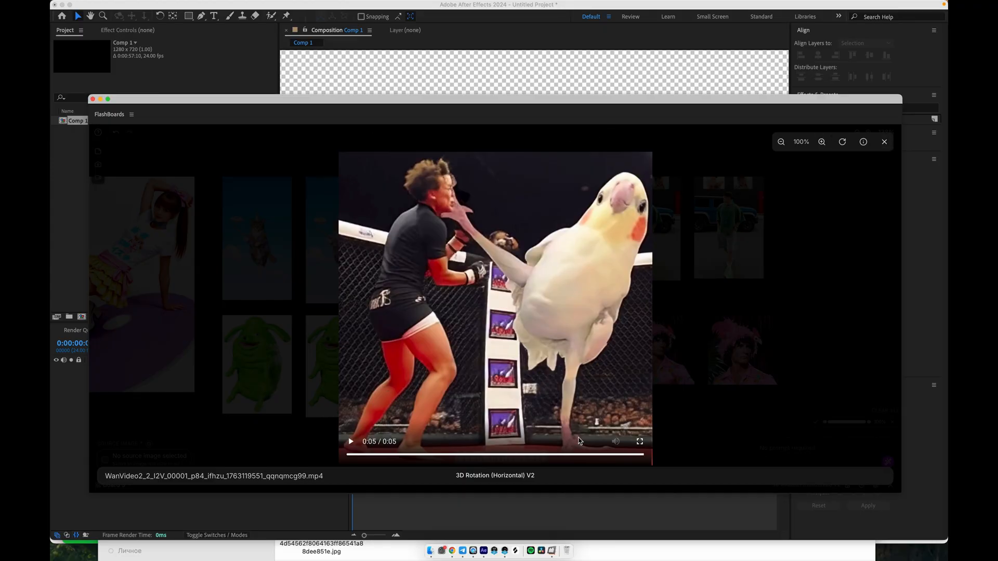
click(884, 142)
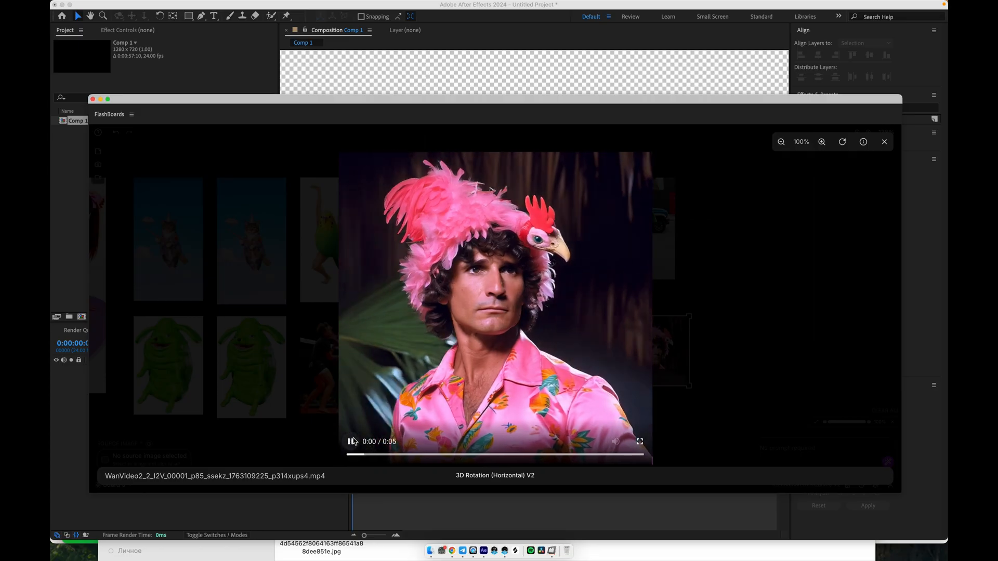
click(352, 441)
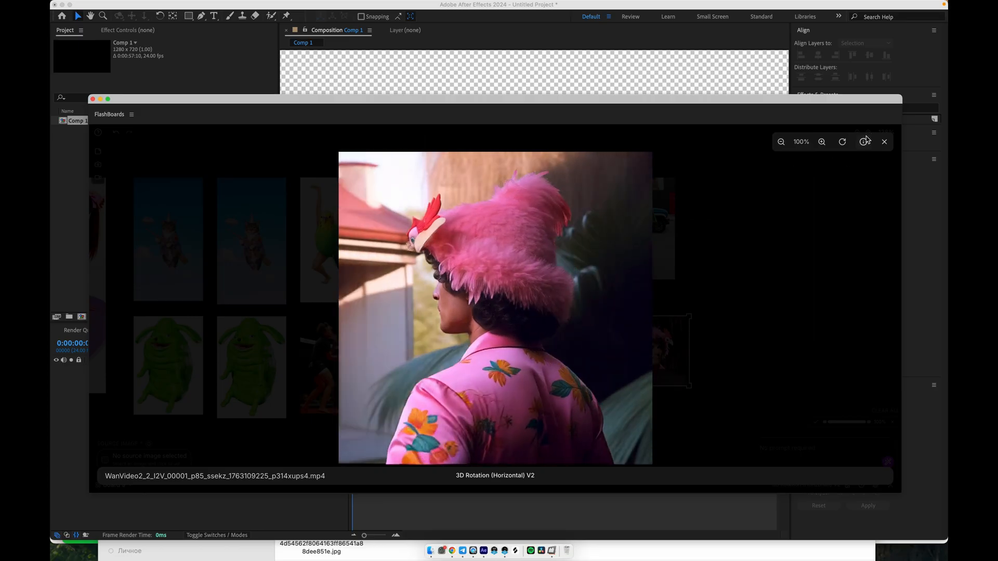
click(884, 141)
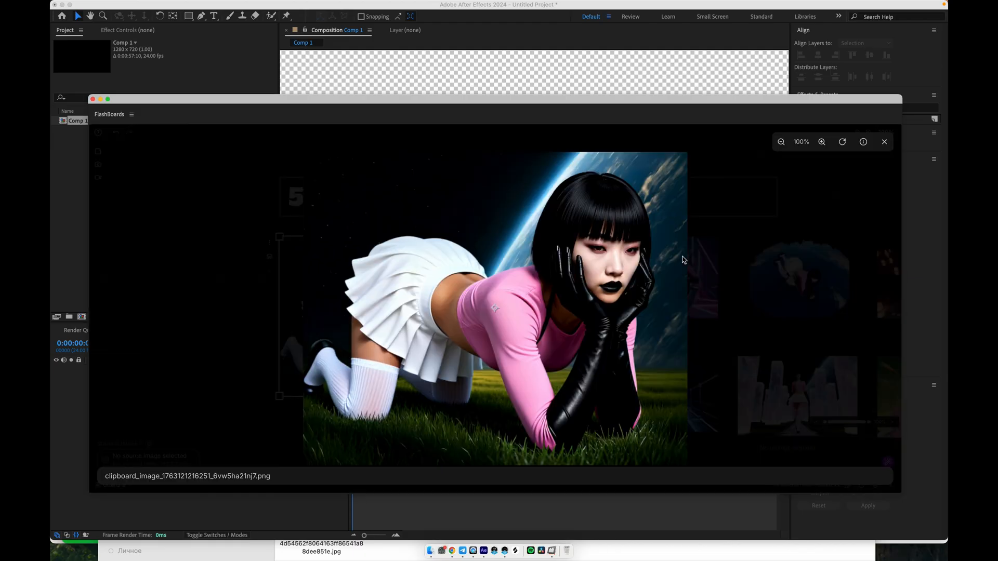
mouse_move(614, 157)
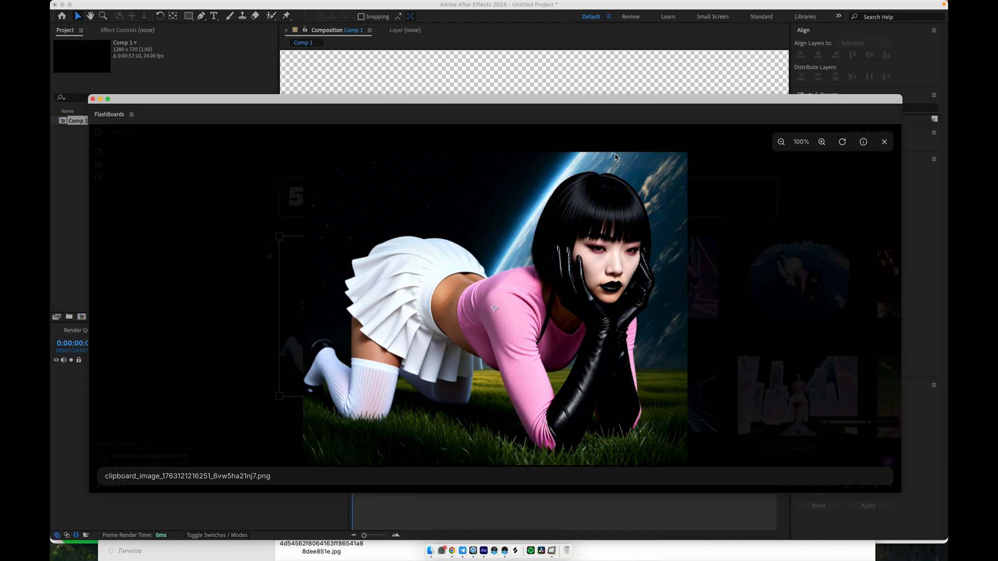
mouse_move(614, 261)
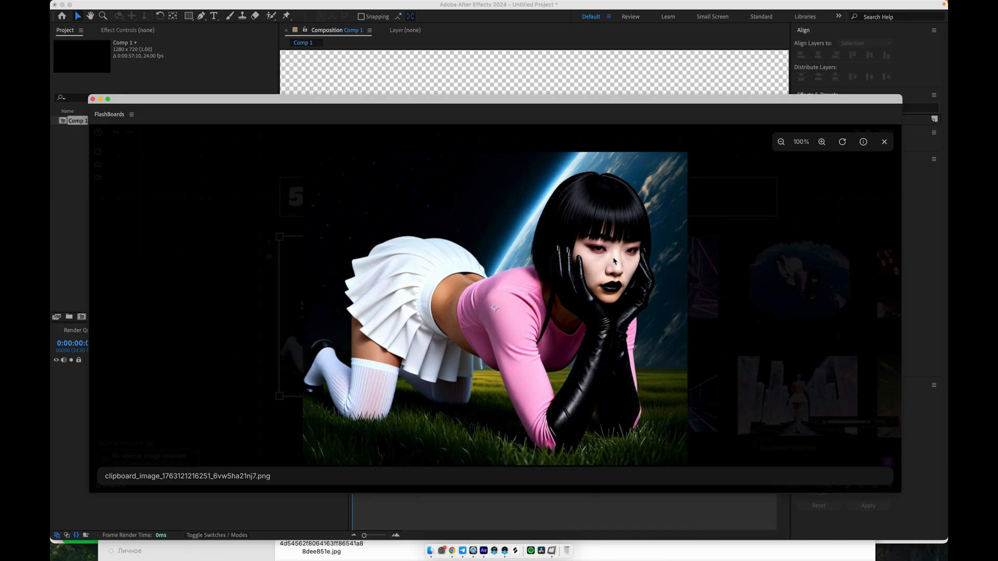
mouse_move(646, 326)
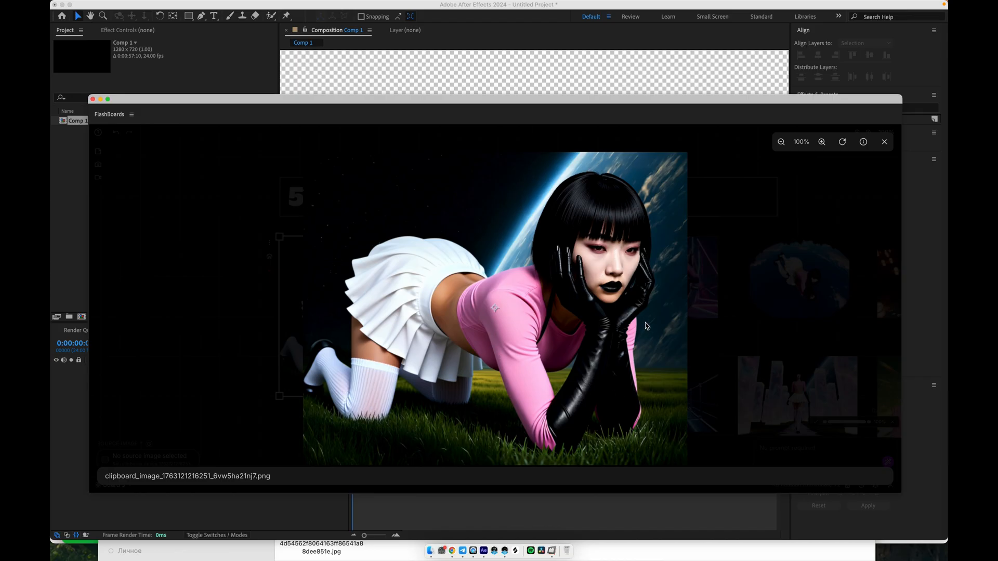
mouse_move(549, 320)
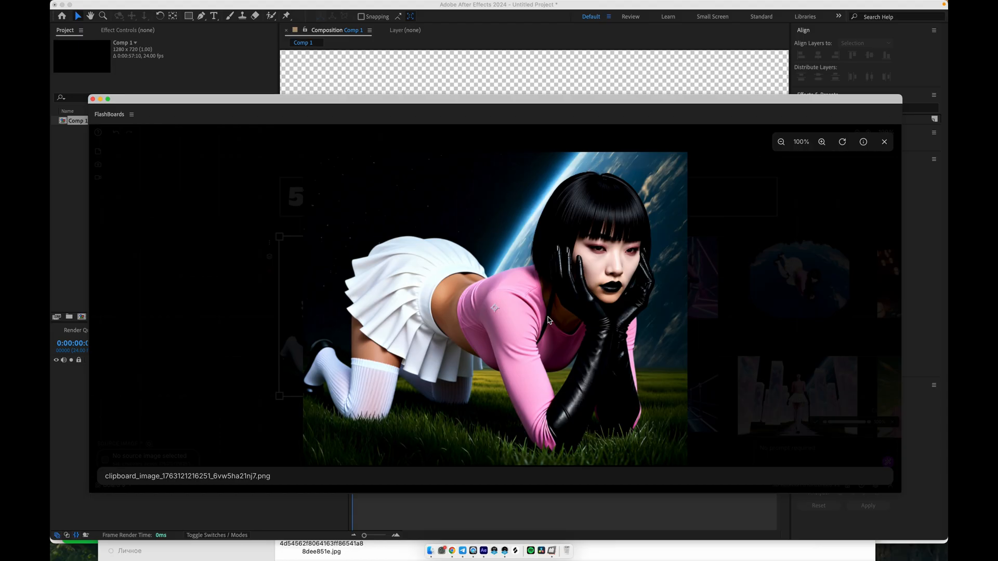
Close the pink-outfit image preview and open the AI Models workflows list
click(884, 141)
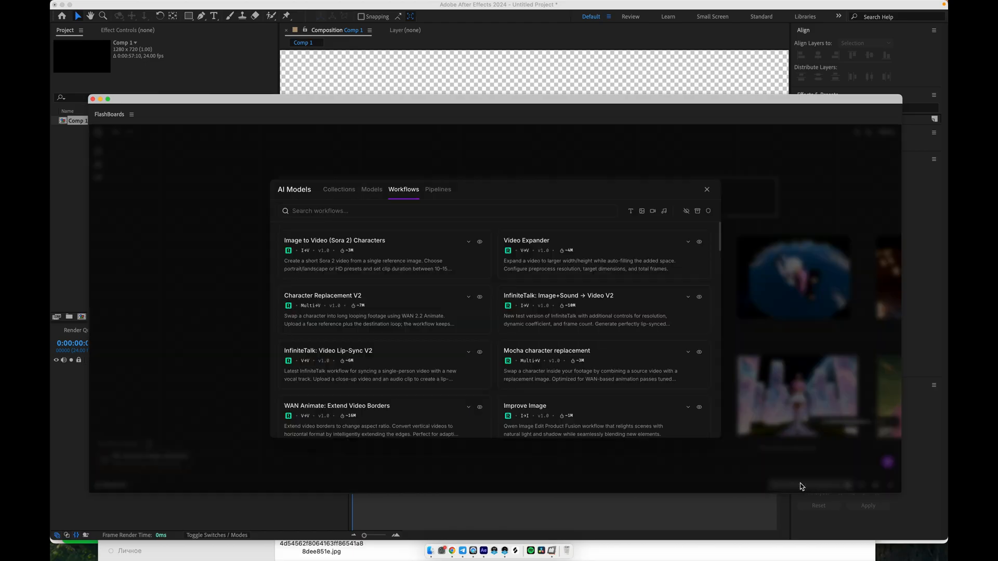
Scroll the workflow list and select the Storyboard Generator Movie workflow
scroll(down, 3)
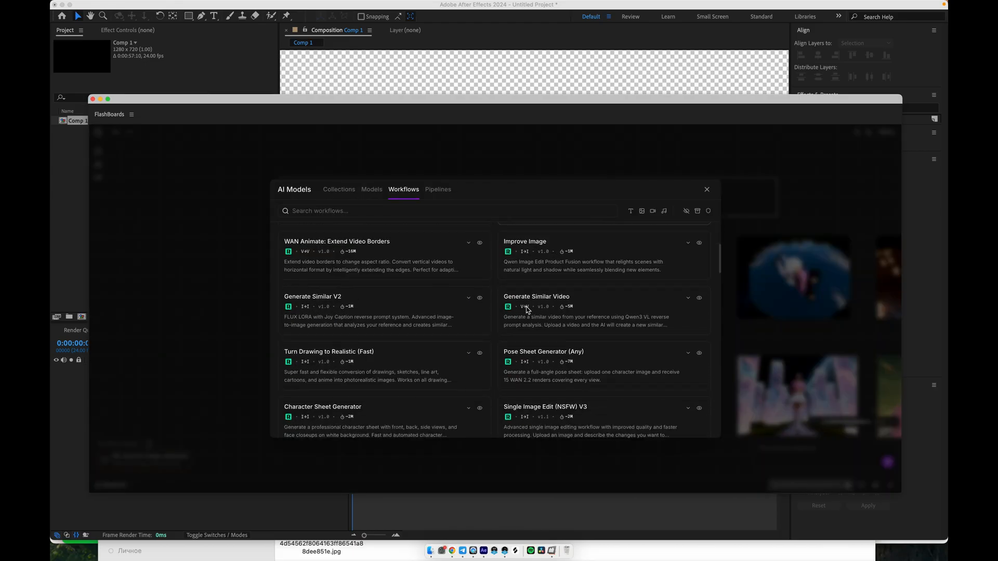
scroll(down, 3)
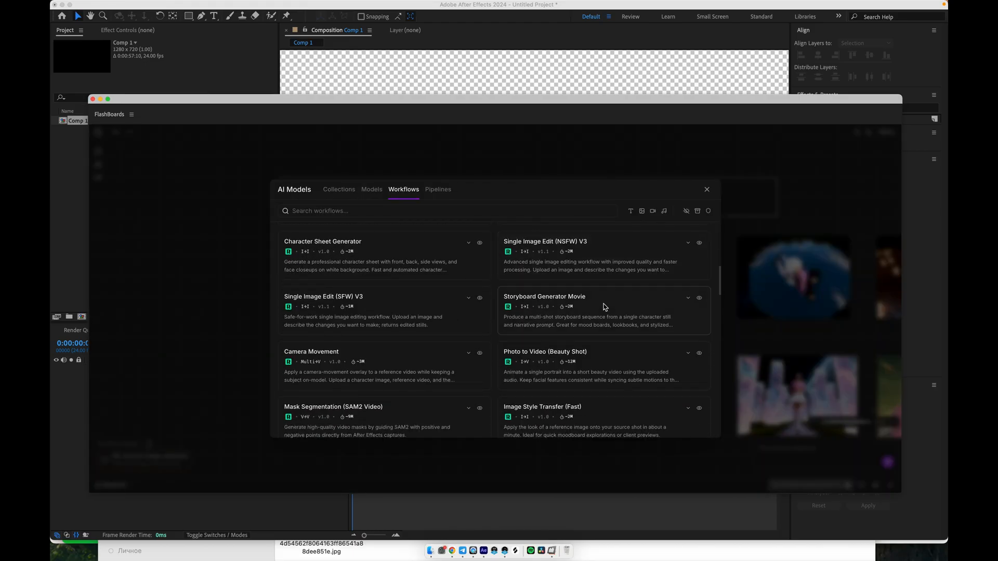
click(603, 311)
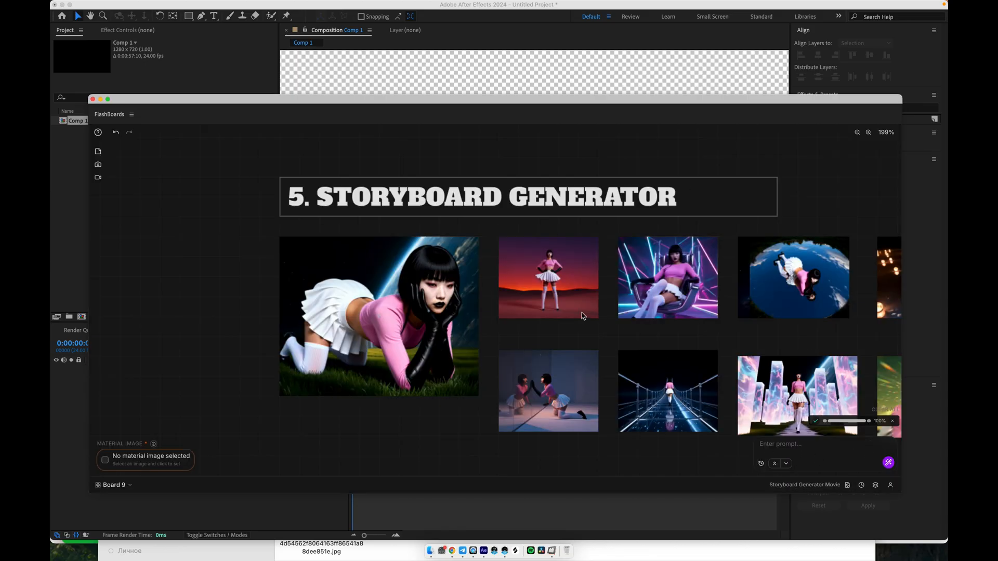
Add a note beside the reference image with the prompt for 12 surreal storyboard shots
click(378, 315)
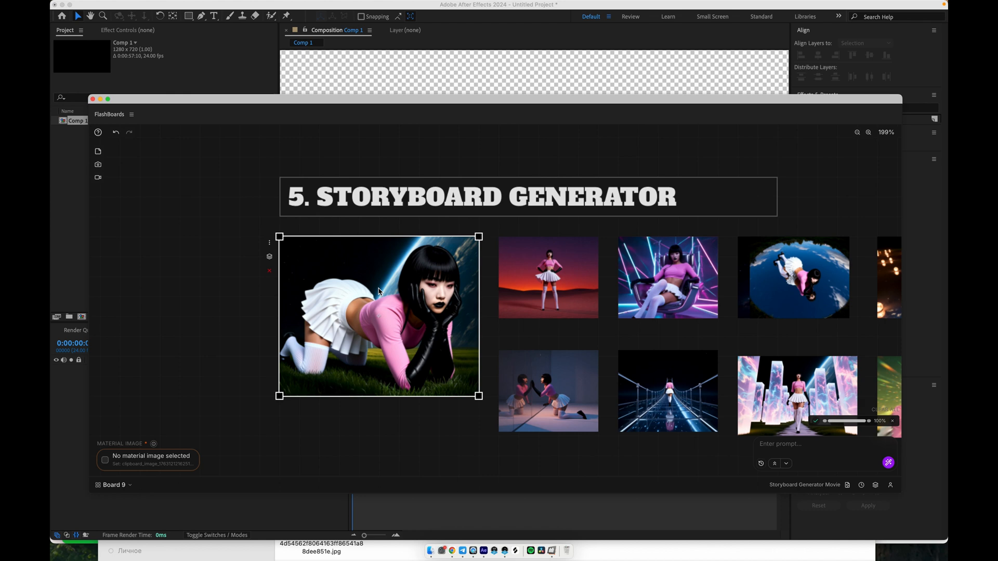
mouse_move(802, 447)
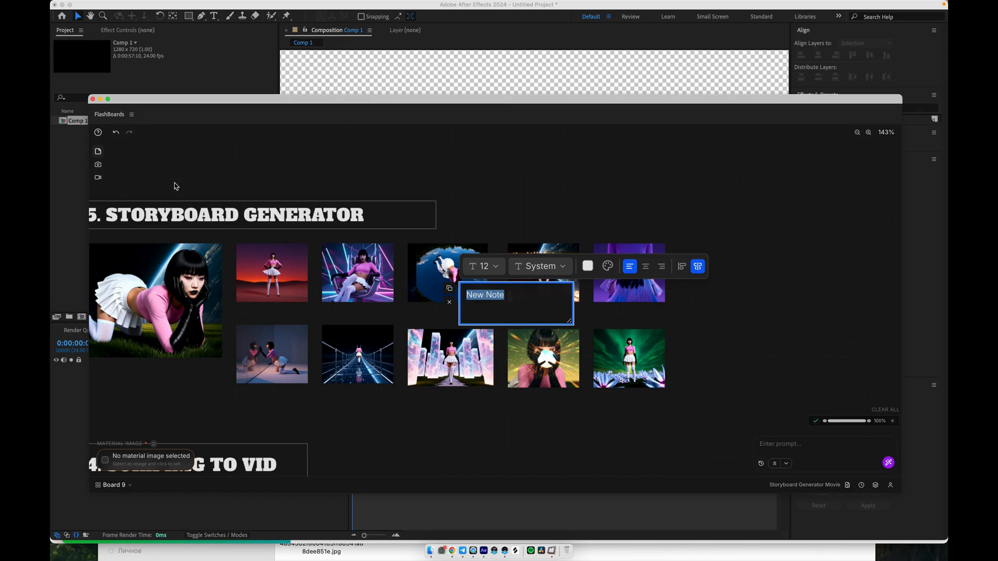
text(camera movements and angles, and various perspectives and shot sizes.)
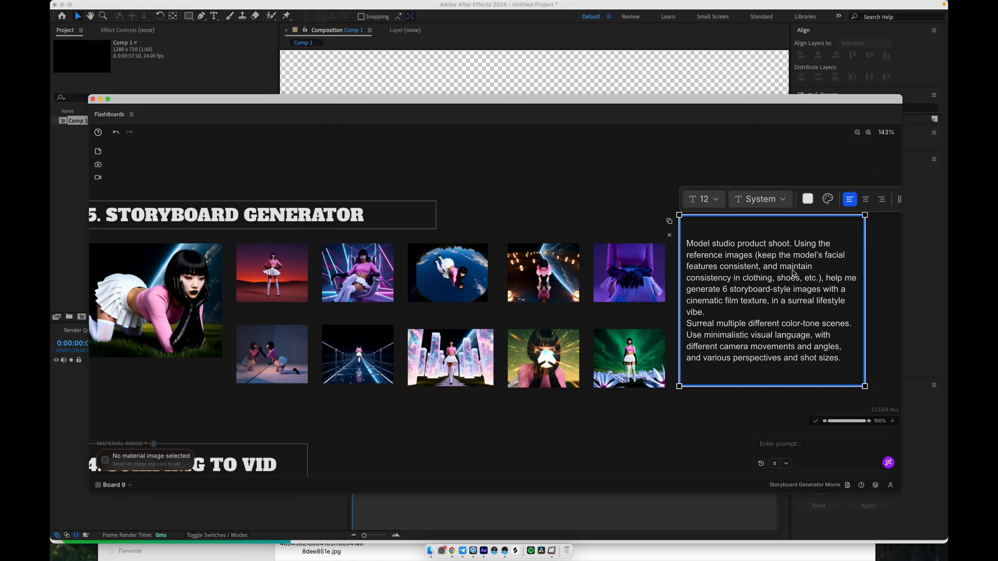
mouse_move(791, 422)
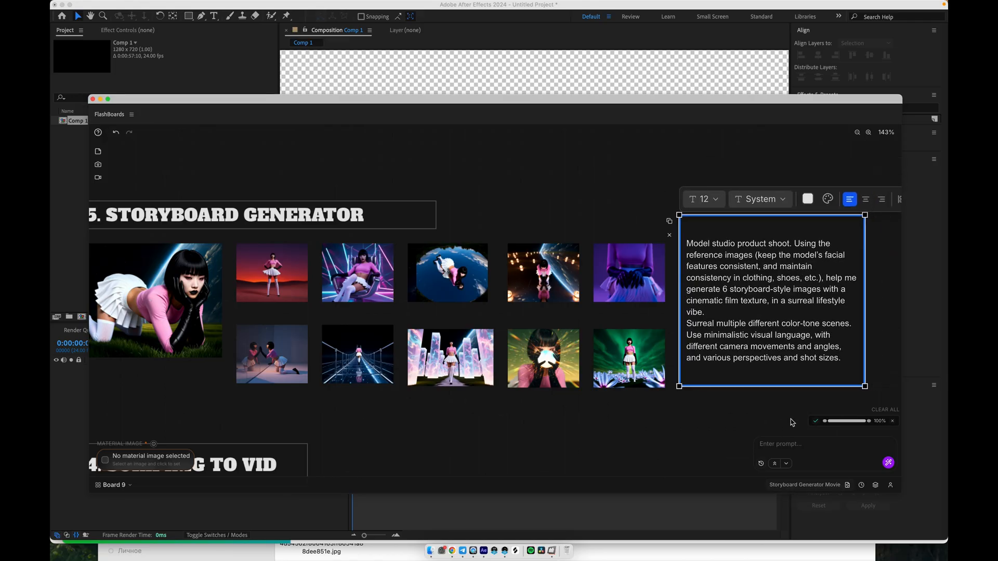
click(155, 300)
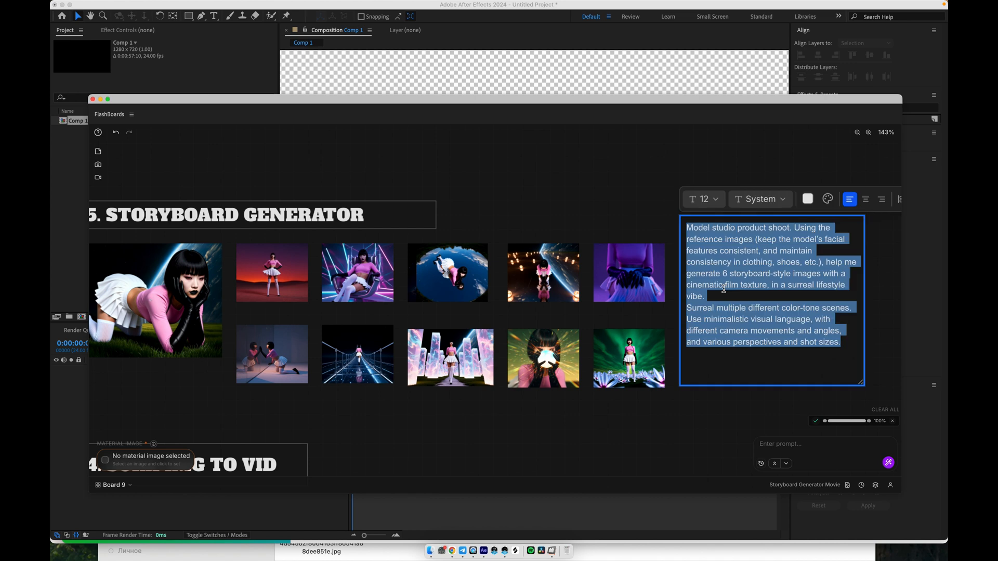
click(722, 274)
text(12)
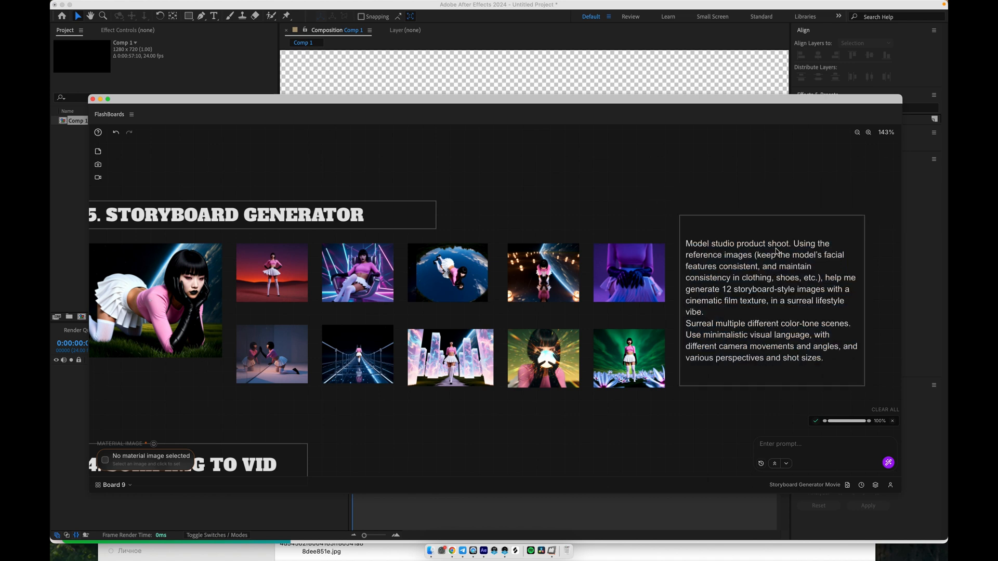
click(156, 299)
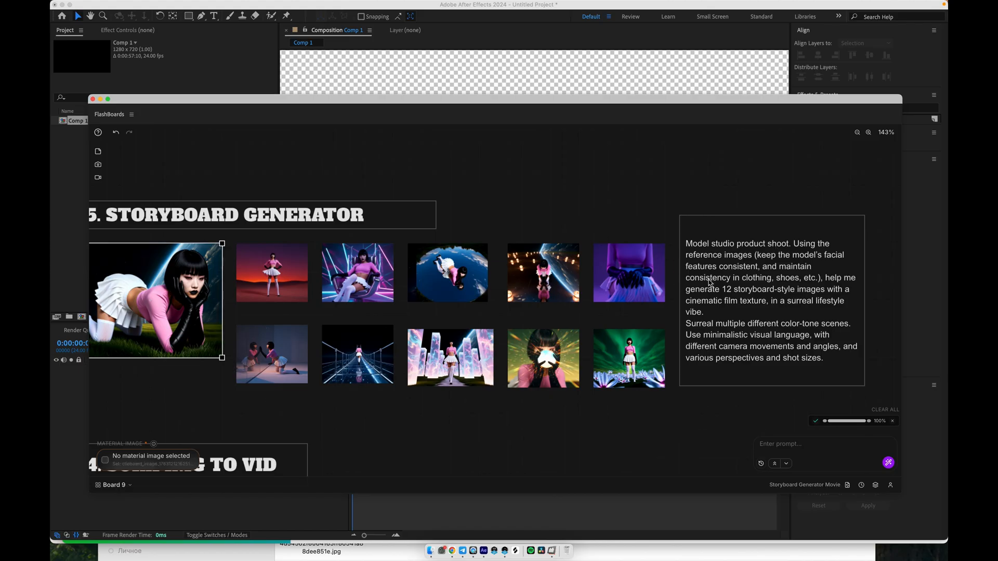
click(407, 321)
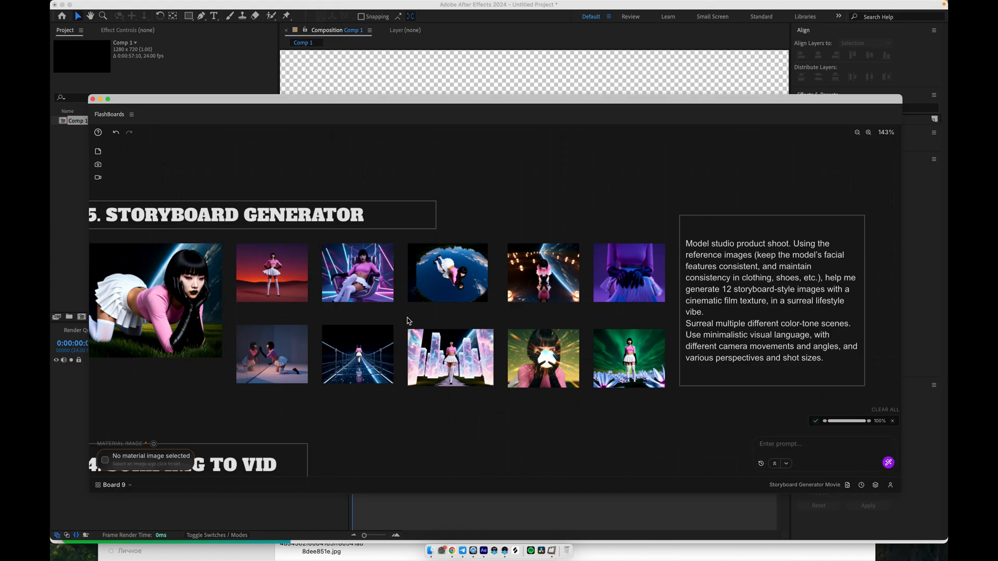
click(770, 299)
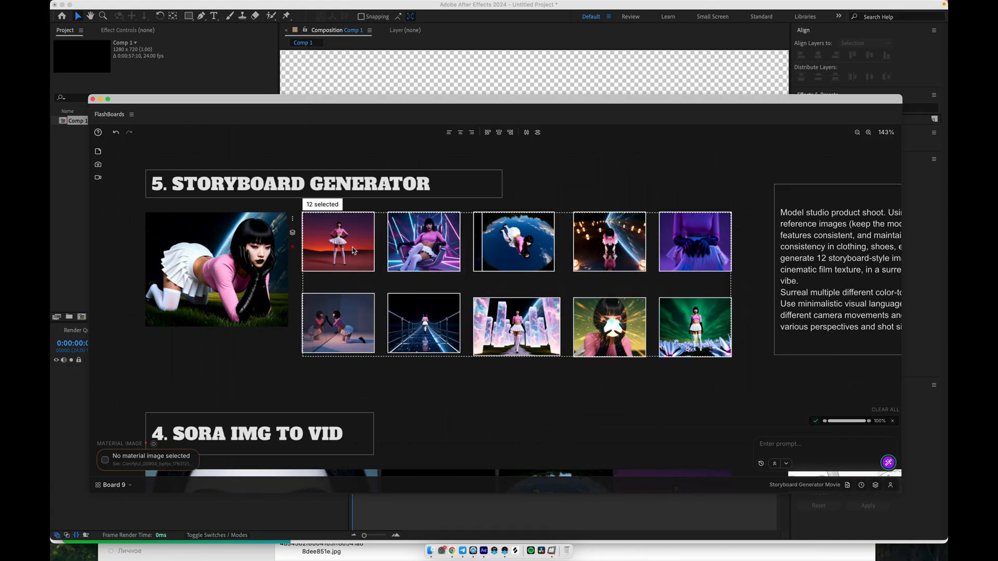
Step through the generated storyboard stills full size, then close the viewer
double_click(337, 241)
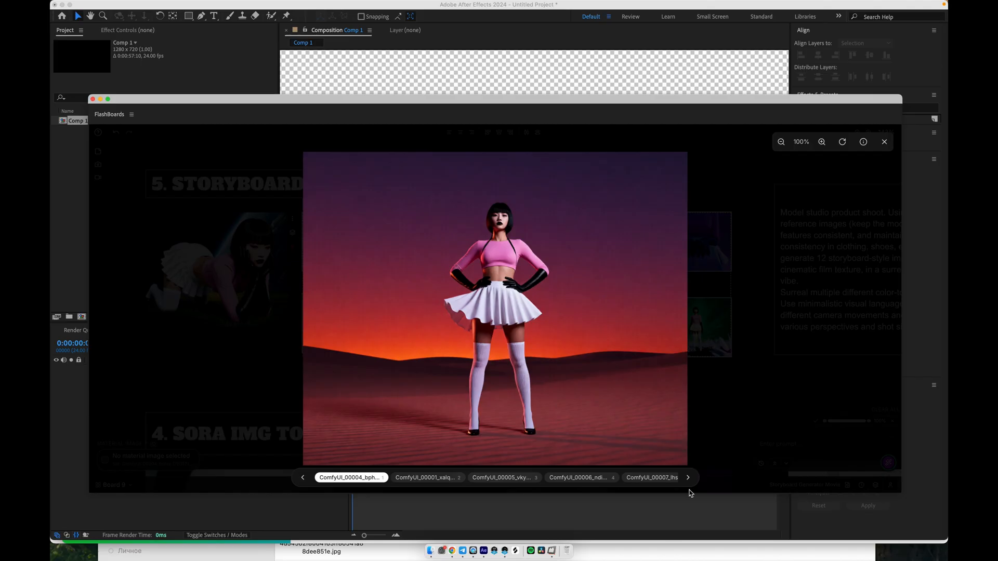
click(504, 477)
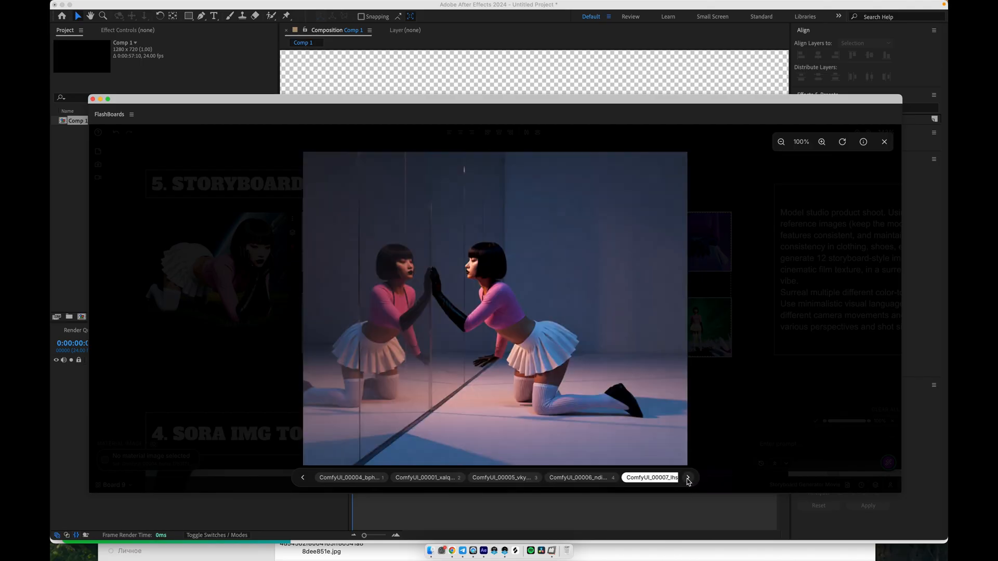
click(687, 478)
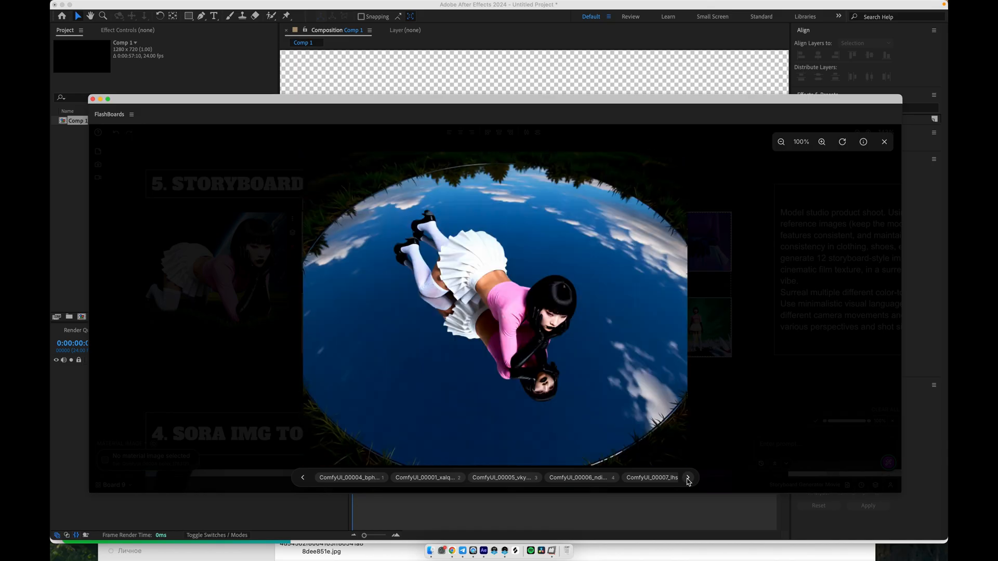
click(687, 478)
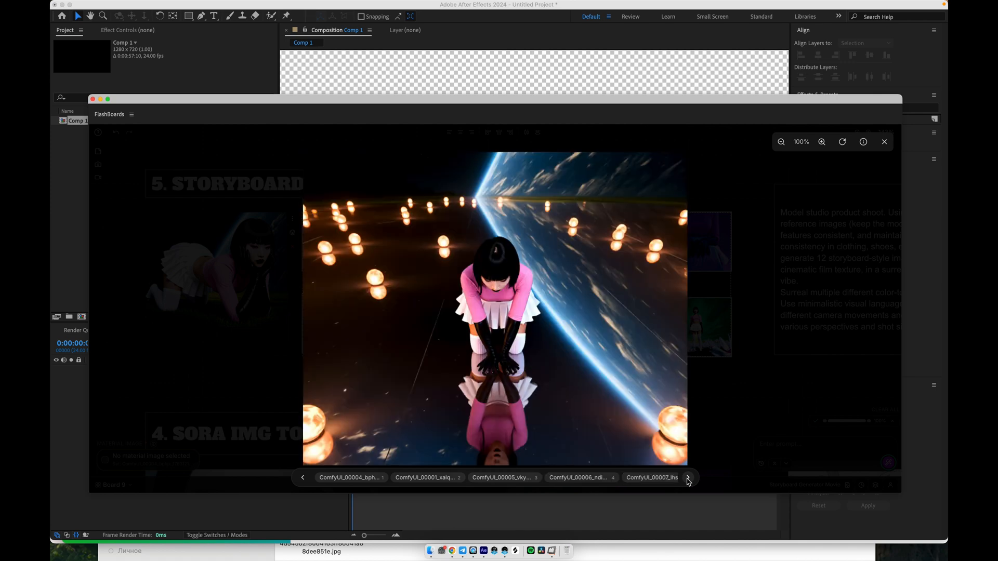
click(687, 477)
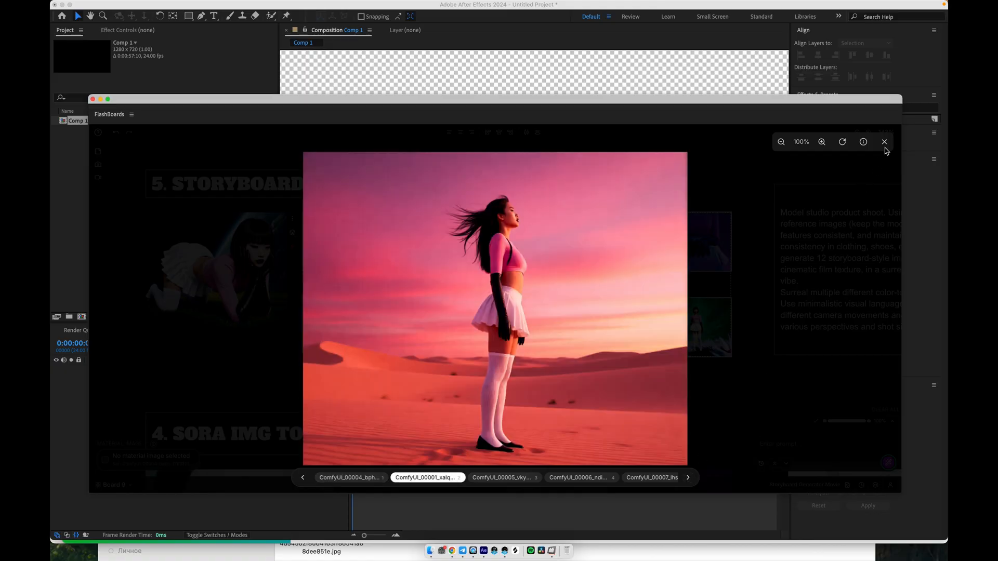
click(884, 141)
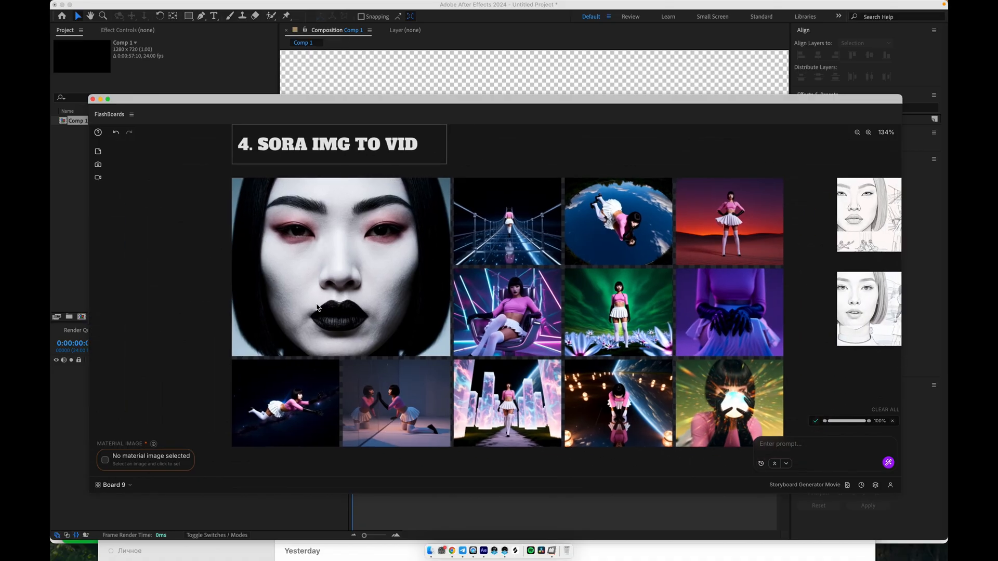
mouse_move(440, 416)
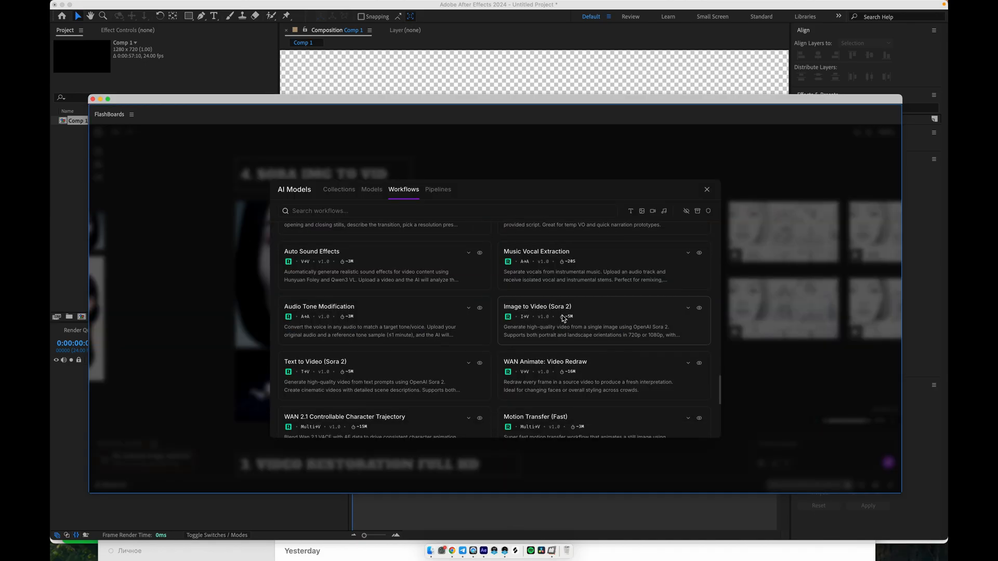
Apply Image to Video (Sora 2) and enter 'music video' as the storyboard grid's prompt
click(602, 320)
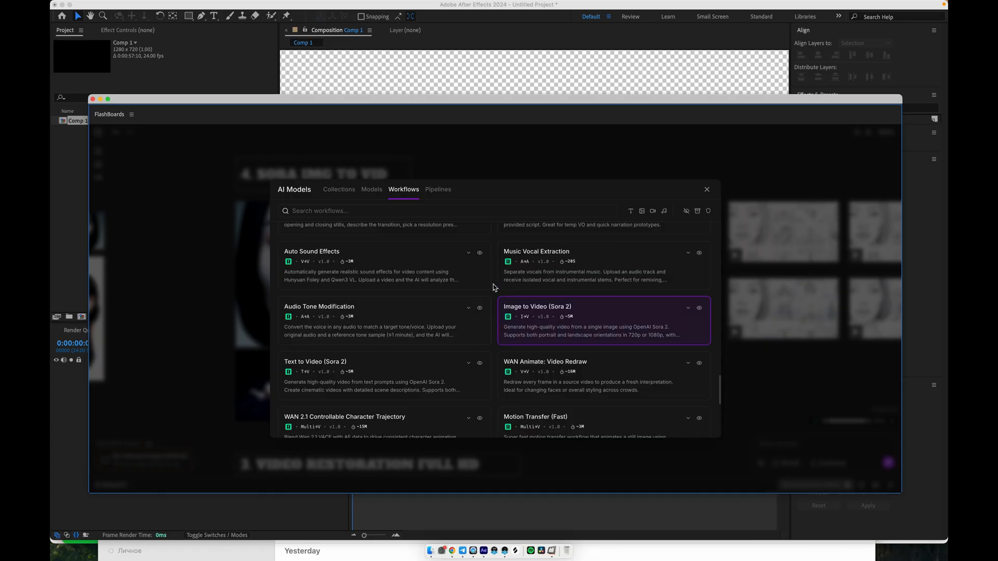
mouse_move(635, 312)
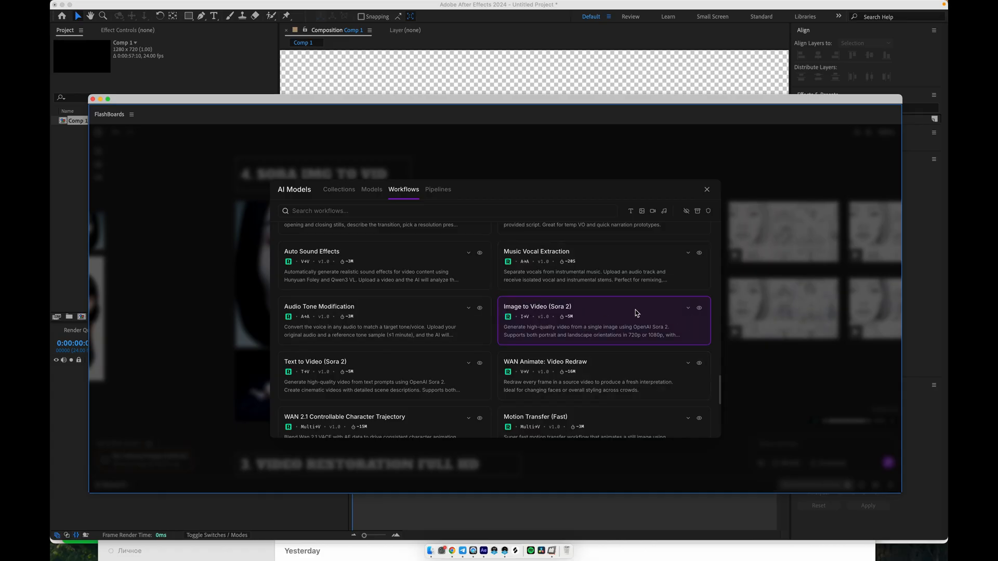
click(601, 306)
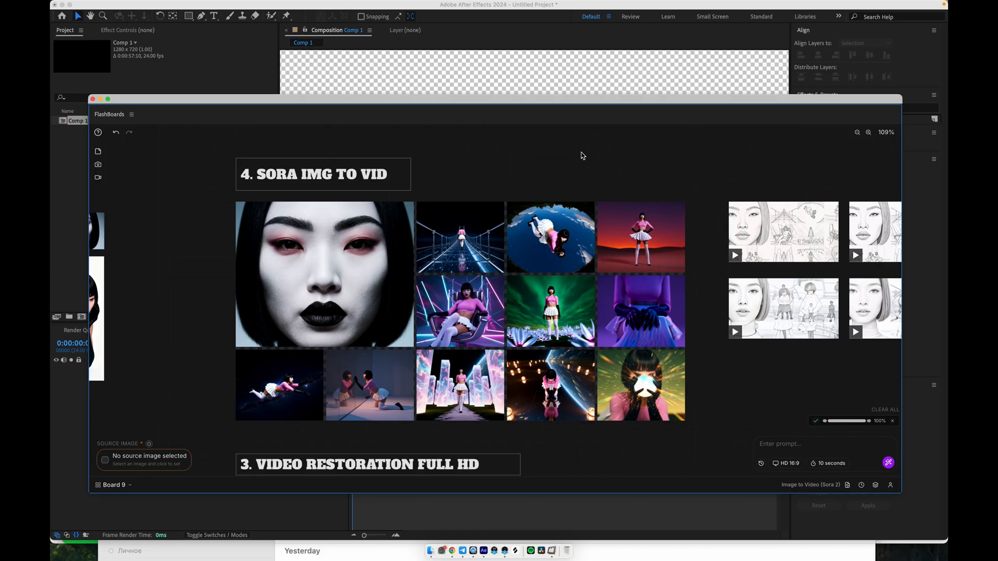
click(405, 312)
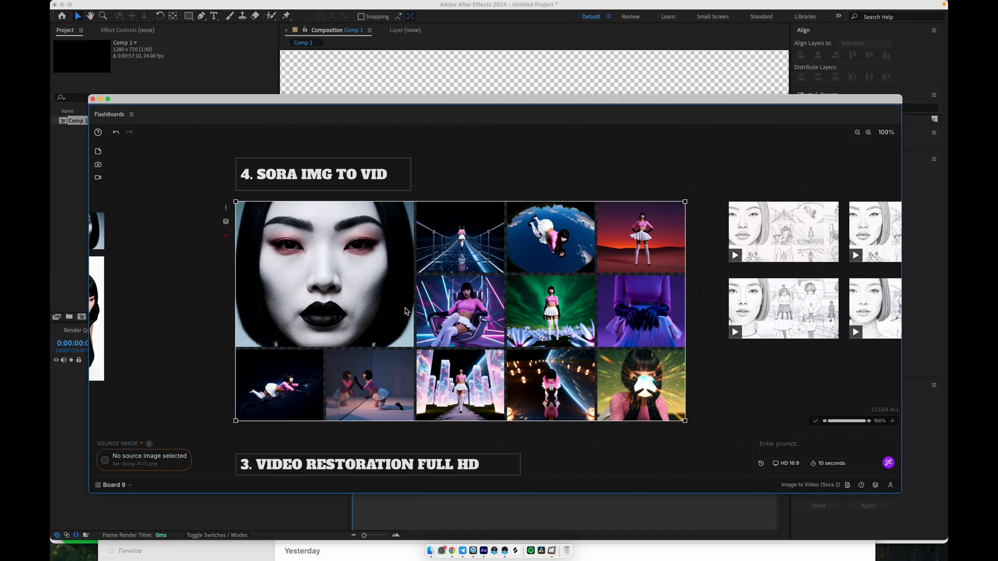
text(music video)
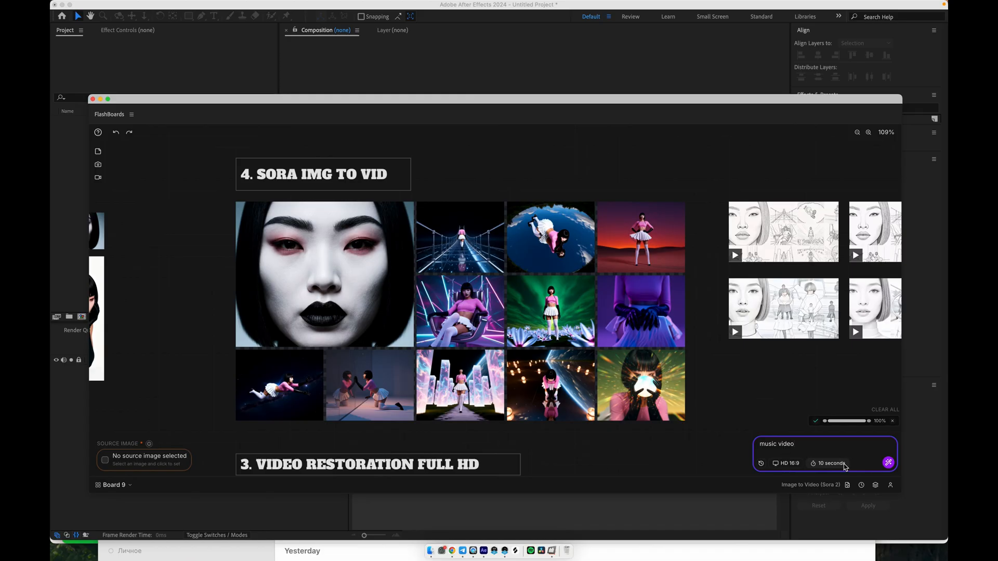
mouse_move(808, 402)
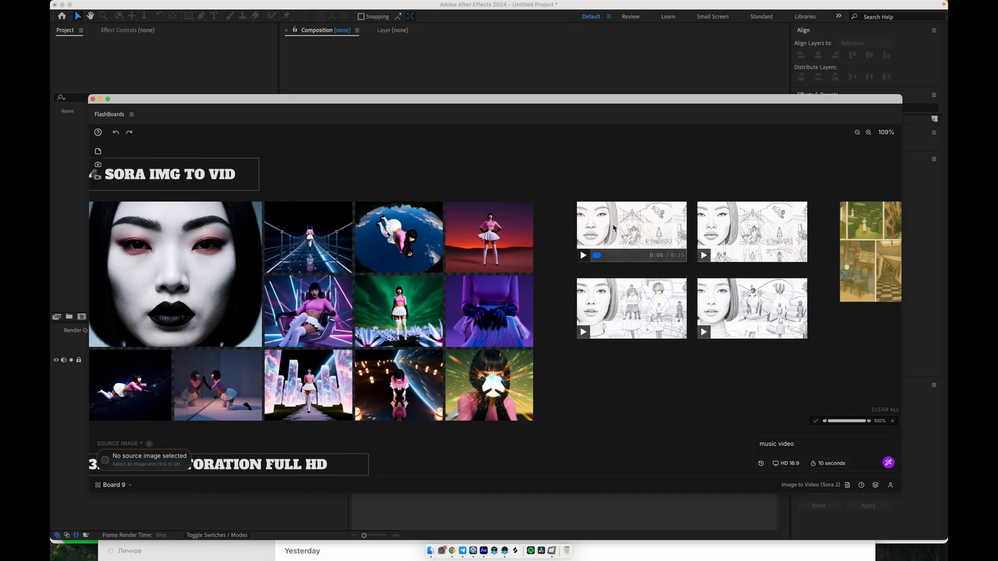
mouse_move(641, 231)
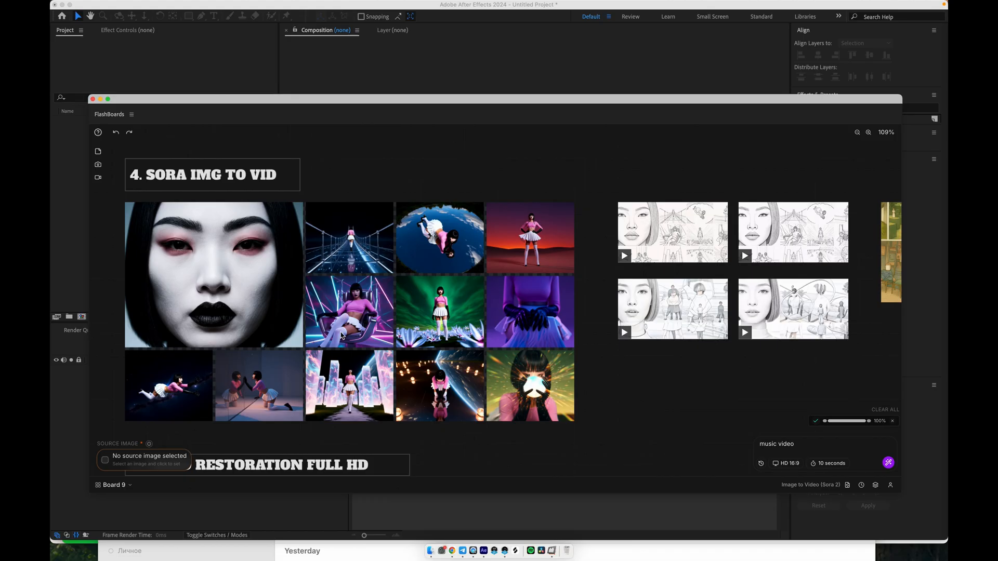
mouse_move(403, 359)
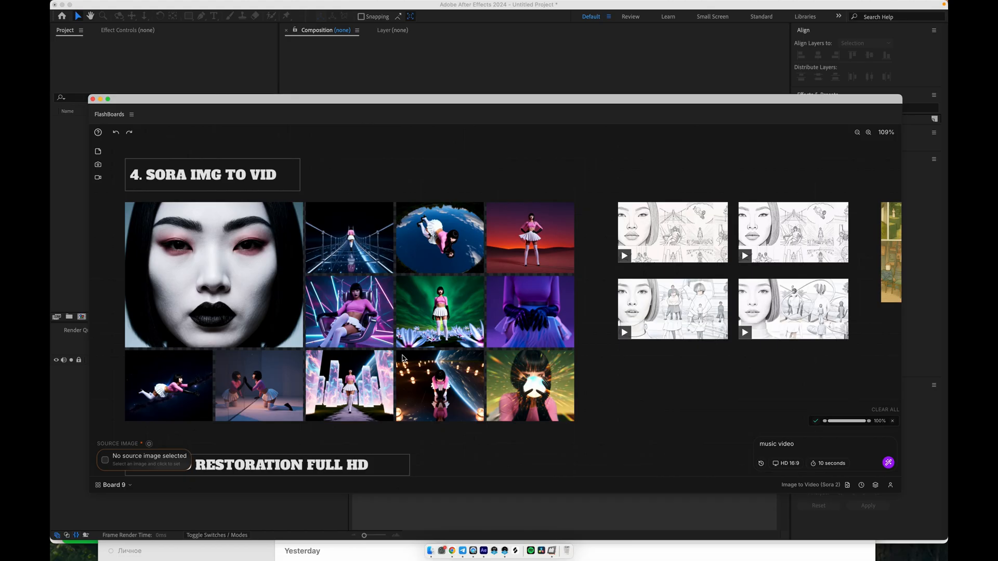
mouse_move(564, 385)
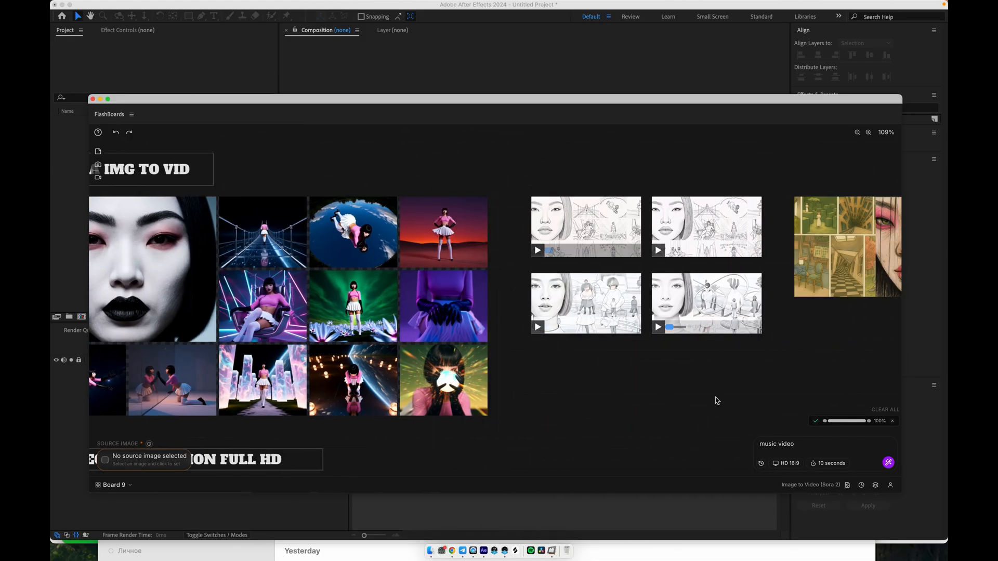
Open the first sketch-storyboard music video result full size and play it
click(538, 250)
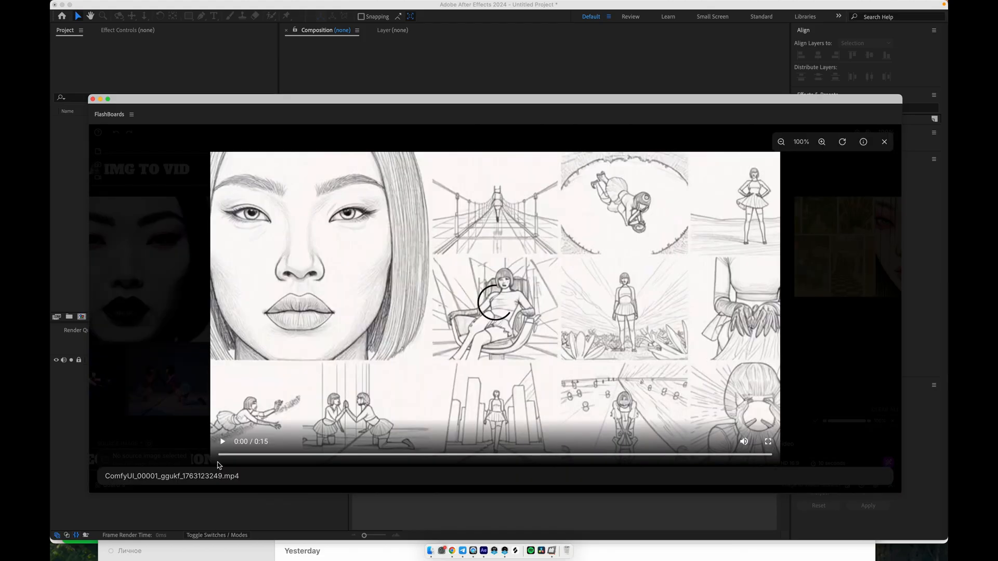
click(222, 441)
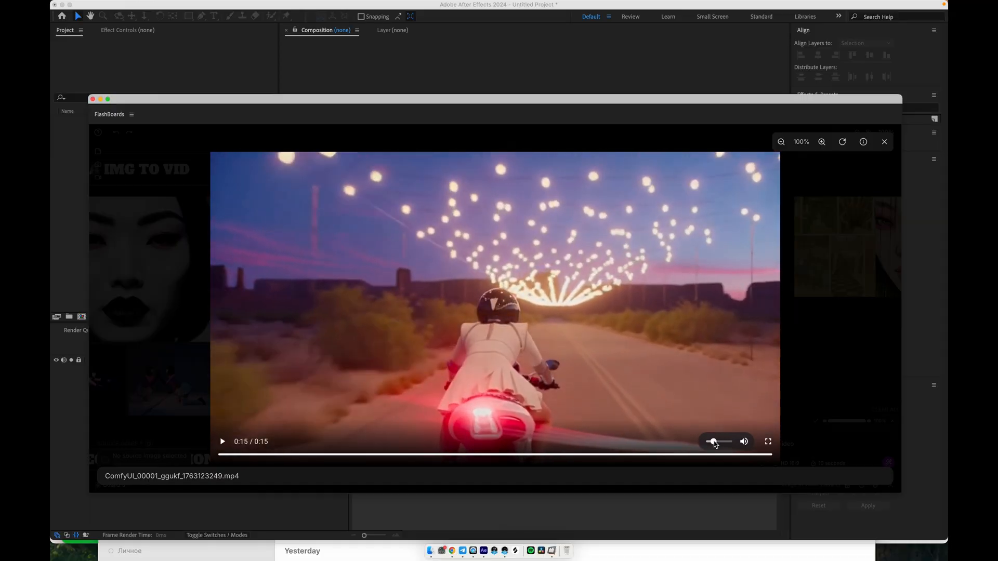
click(884, 141)
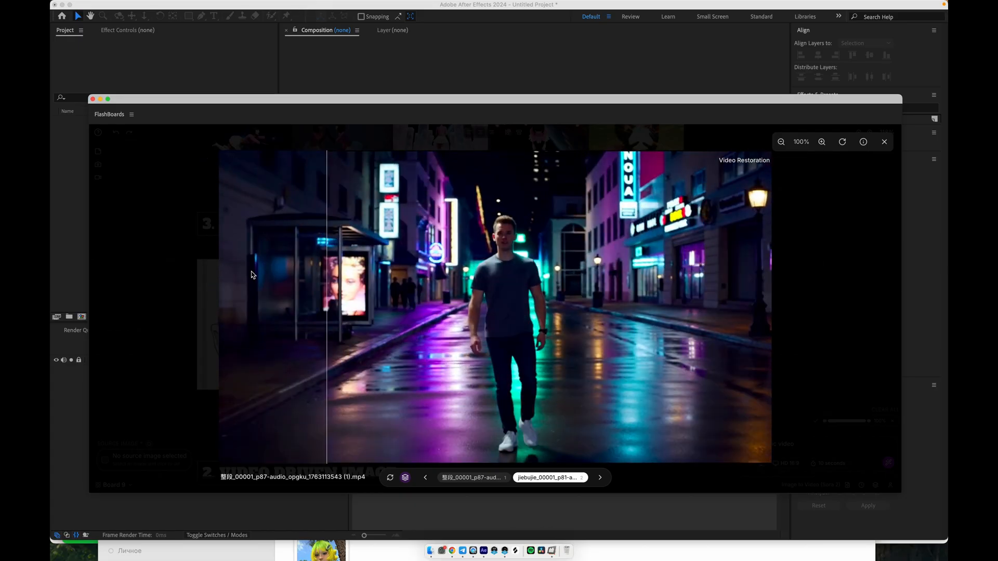
Step through the Video Restoration before/after comparisons, close the viewer, and clear the selection
click(884, 141)
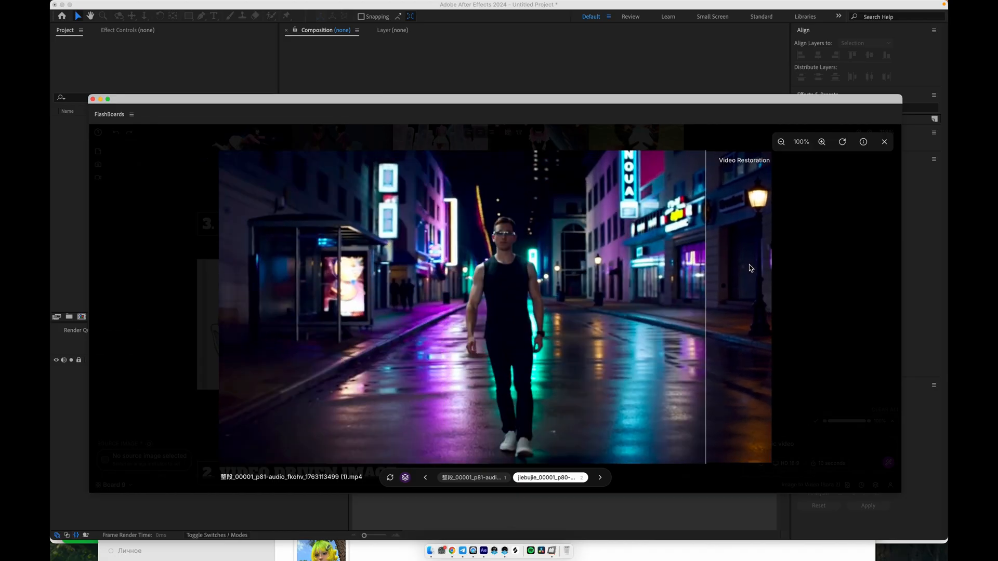
click(884, 141)
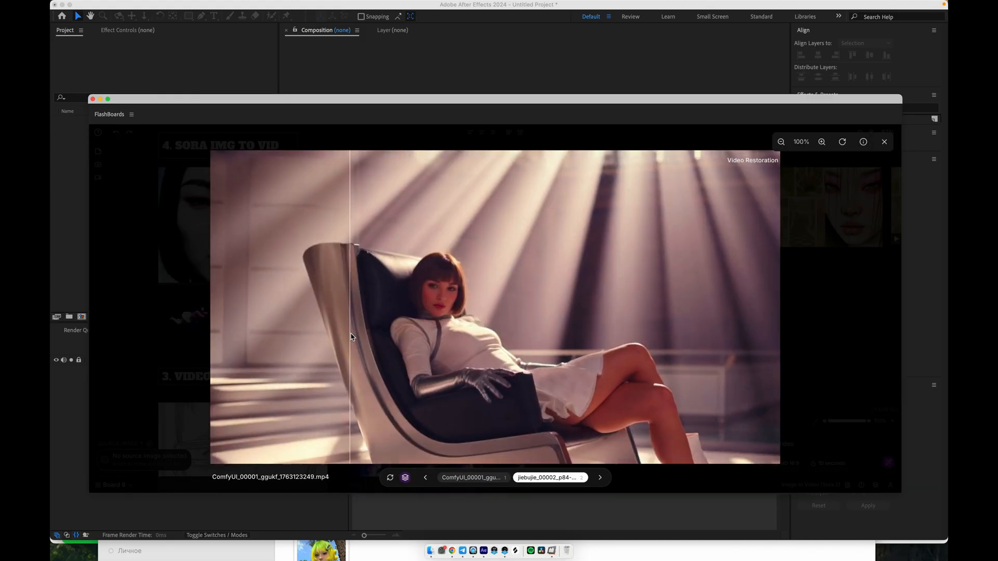
click(598, 477)
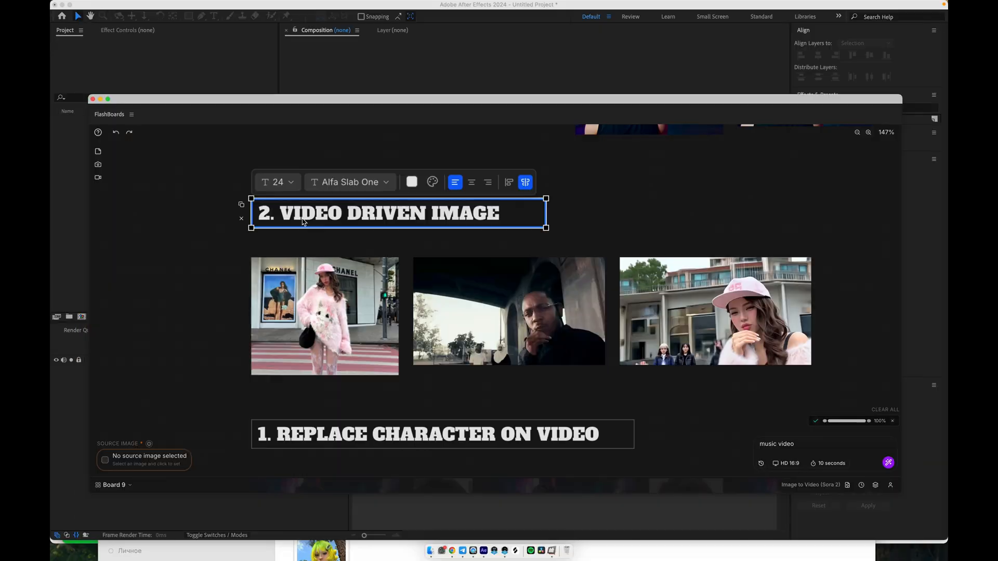
click(305, 316)
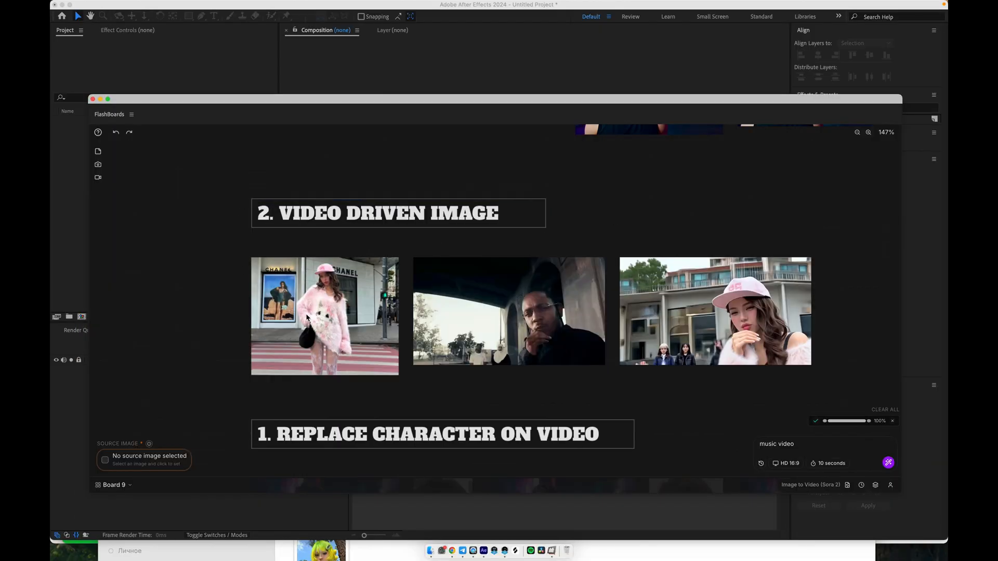
Preview the street-fashion photo, then play and pause the reference video clip
double_click(324, 317)
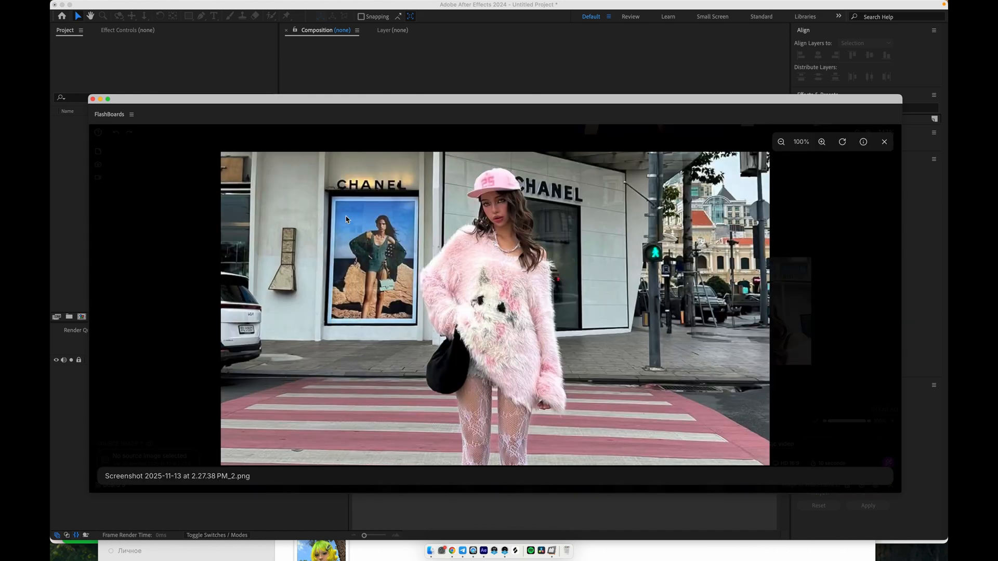
click(884, 142)
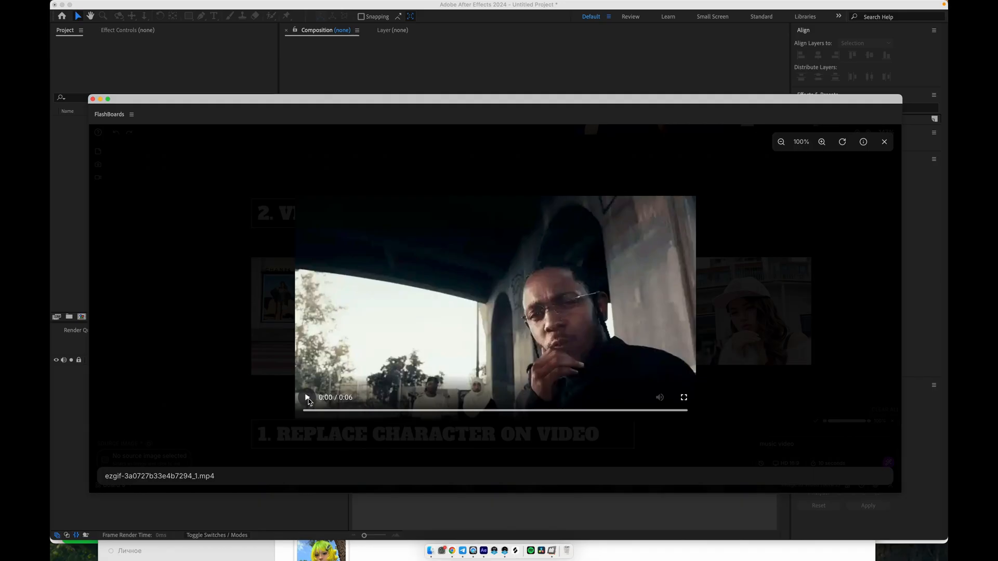
click(307, 397)
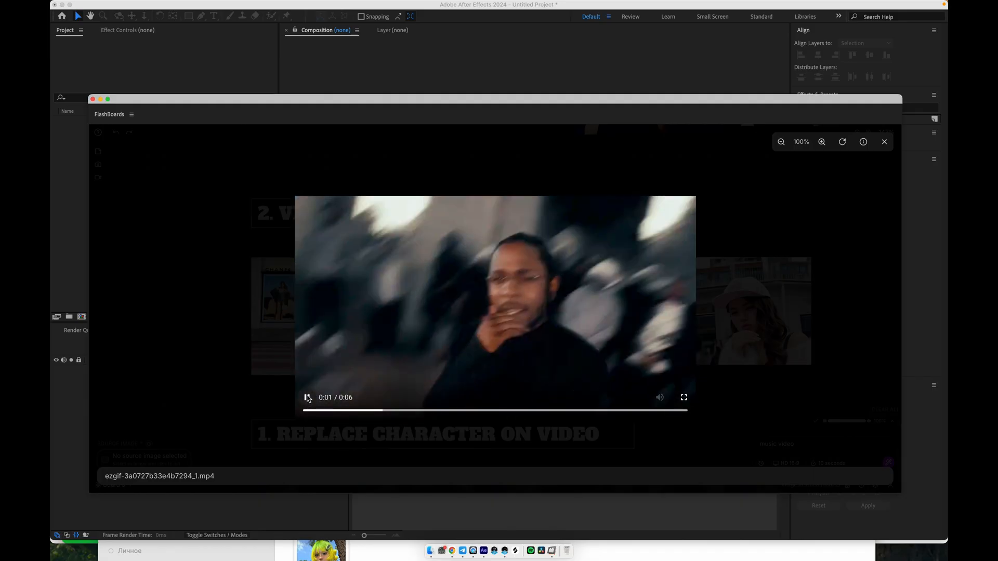
click(307, 397)
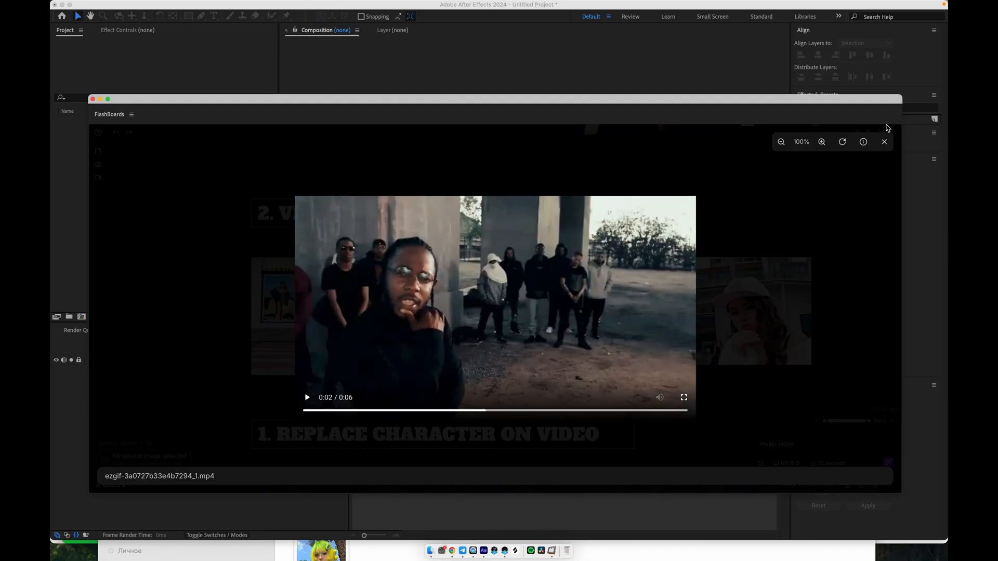
click(883, 141)
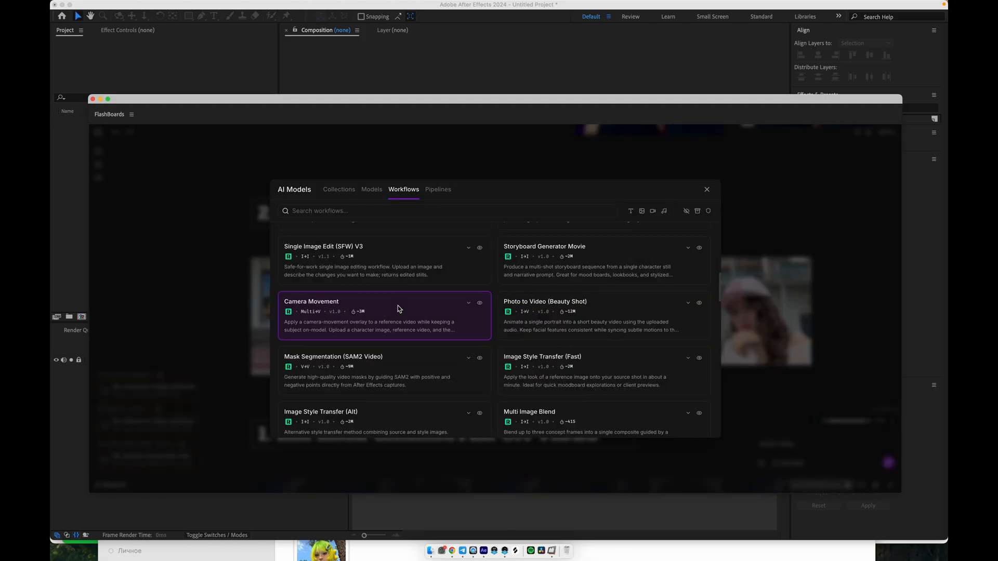
mouse_move(295, 305)
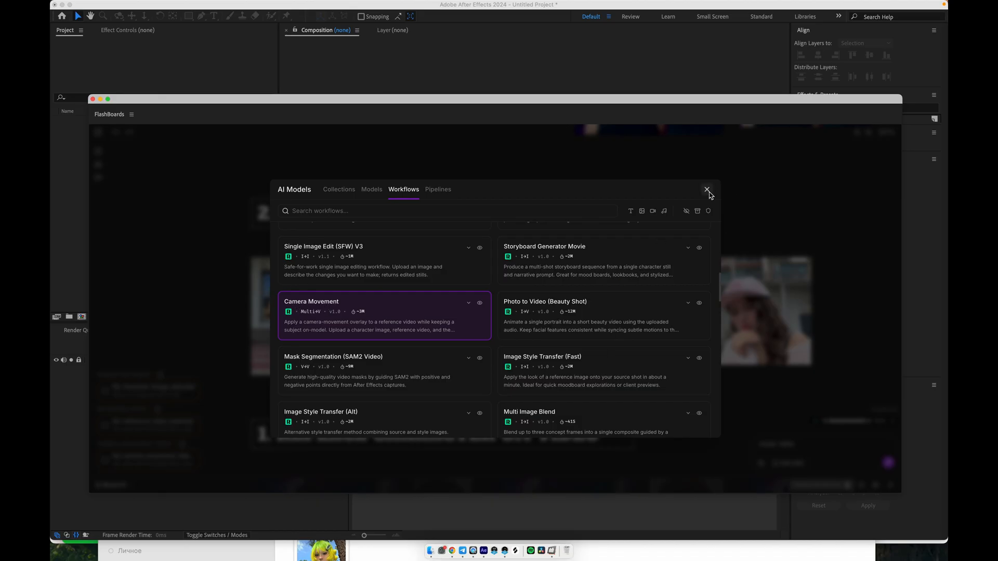
Assign the street photo as the character image at 1280×720, then play the microphone-video result
click(706, 189)
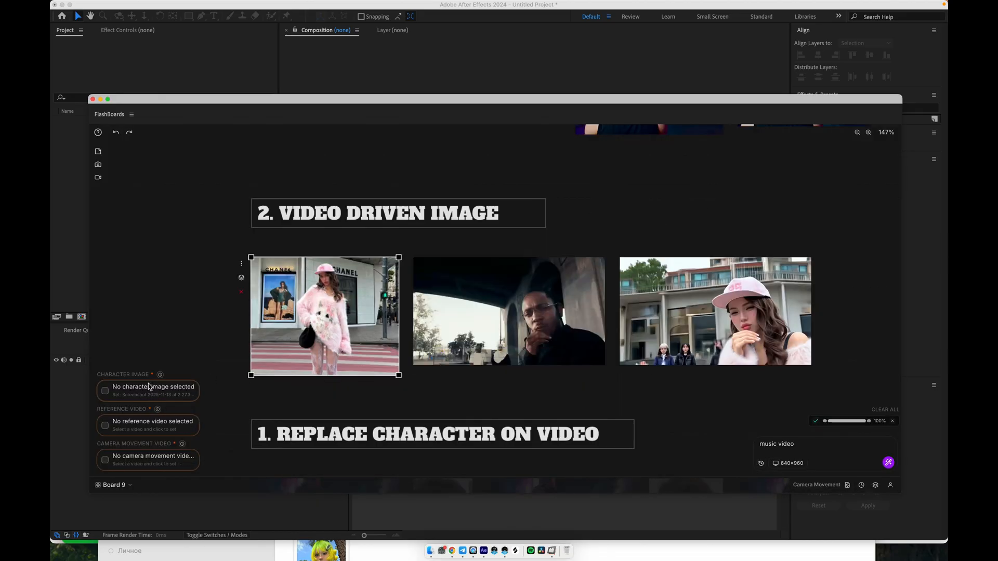
right_click(508, 311)
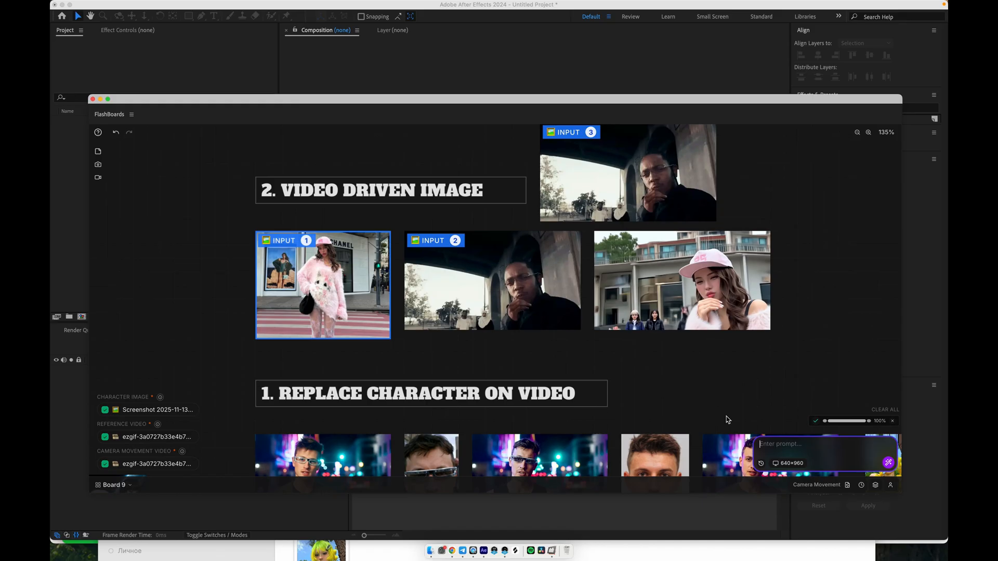
click(789, 463)
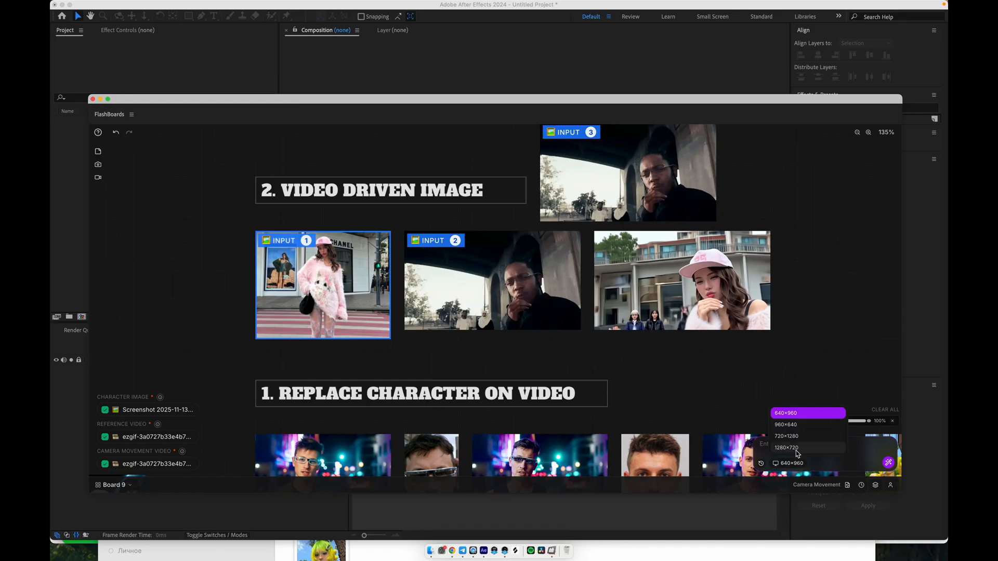
click(786, 448)
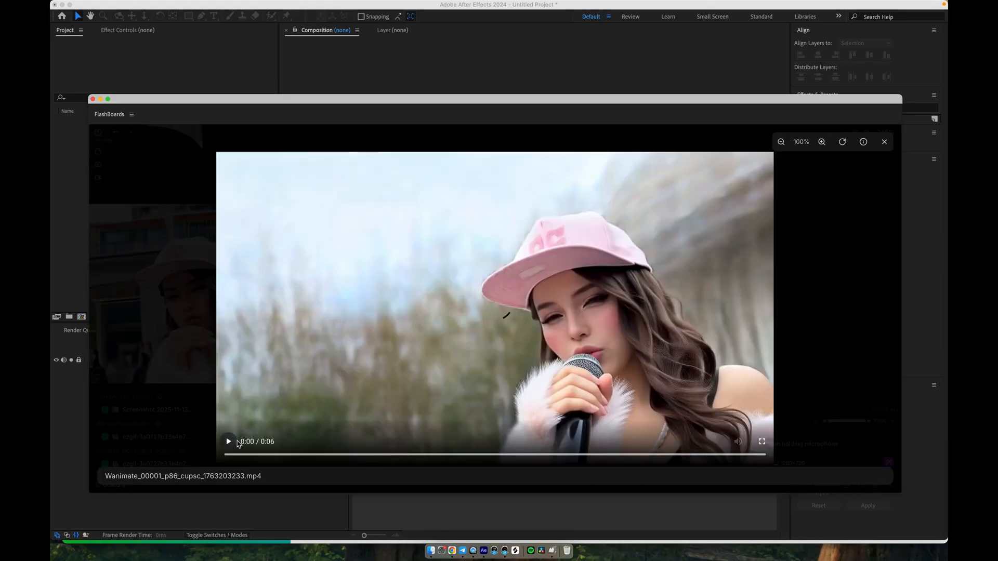
click(227, 441)
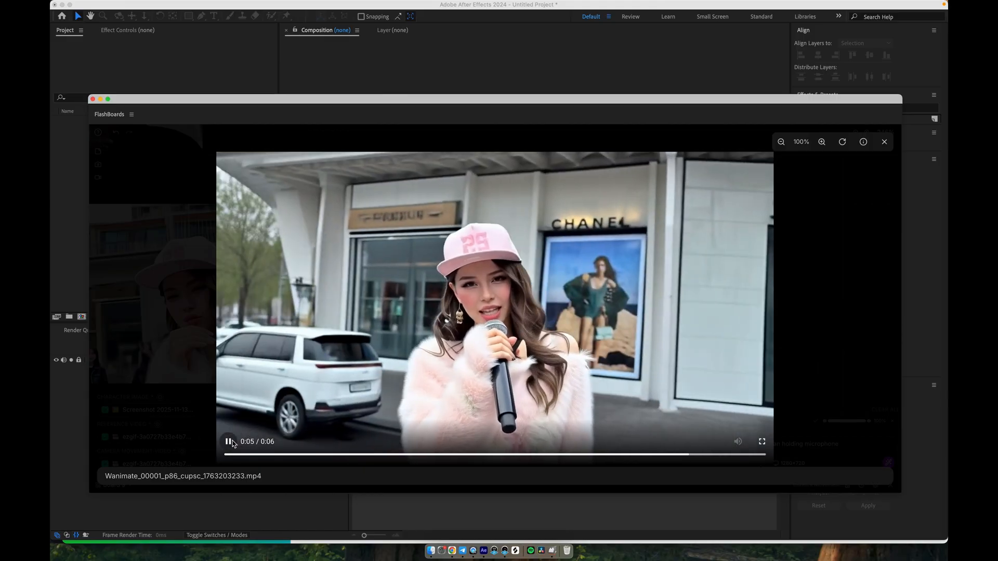
click(883, 141)
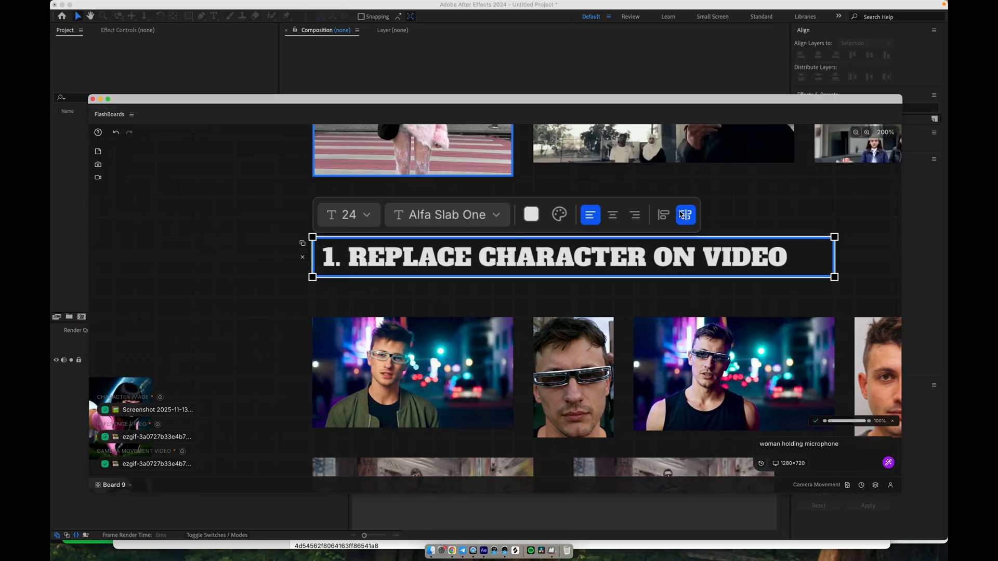
Compare the original night-street walking clip with its character-replaced version
click(727, 275)
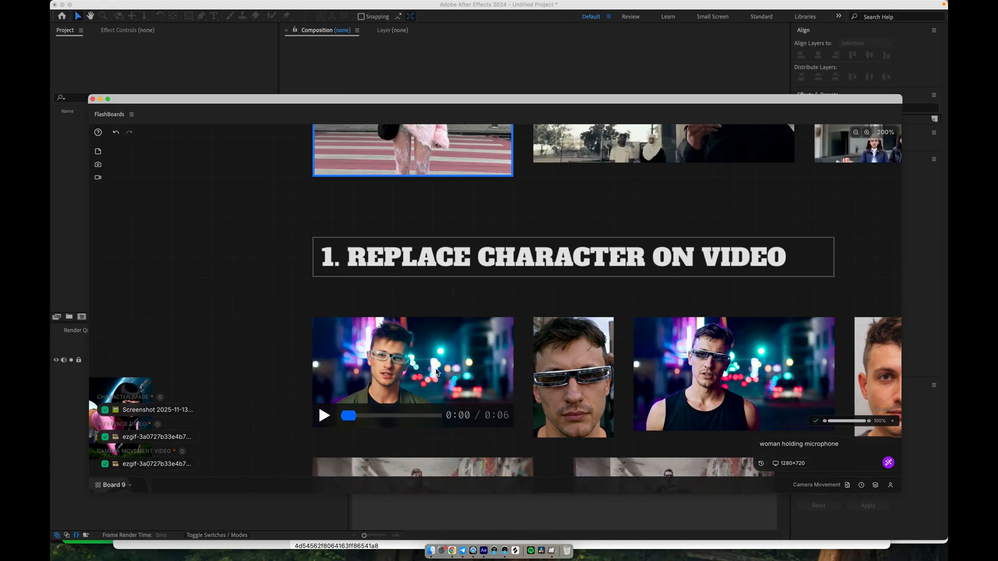
click(412, 374)
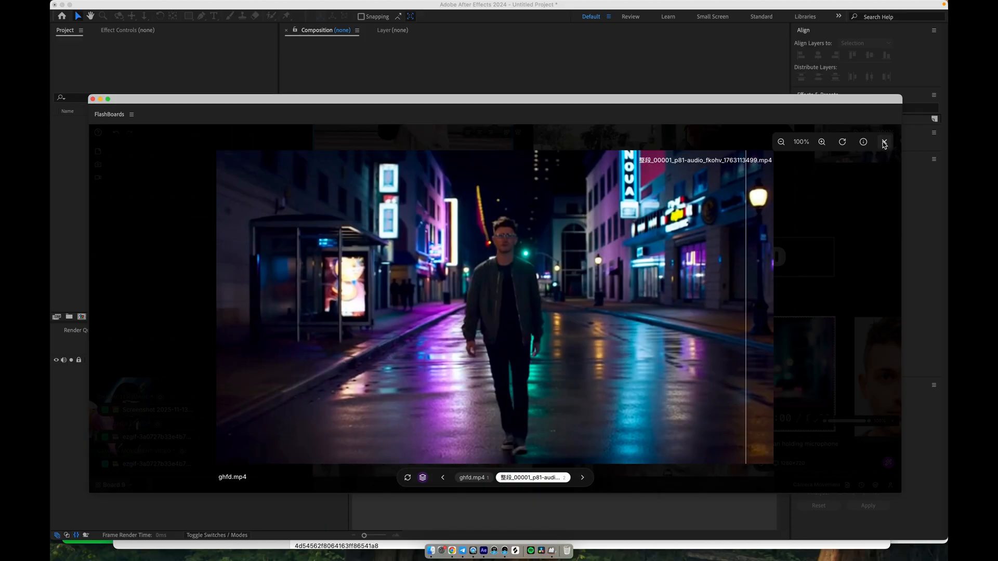
click(884, 141)
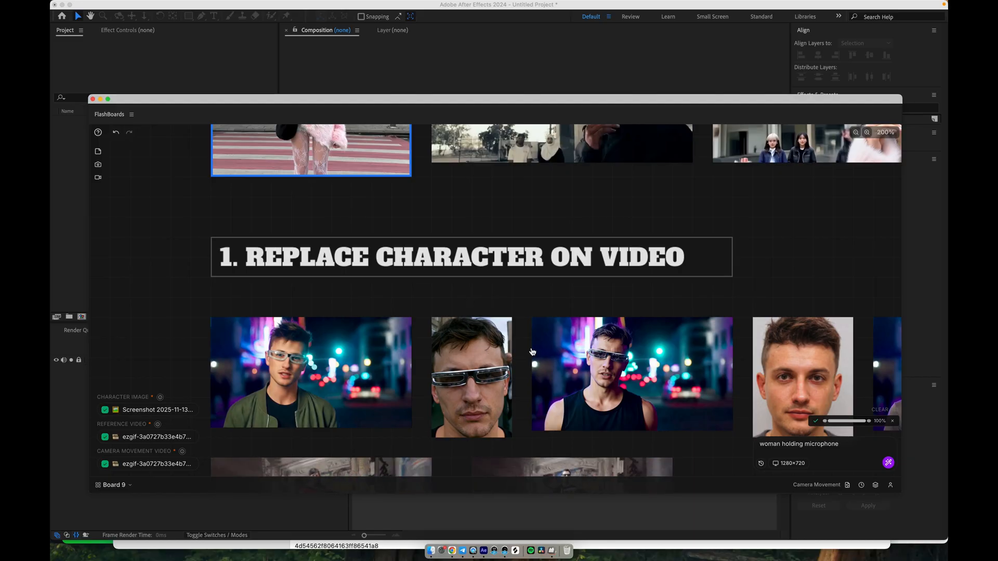
Select the tank-top character clip and compare it with the original
scroll(down, 3)
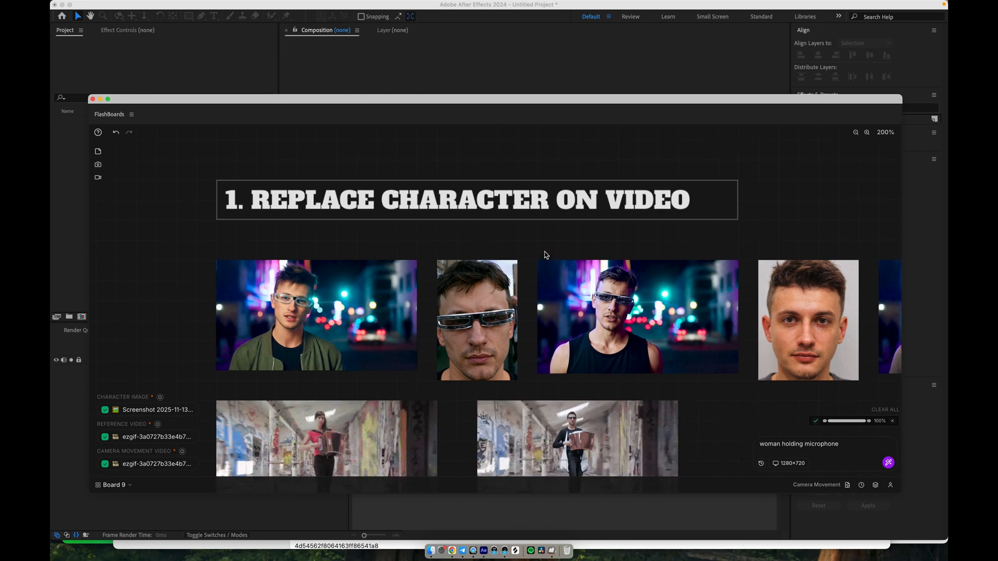
click(636, 315)
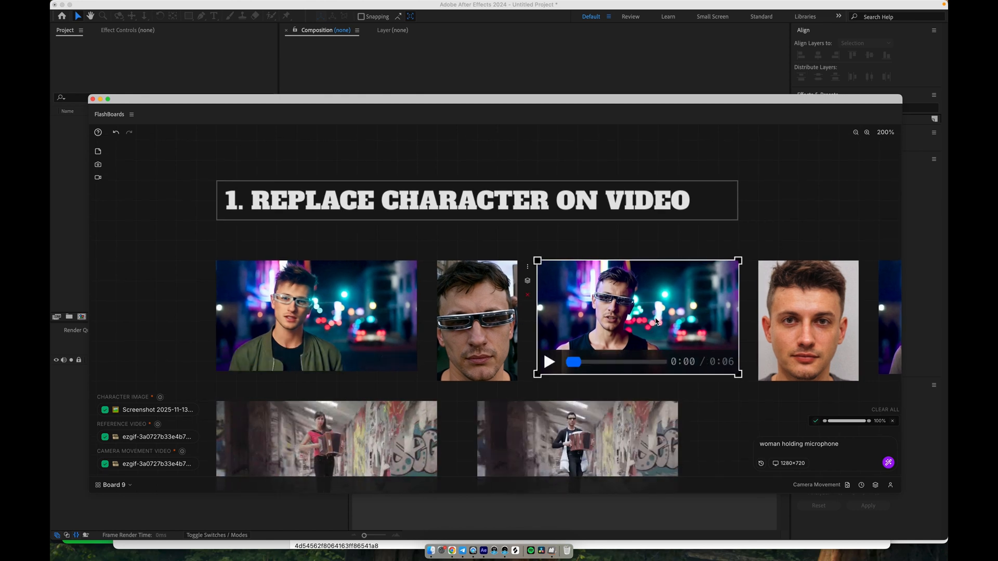
click(316, 317)
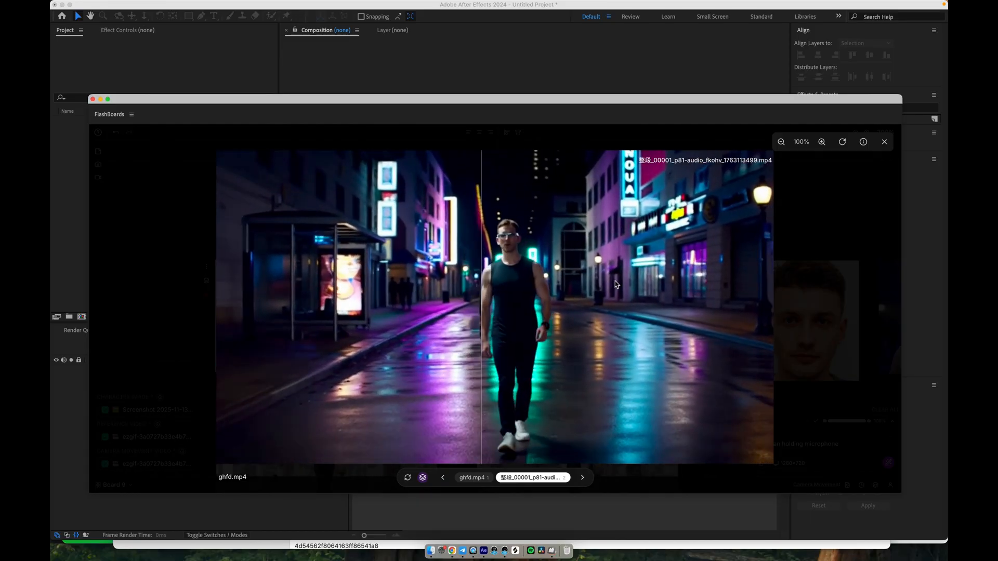
click(581, 477)
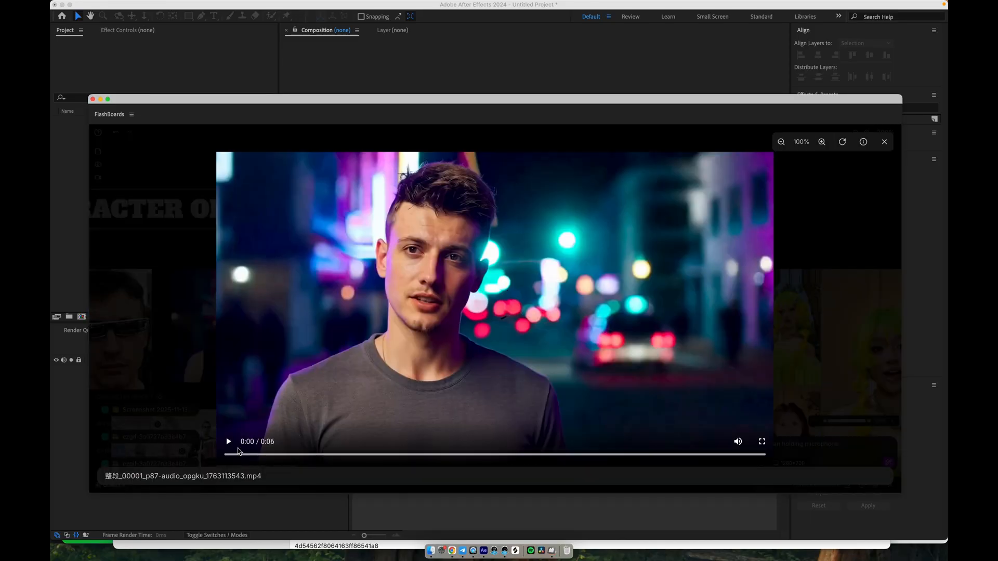
Play the grey T-shirt result, then scroll to and view the green-haired character video
click(227, 441)
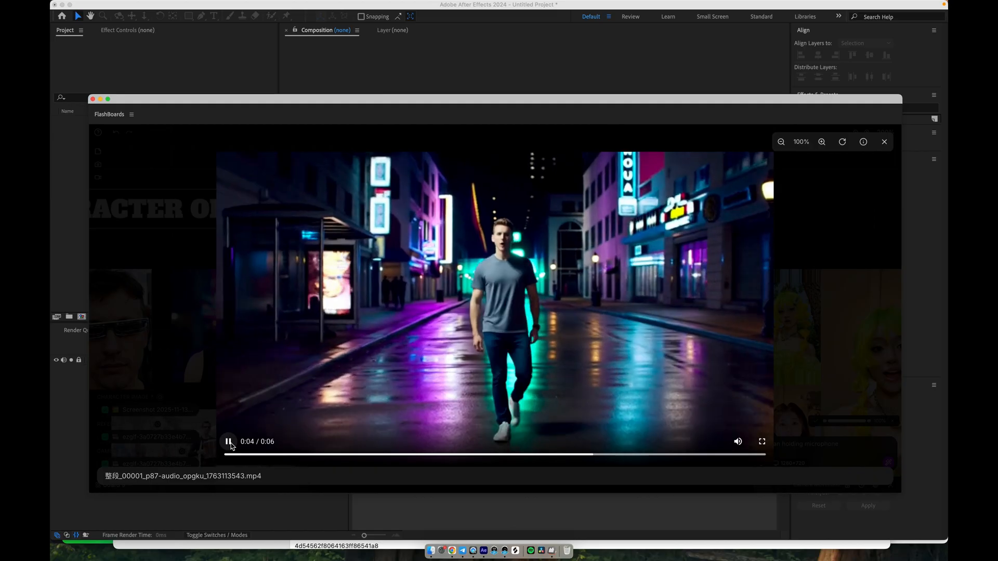
click(228, 441)
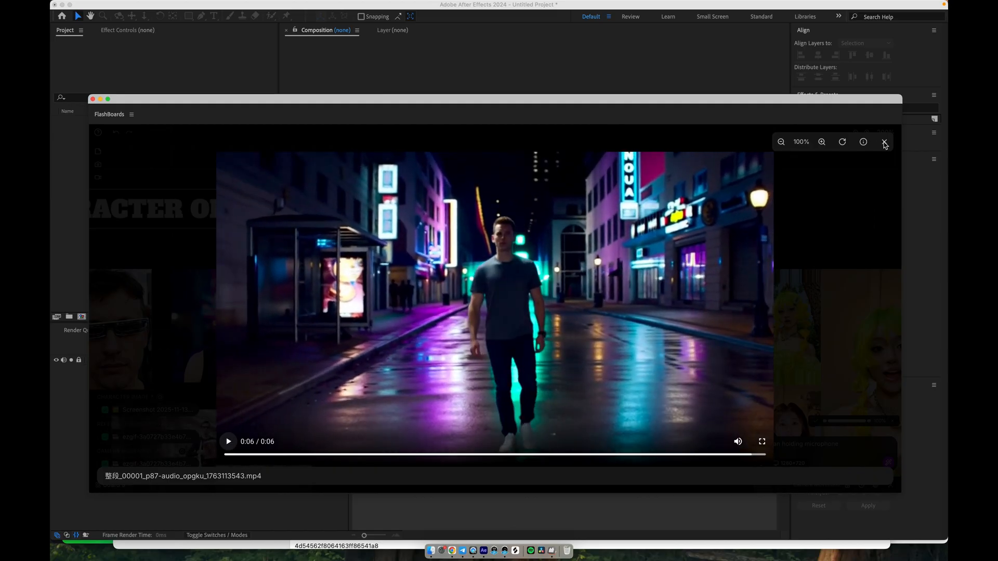
click(884, 142)
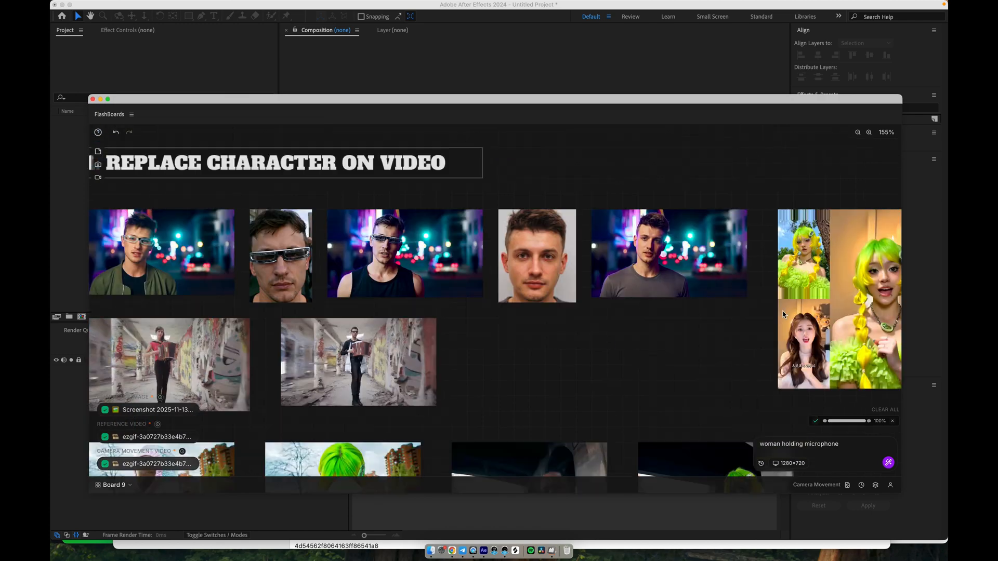
scroll(down, 3)
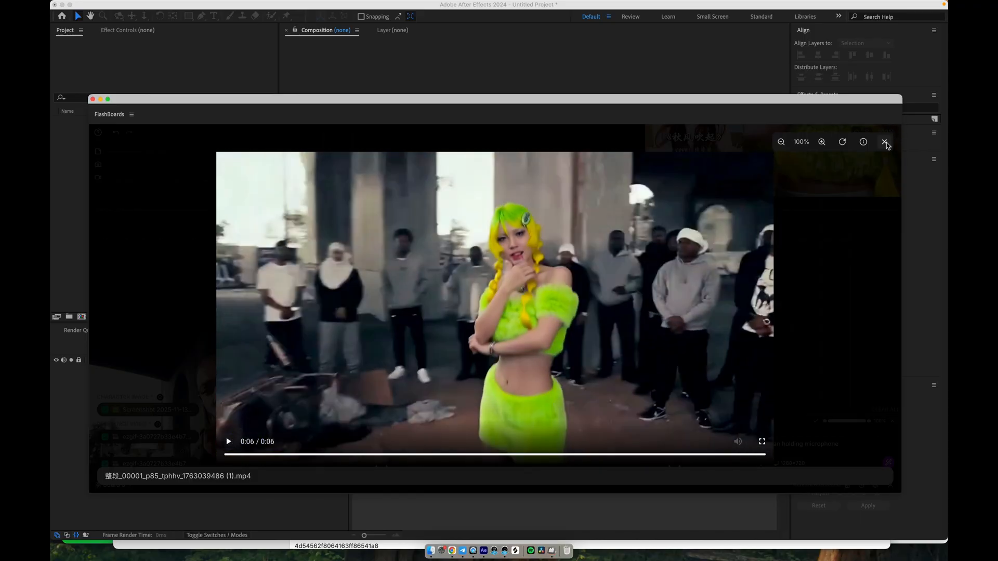
click(884, 141)
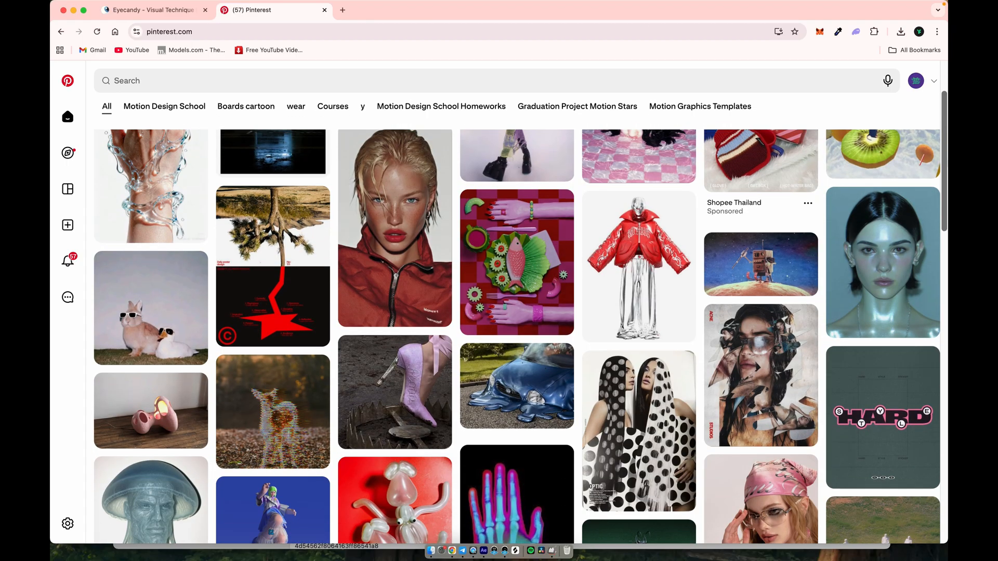
Scroll through the Pinterest home feed of reference pins
scroll(up, 3)
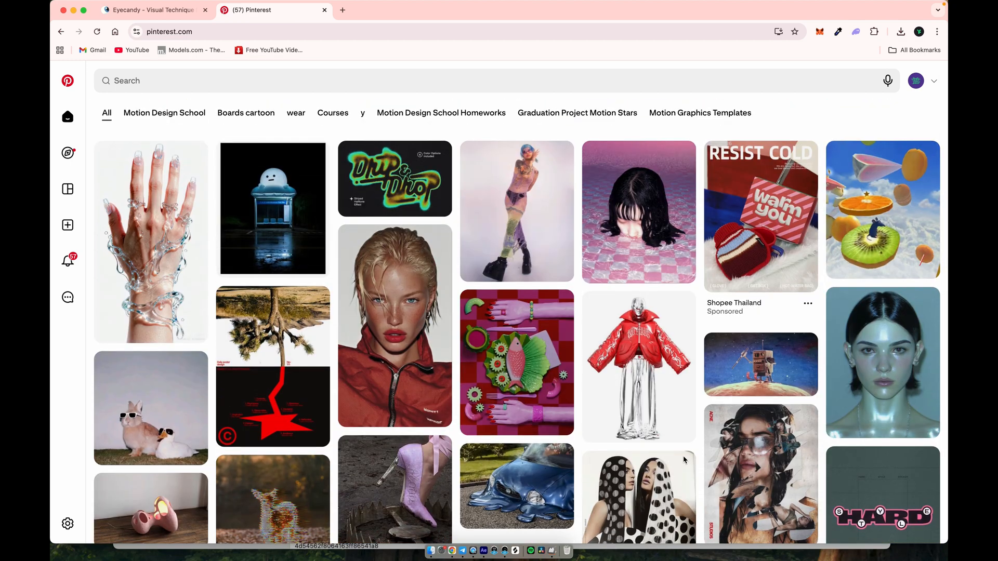
mouse_move(315, 152)
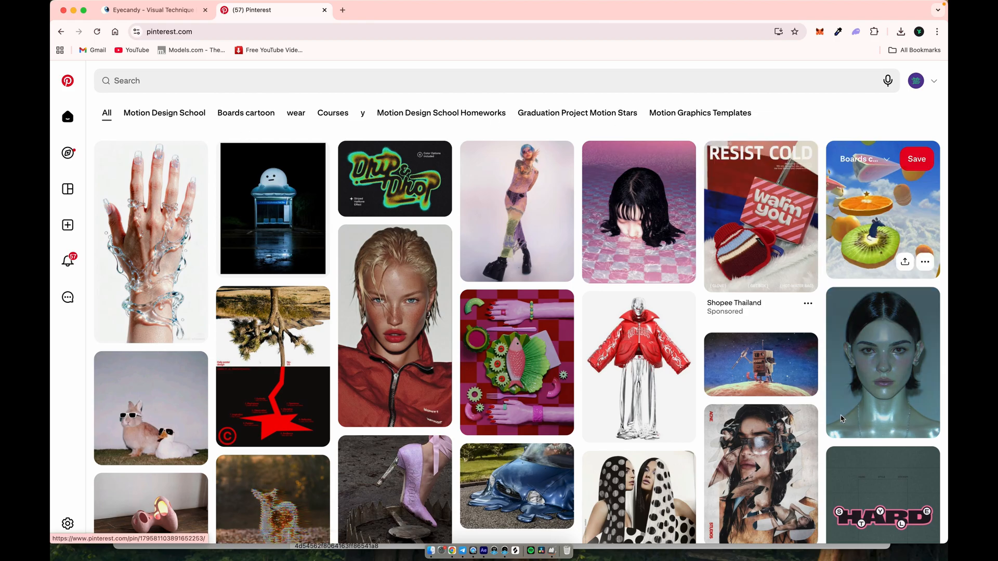
scroll(down, 3)
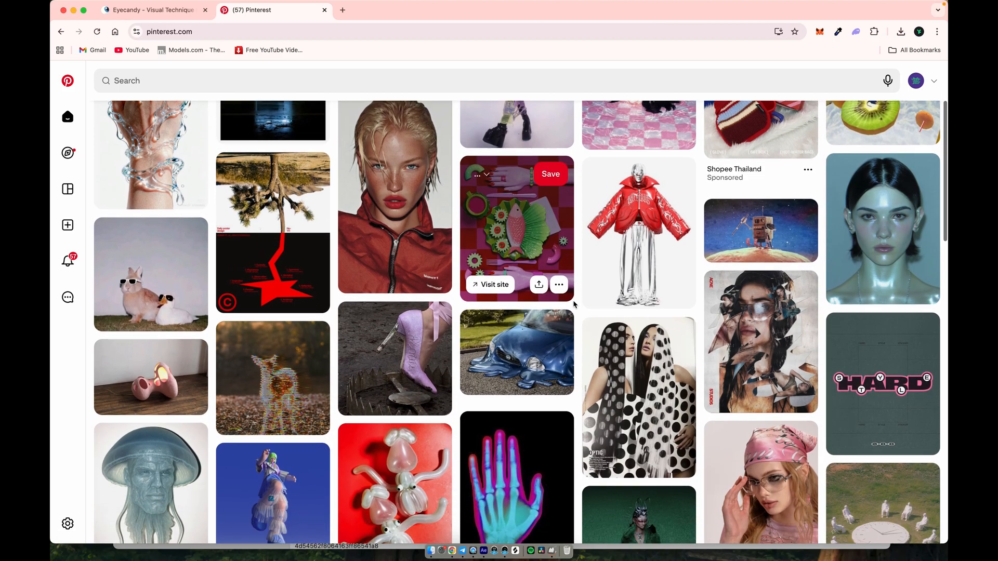
scroll(down, 3)
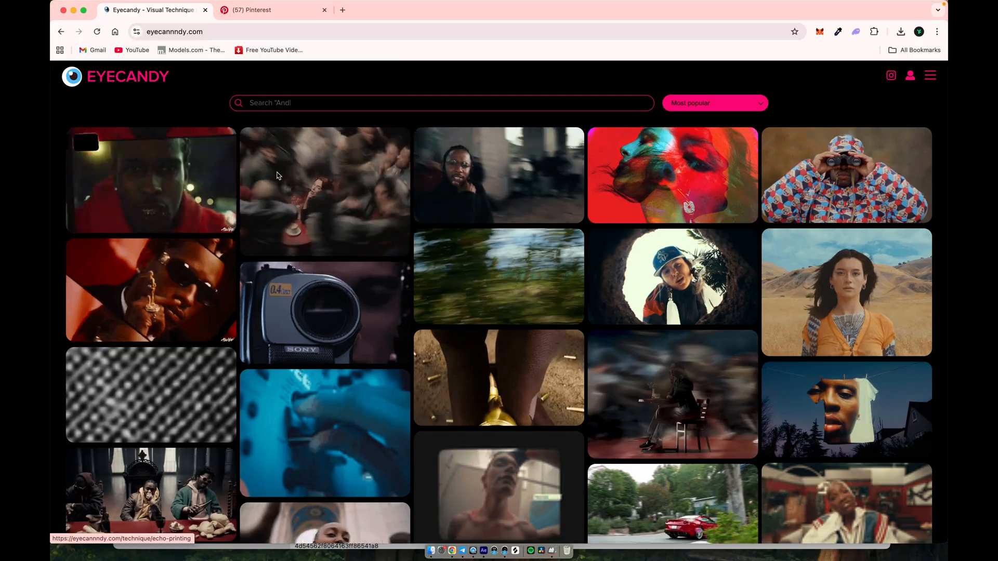
scroll(down, 3)
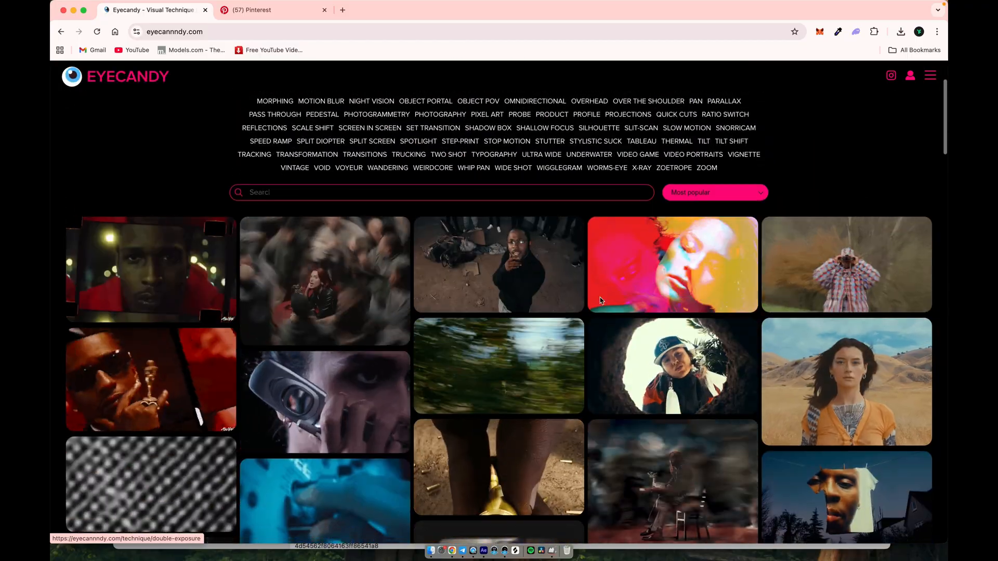
scroll(down, 3)
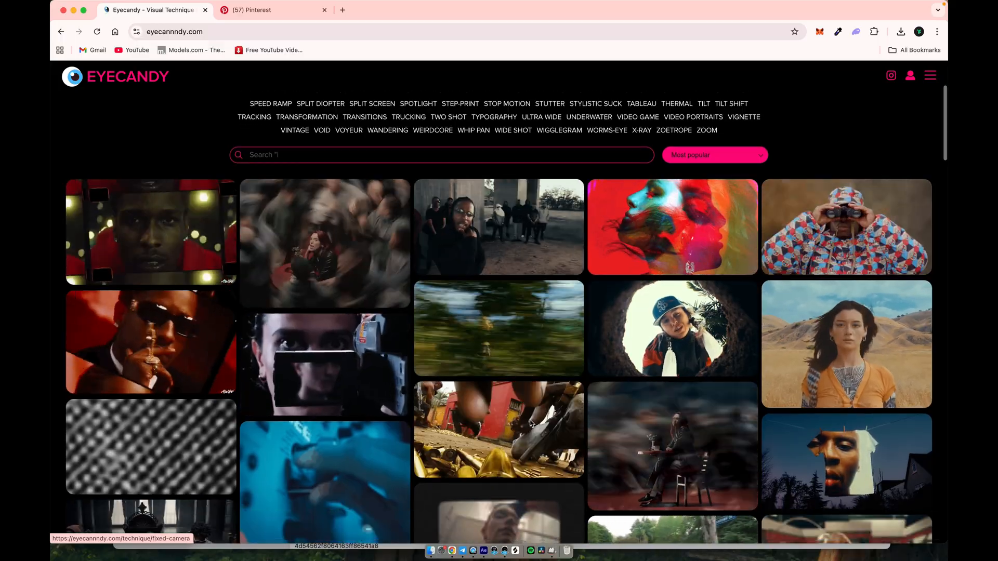
text(Wes Anders)
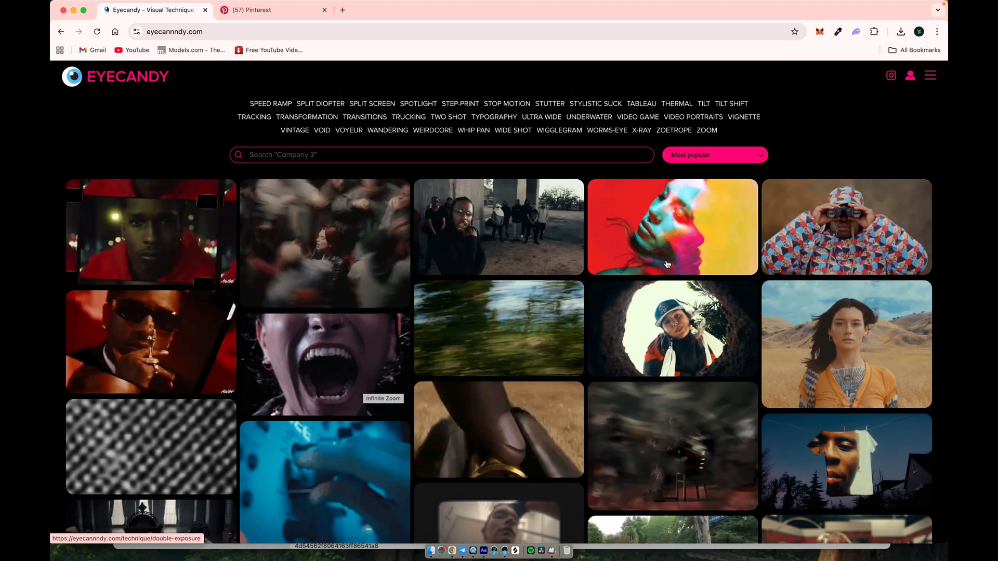
scroll(down, 3)
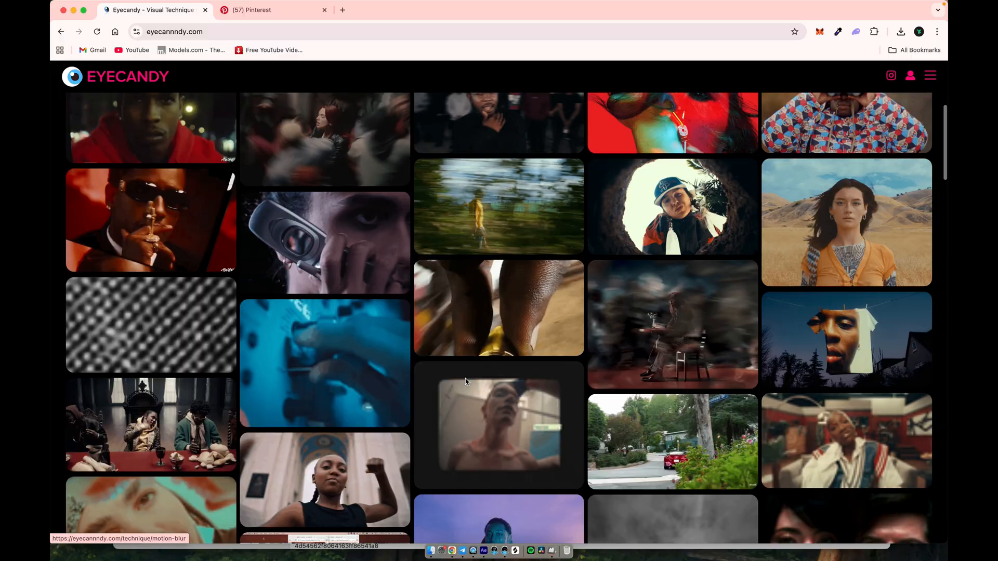
scroll(down, 3)
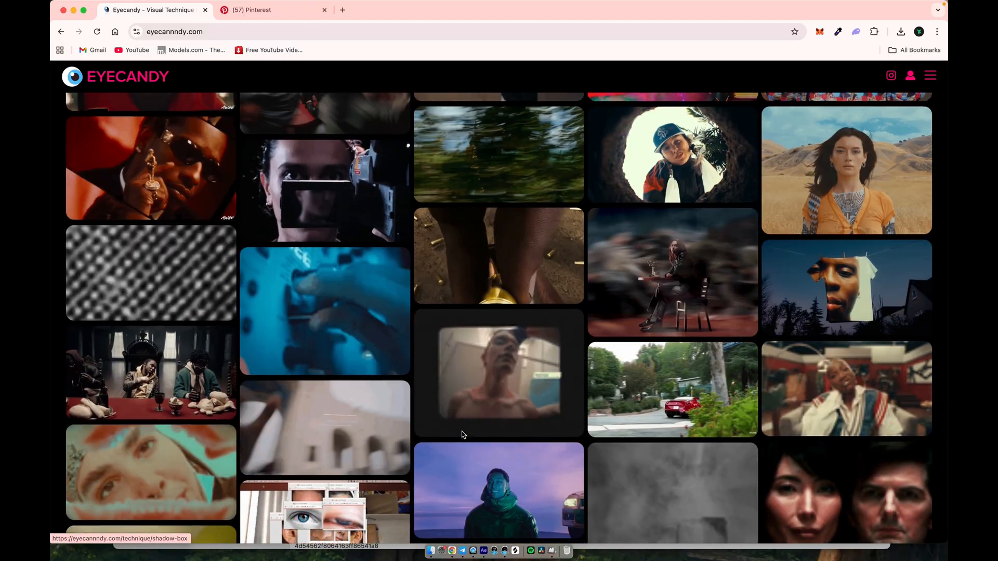